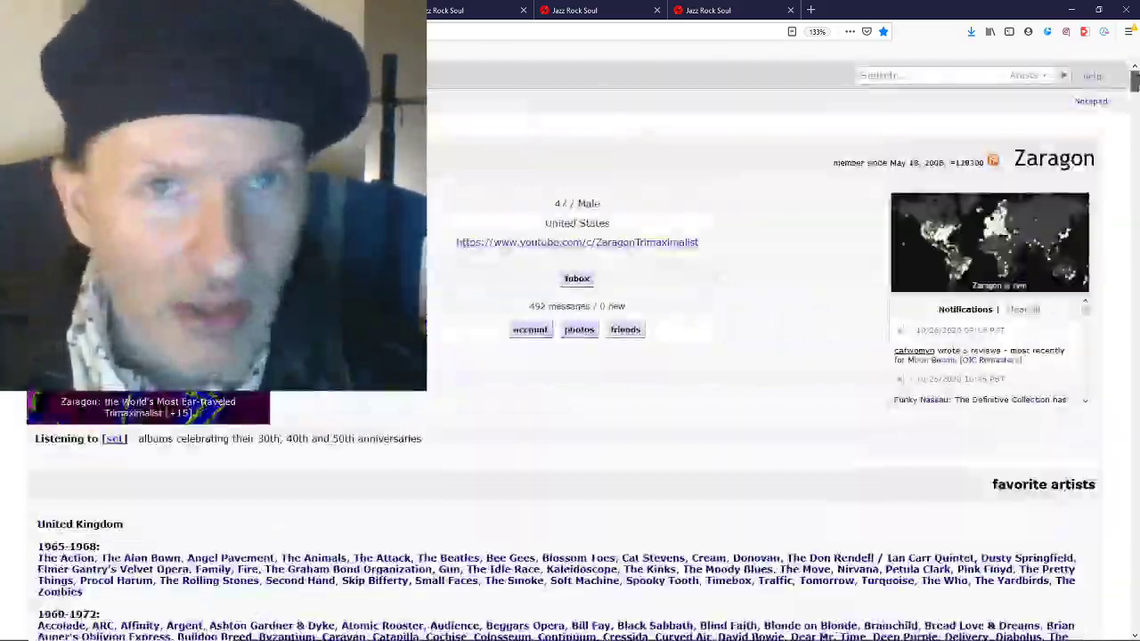
Scroll past the profile's favorite artists to the ranked album list opening with Blood Suckers.
scroll(down, 3)
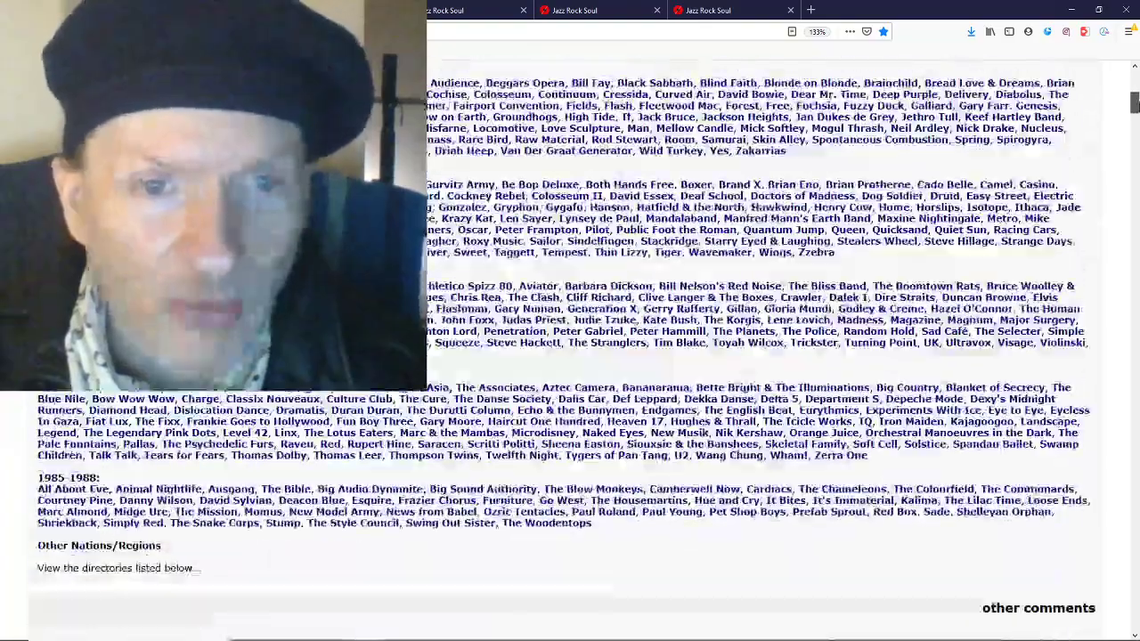
scroll(down, 3)
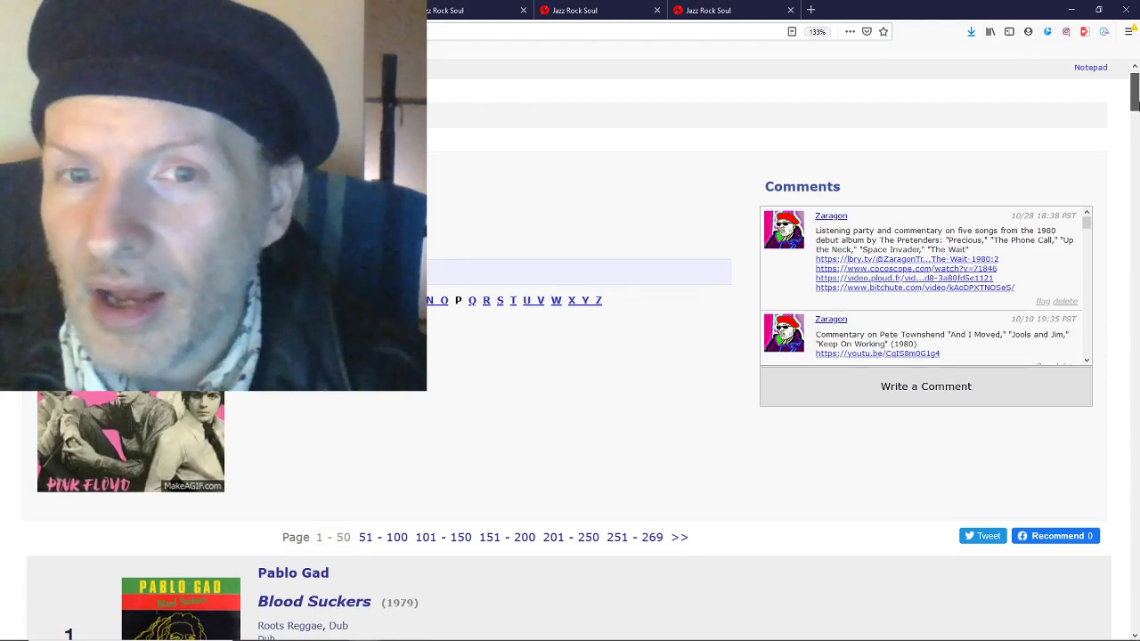
Select the song title 'Malice in Wonderland' in the album list and search Google for it.
scroll(down, 3)
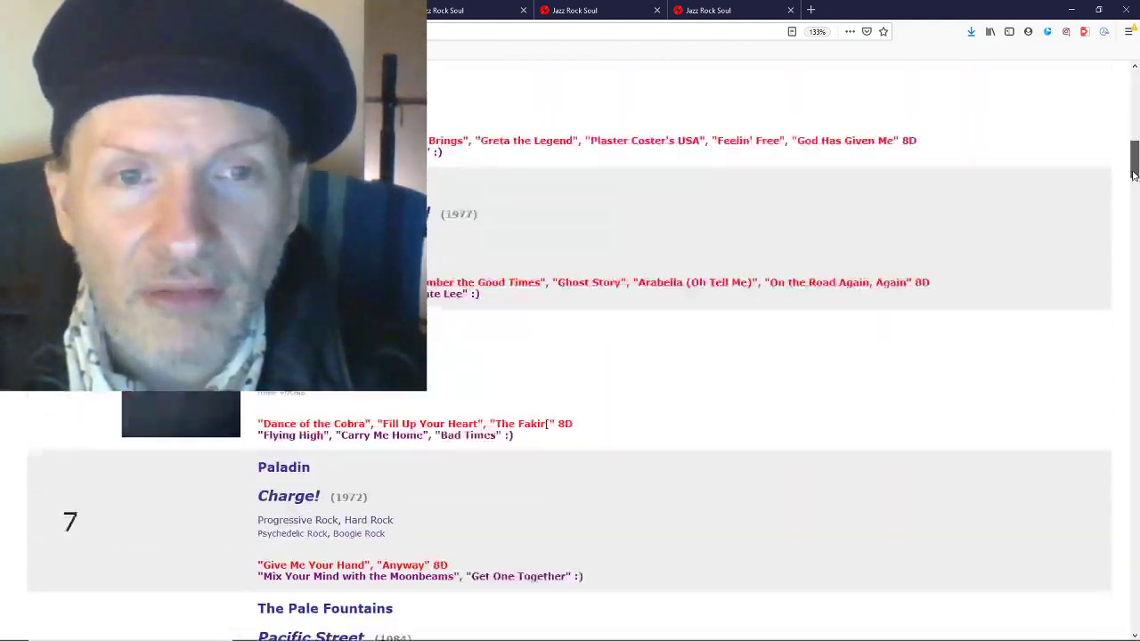
scroll(down, 3)
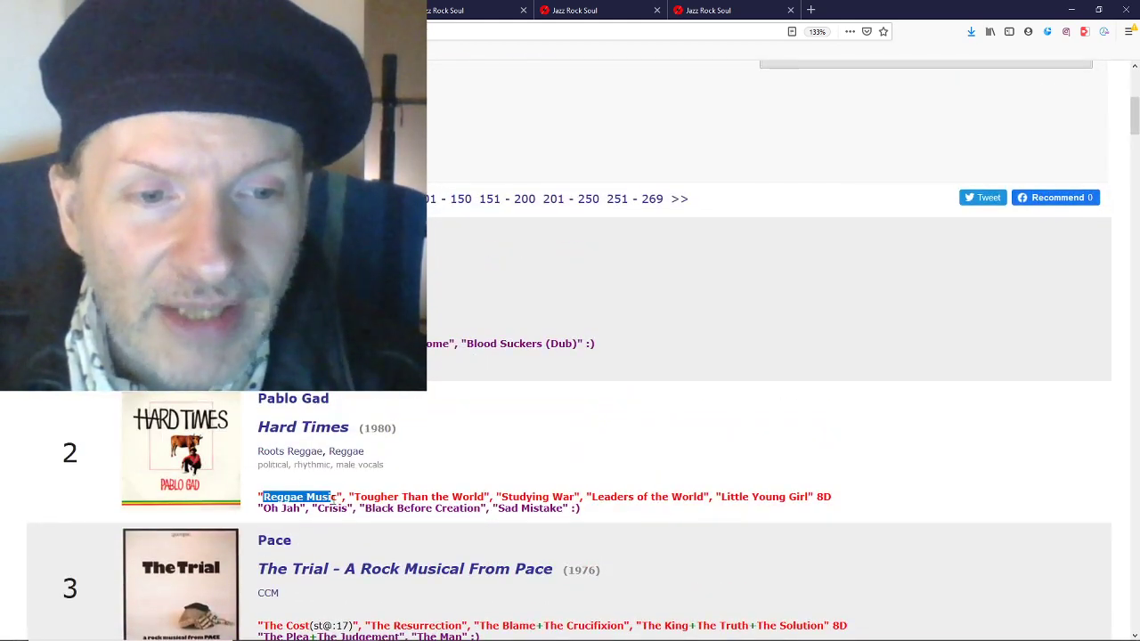
right_click(299, 496)
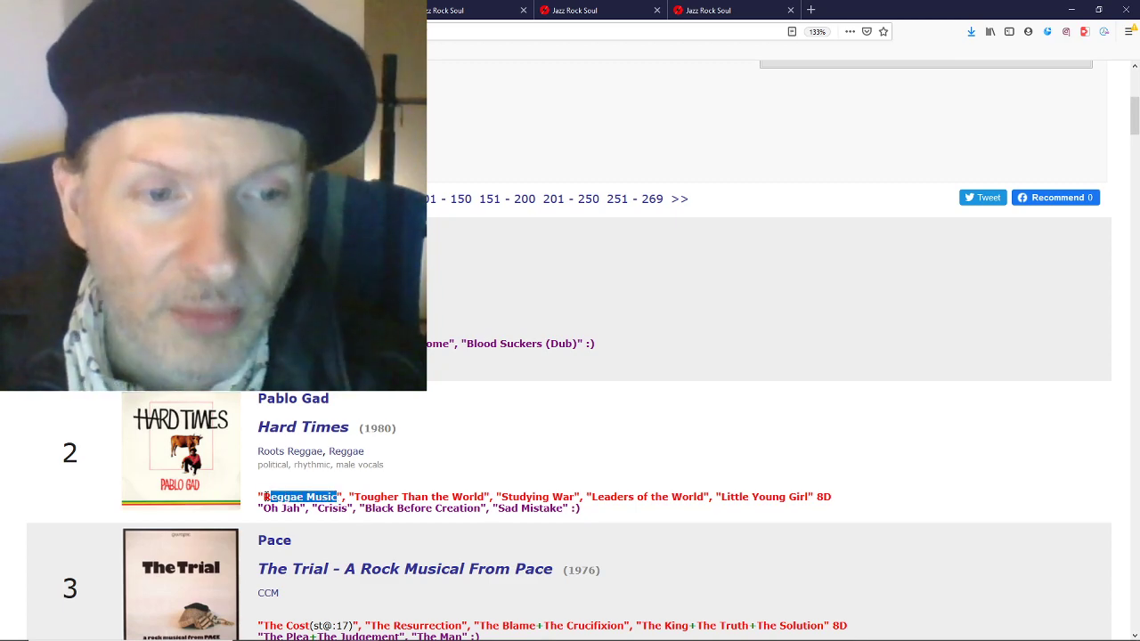
right_click(303, 497)
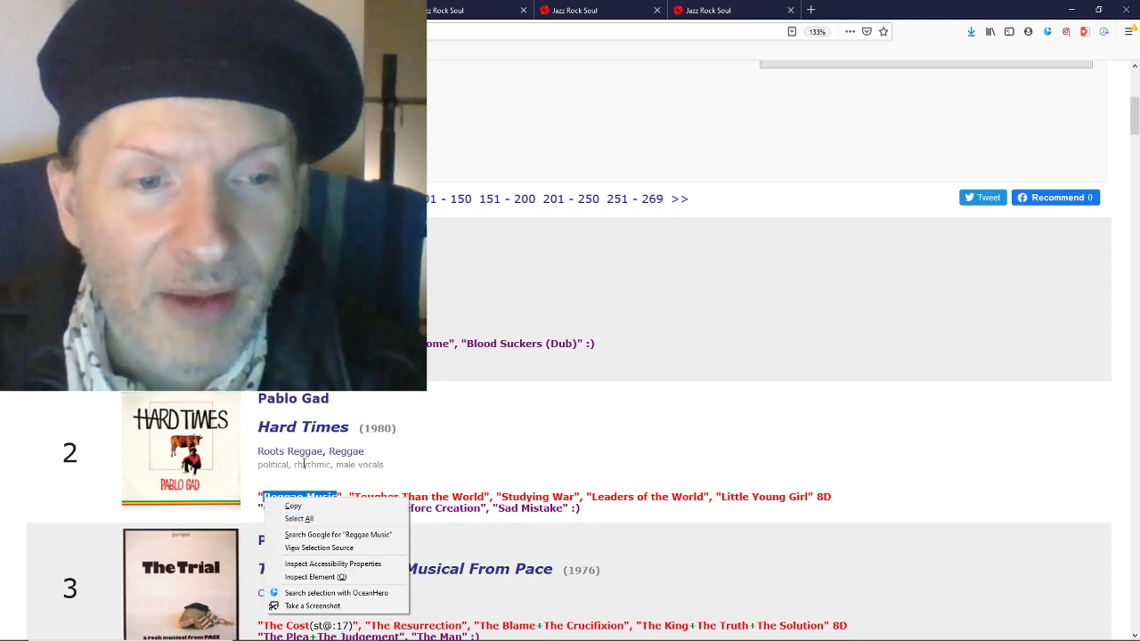
scroll(down, 3)
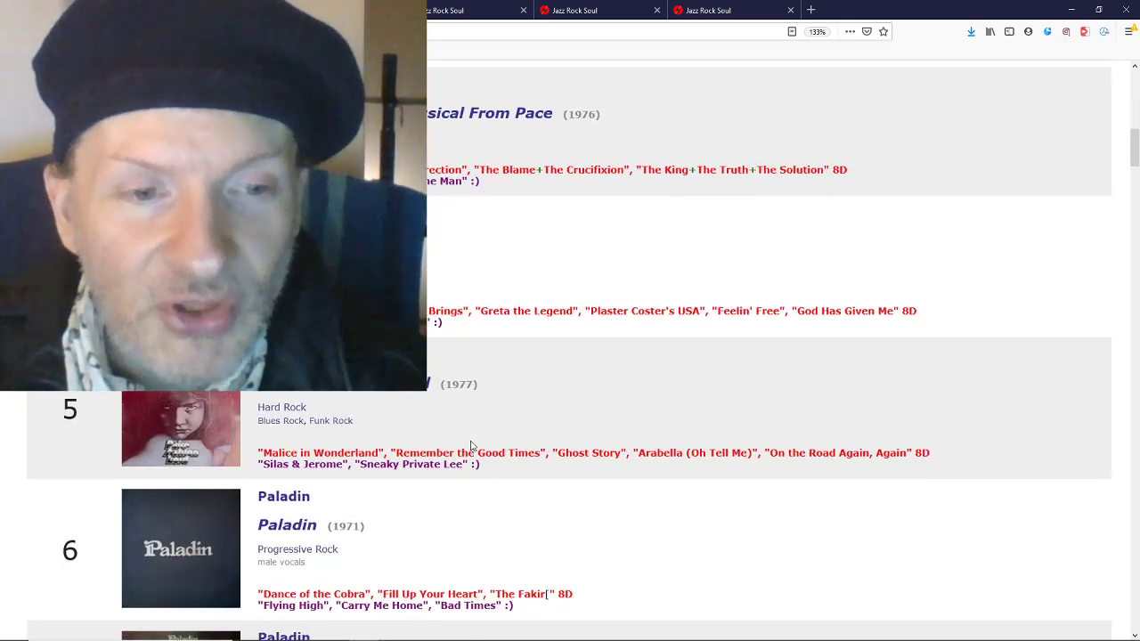
double_click(318, 452)
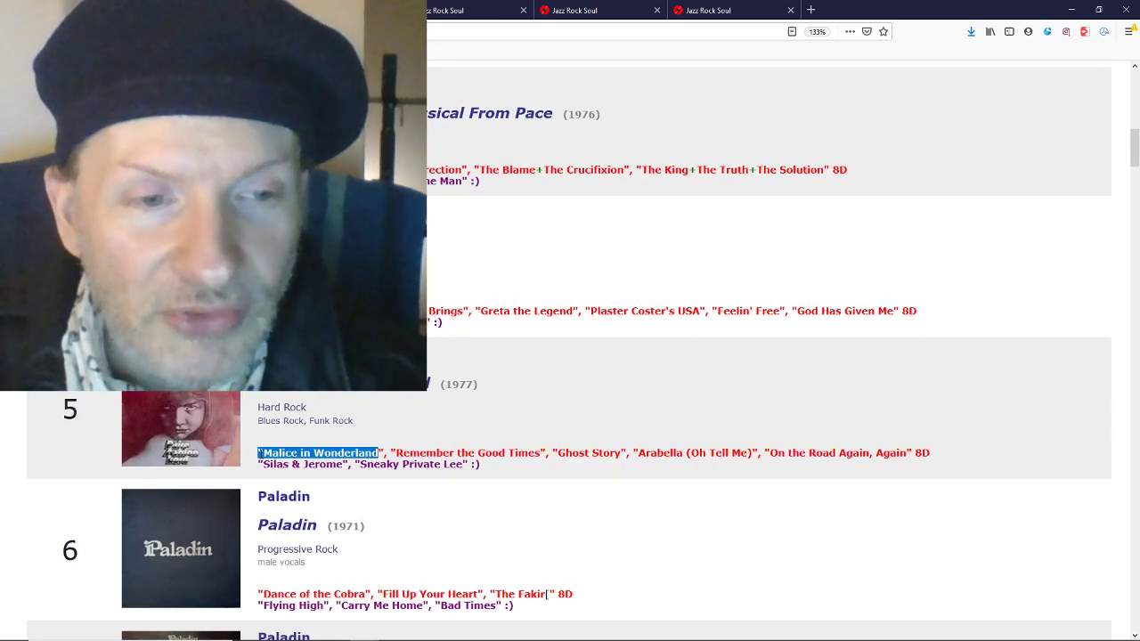
right_click(318, 453)
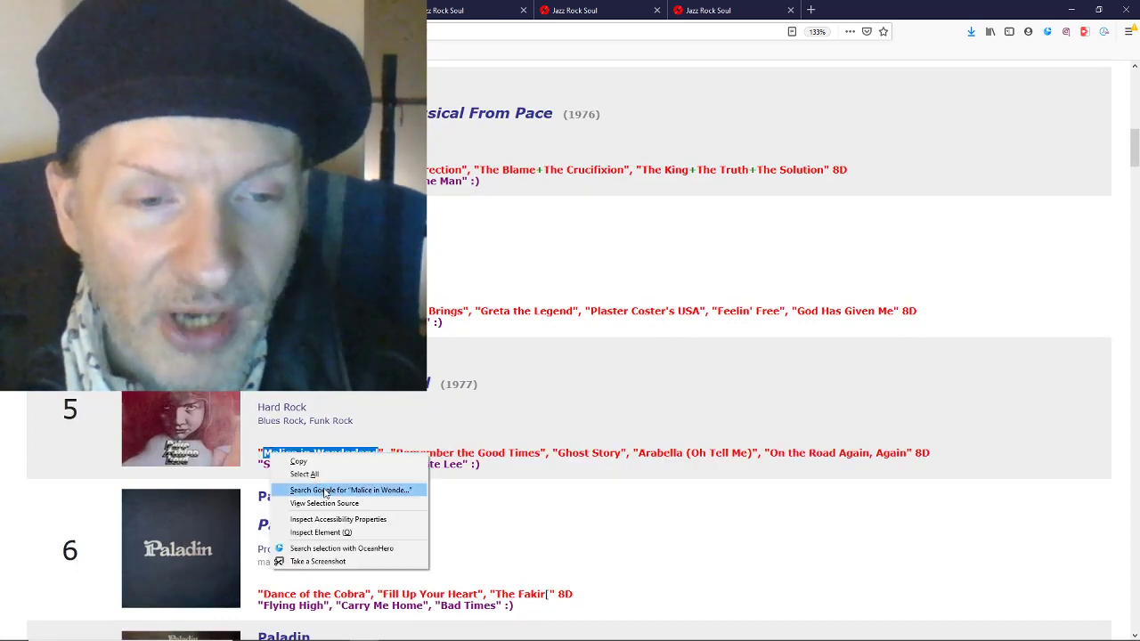
click(351, 490)
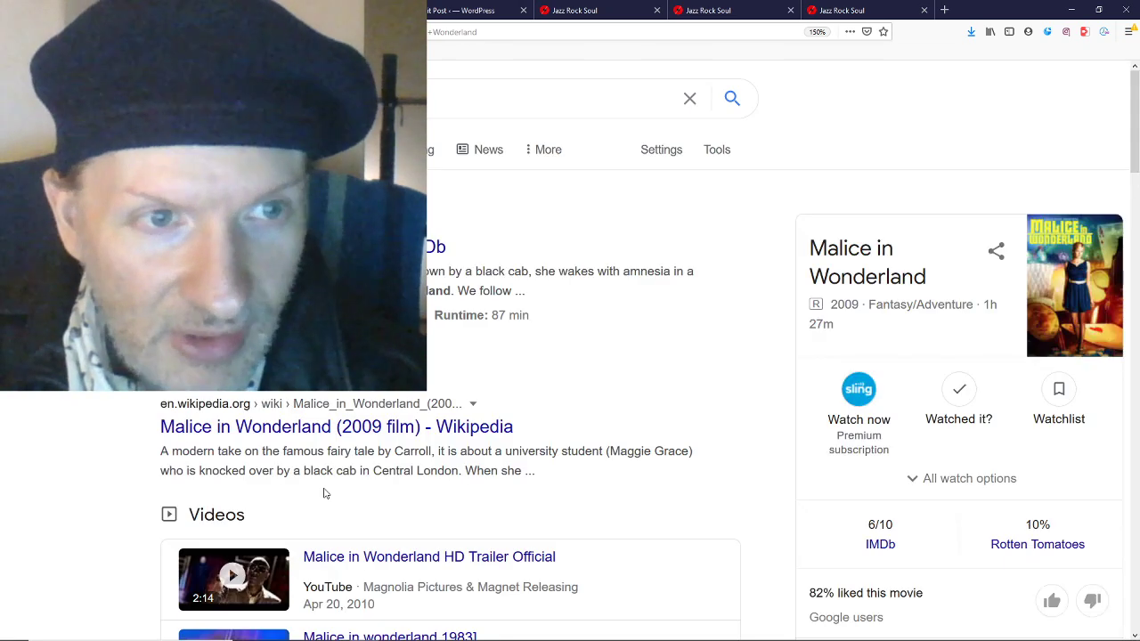
Look over the Google results for 'Malice in Wonderland'.
scroll(down, 3)
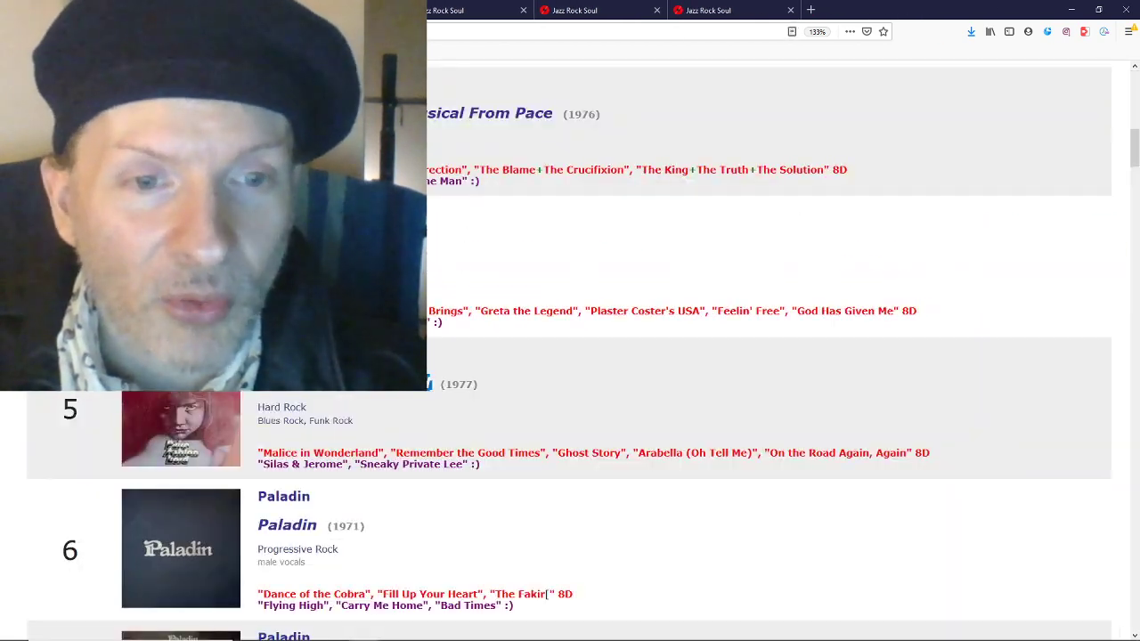
scroll(down, 3)
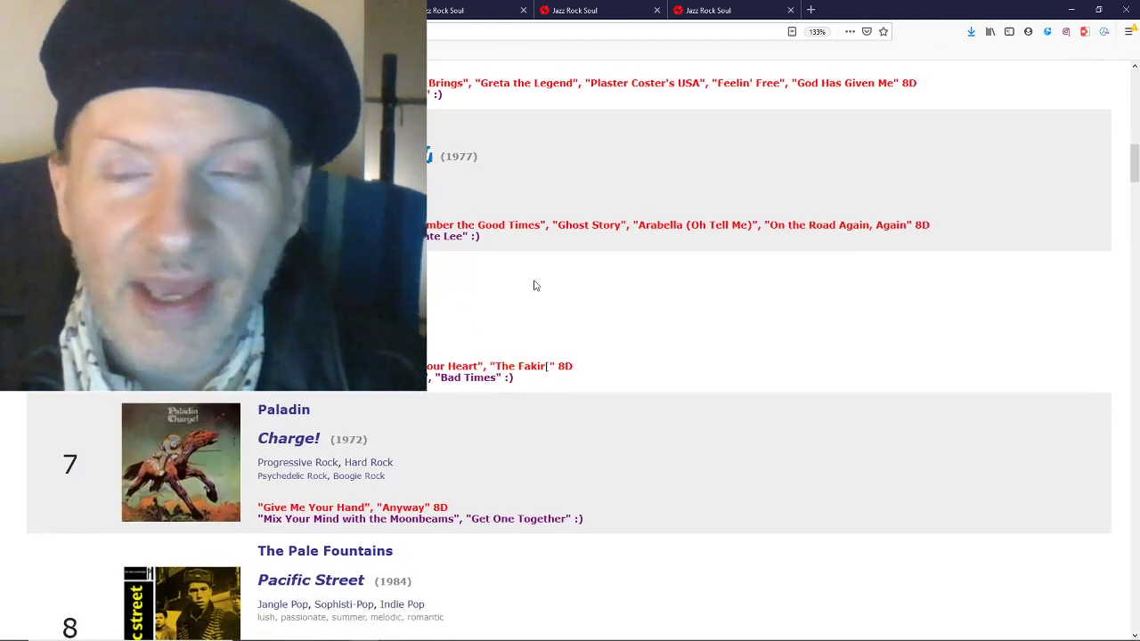
scroll(down, 3)
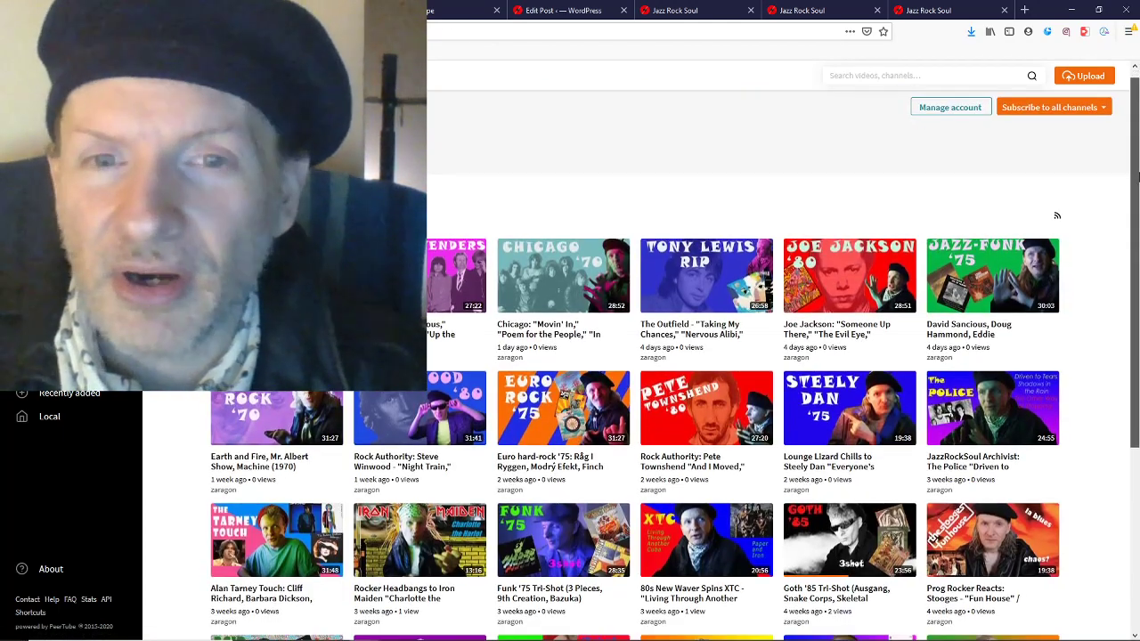
Scroll the Ploud PeerTube video grid down through the channel's older uploads.
scroll(down, 3)
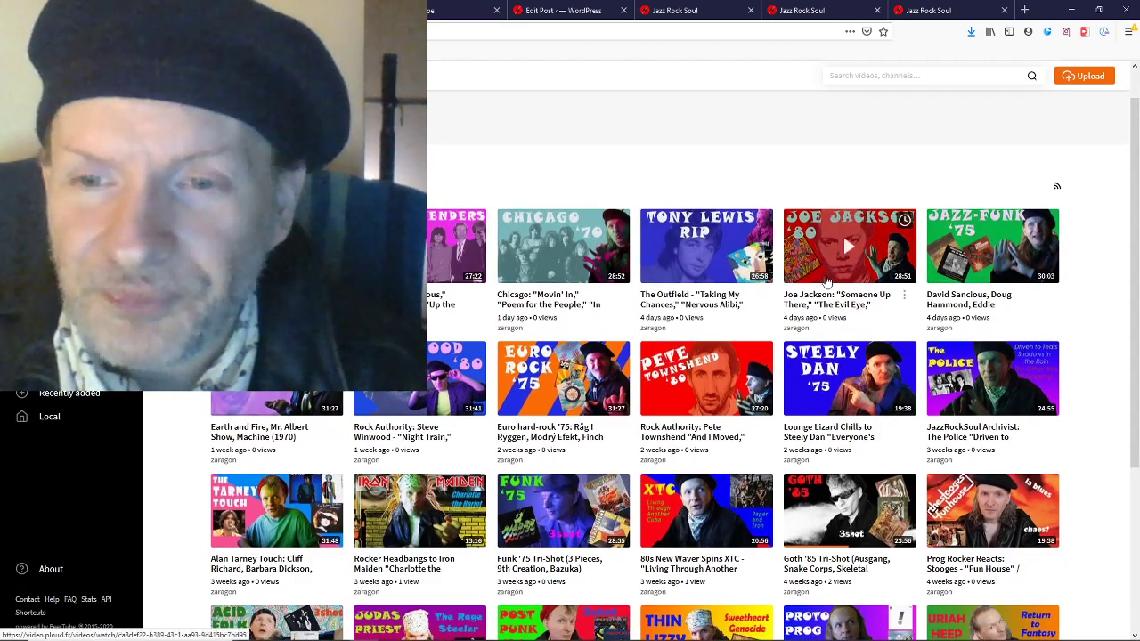
scroll(down, 3)
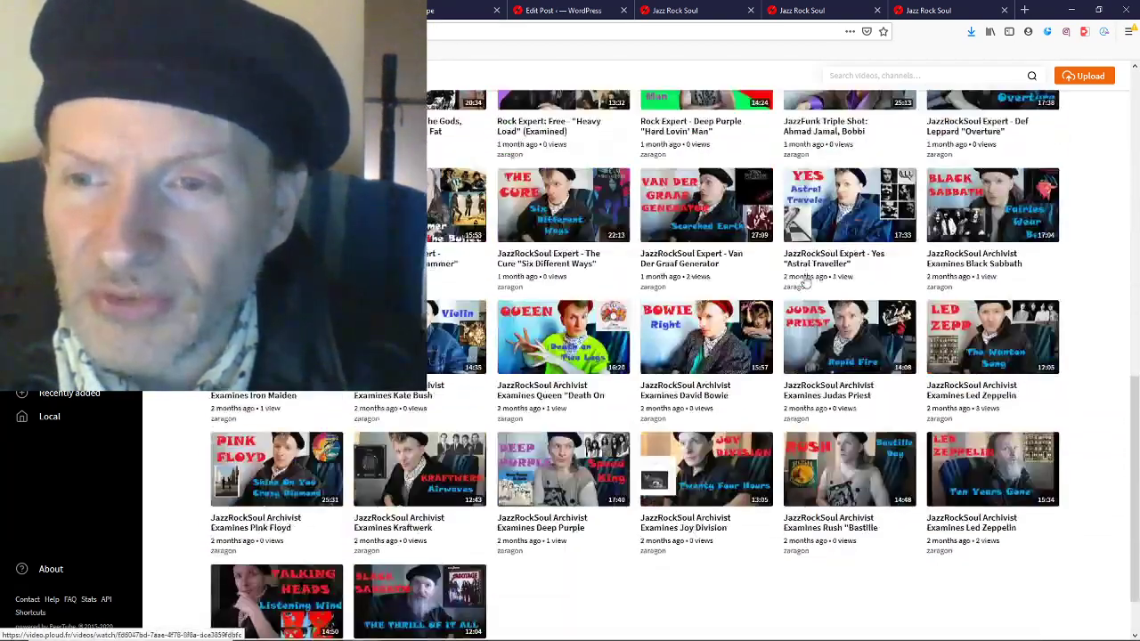
scroll(down, 3)
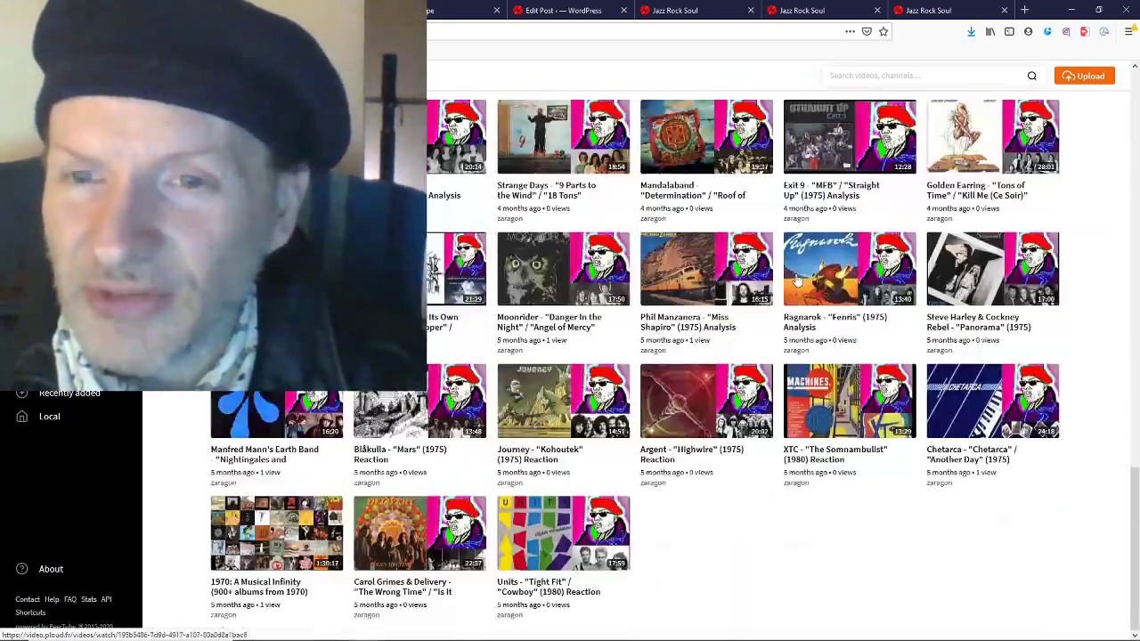
scroll(down, 3)
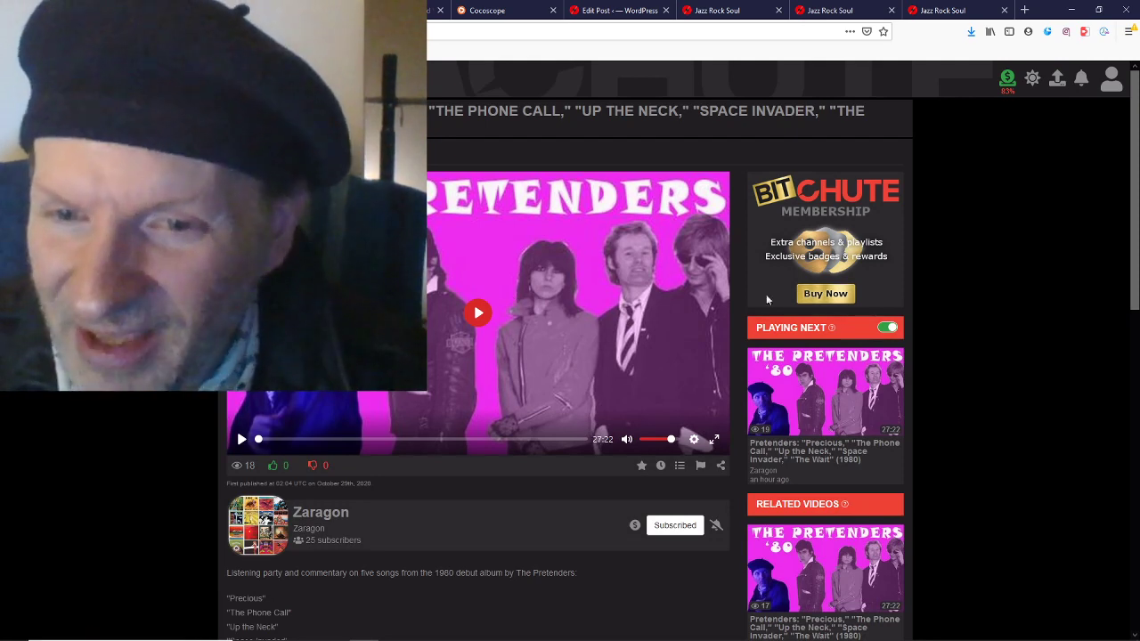
Scroll to the Pretenders video's five-song track list, 'Precious' to 'The Wait'.
scroll(down, 3)
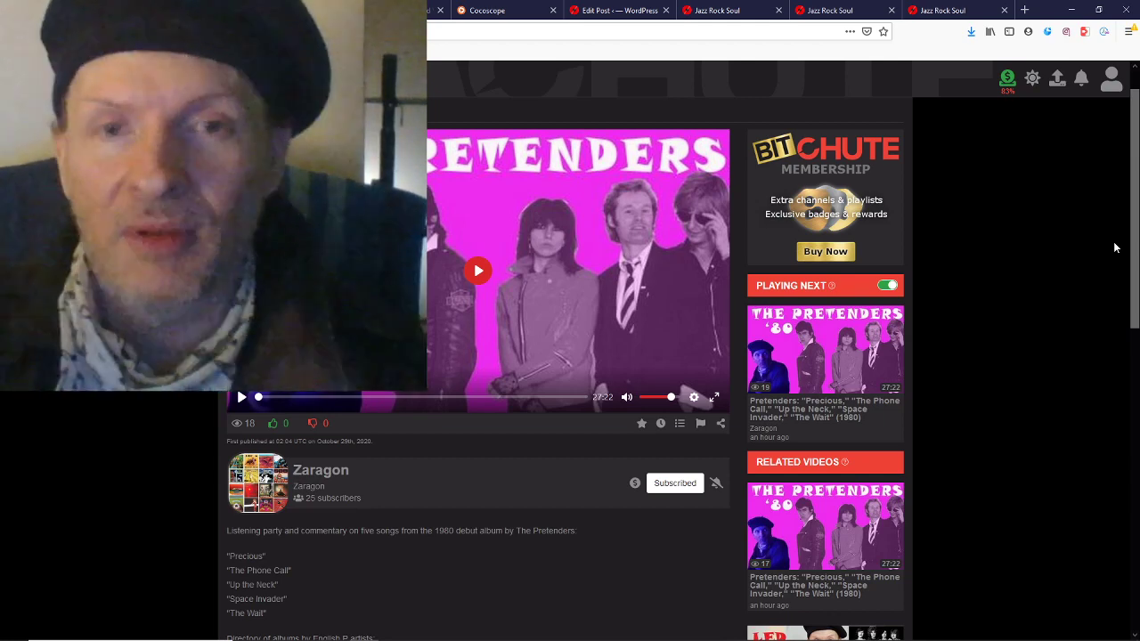
mouse_move(1096, 255)
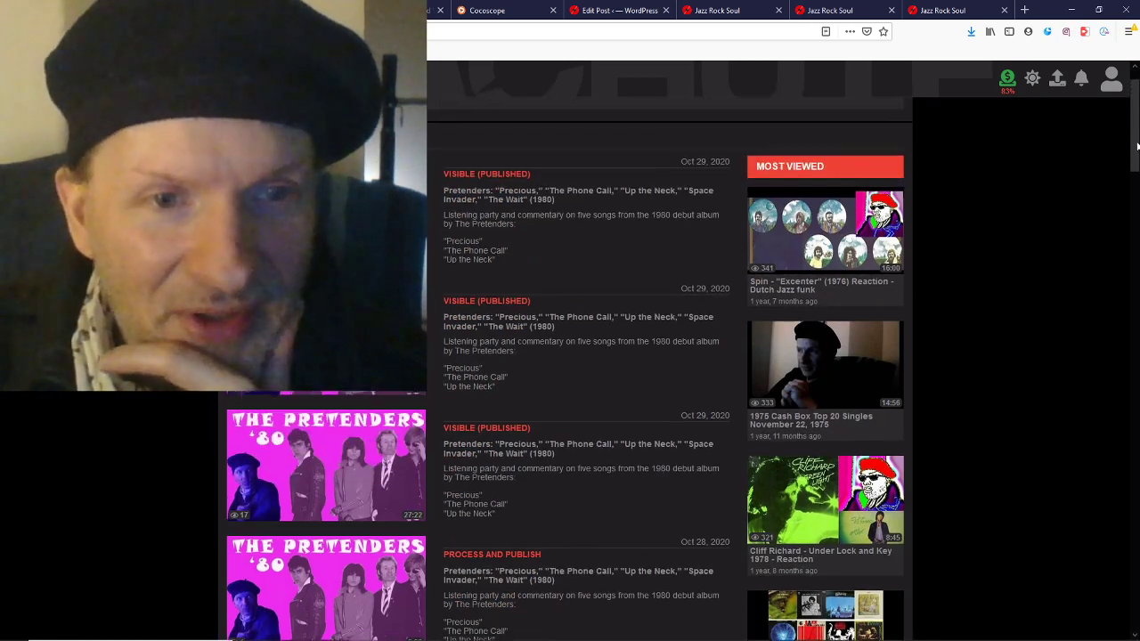
Scroll BitChute's uploads back to May 2020, then bring up the Cocoscope Pretenders video.
scroll(down, 3)
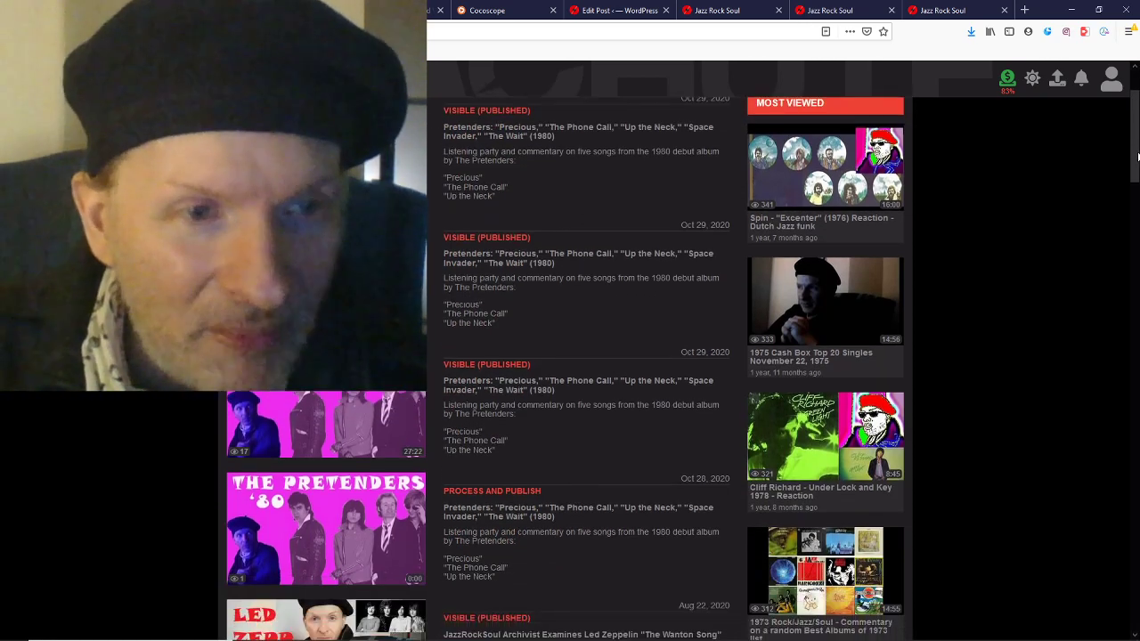
scroll(down, 3)
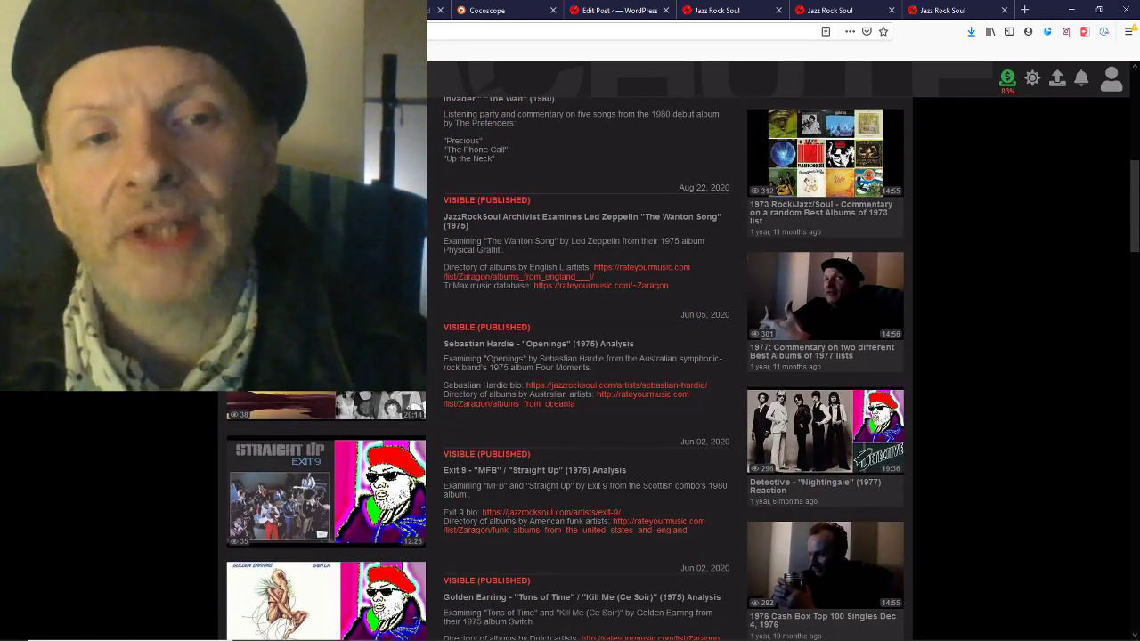
scroll(down, 3)
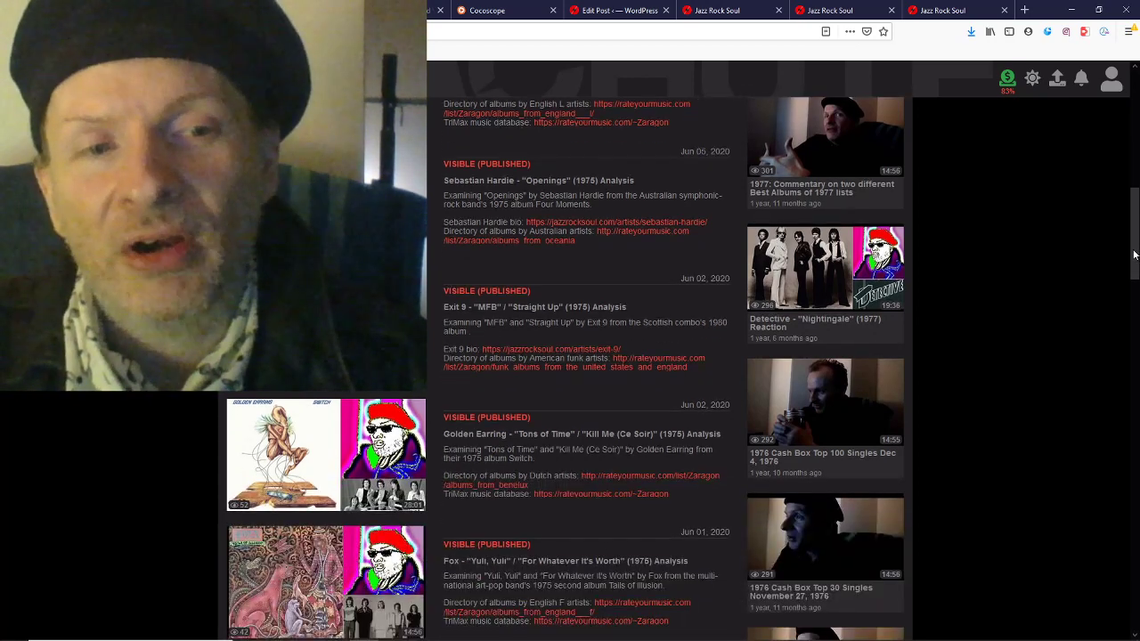
scroll(down, 3)
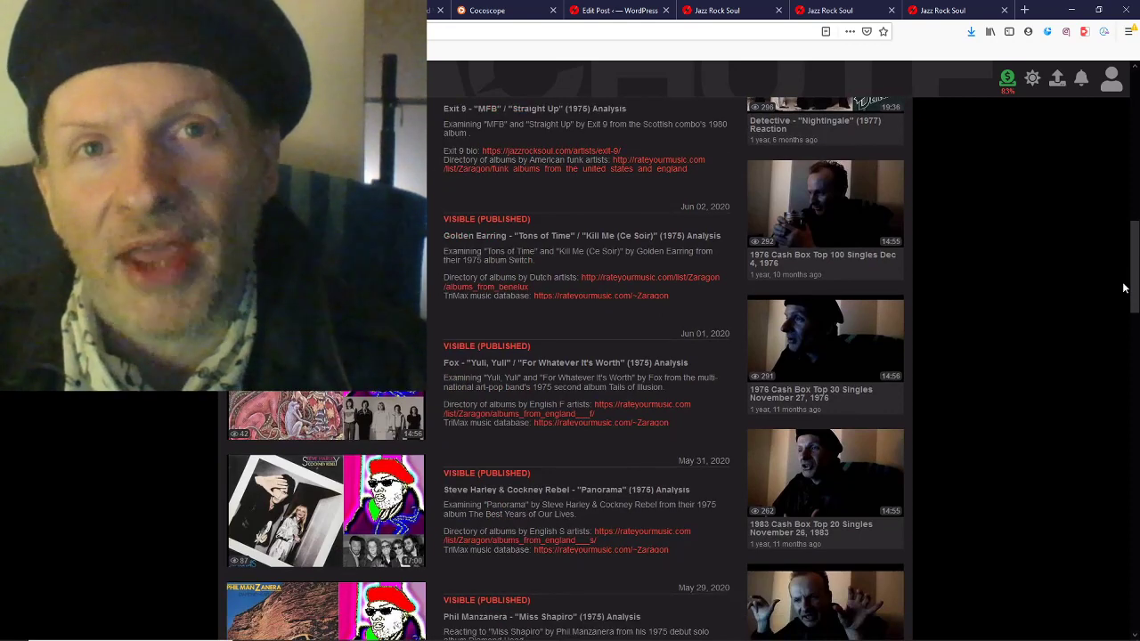
scroll(down, 3)
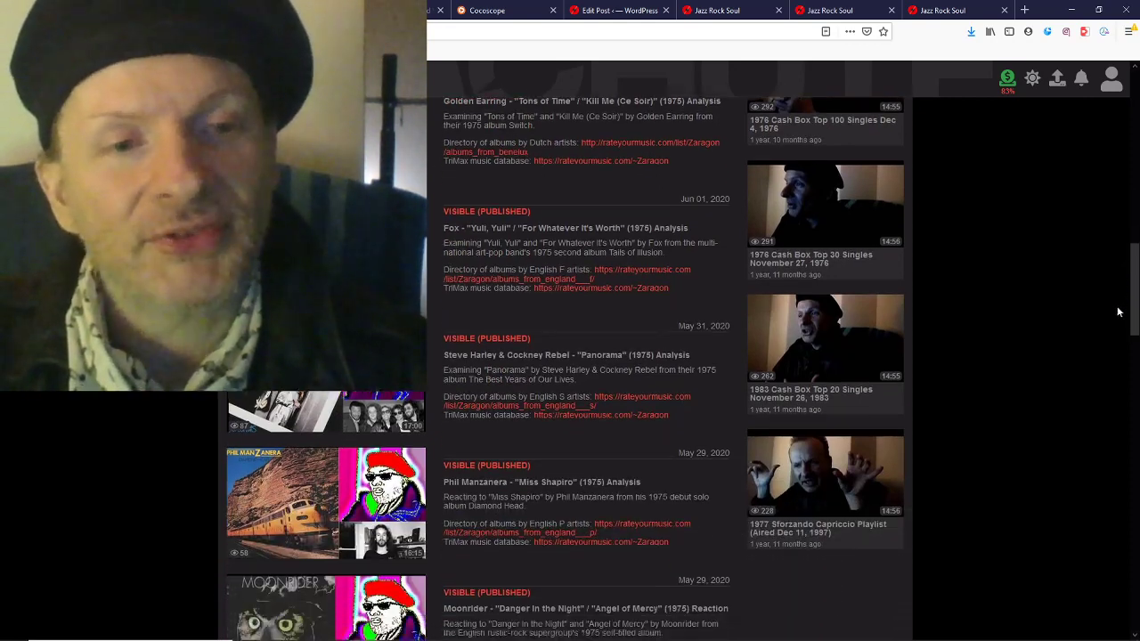
scroll(down, 3)
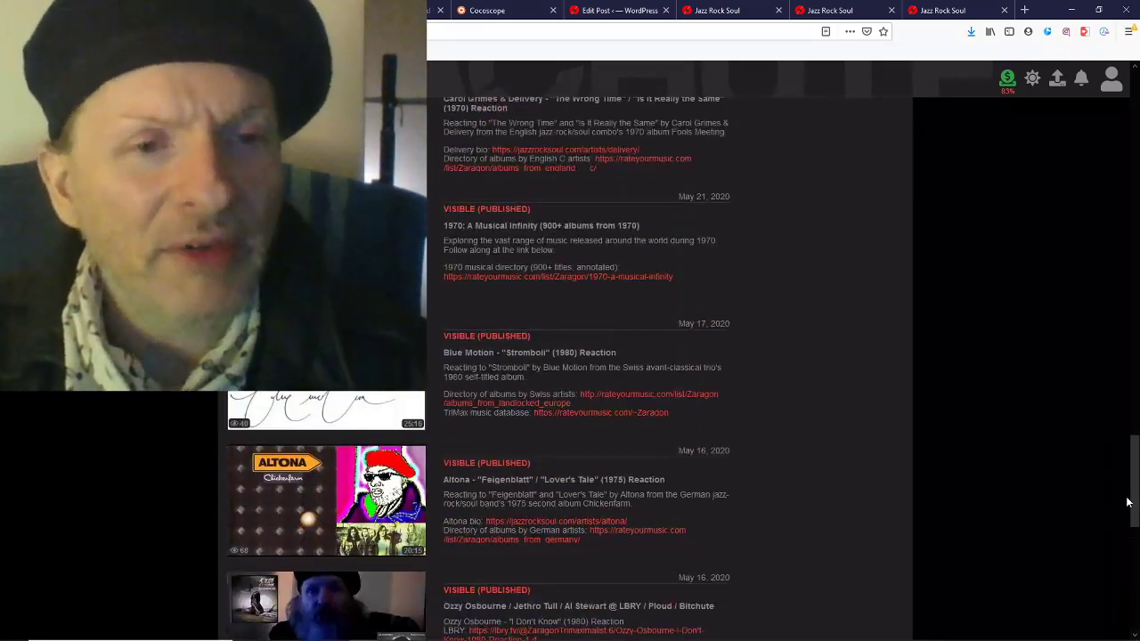
scroll(down, 3)
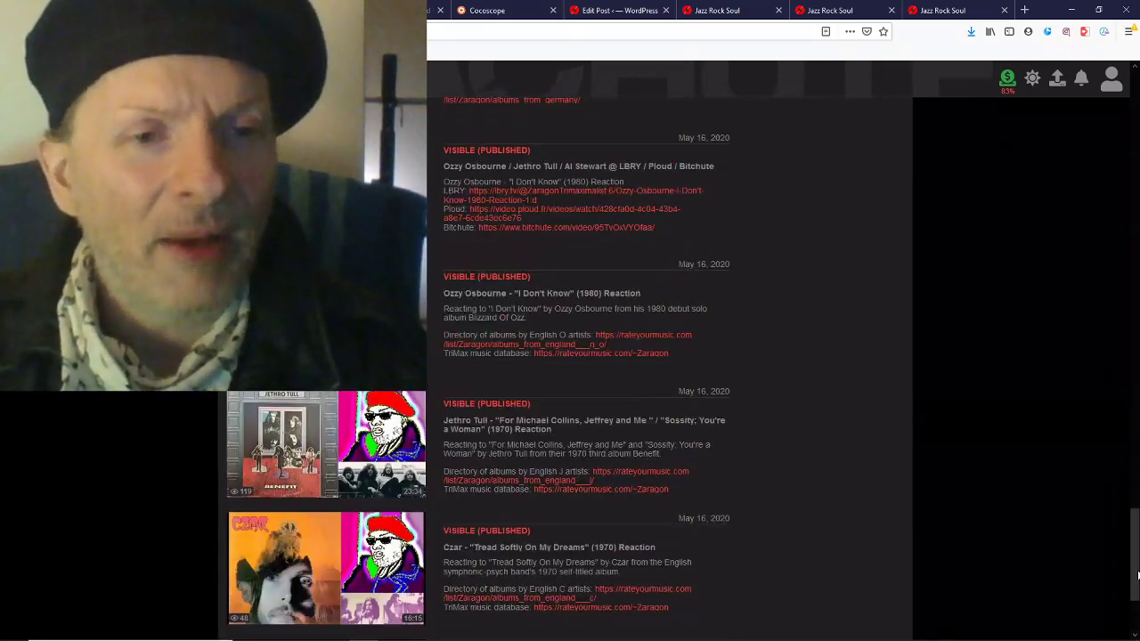
scroll(down, 3)
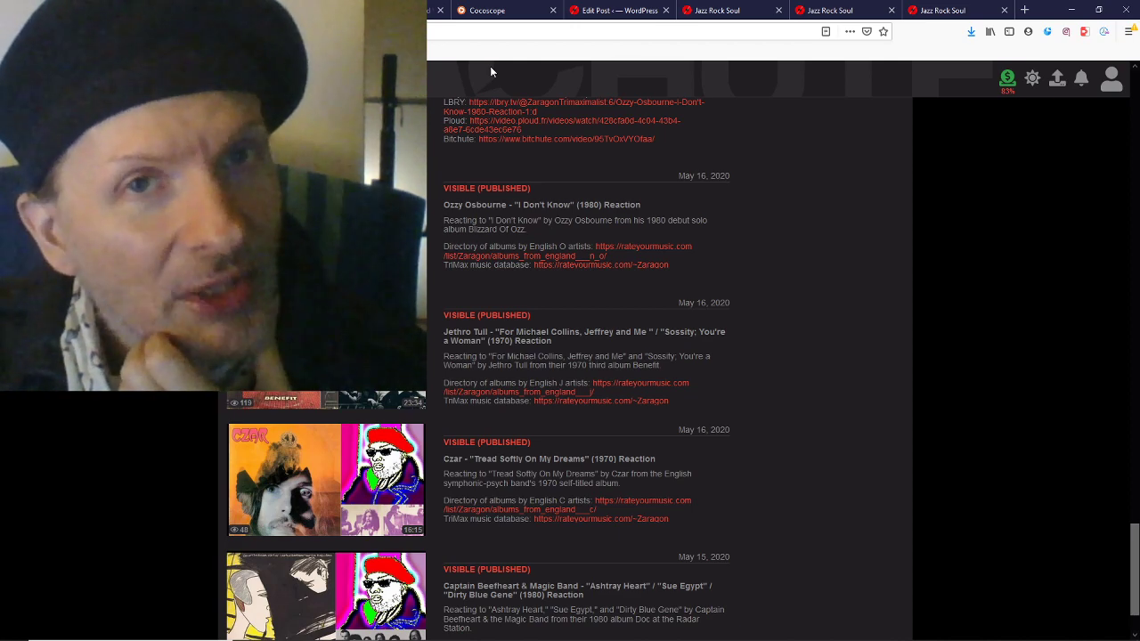
click(498, 9)
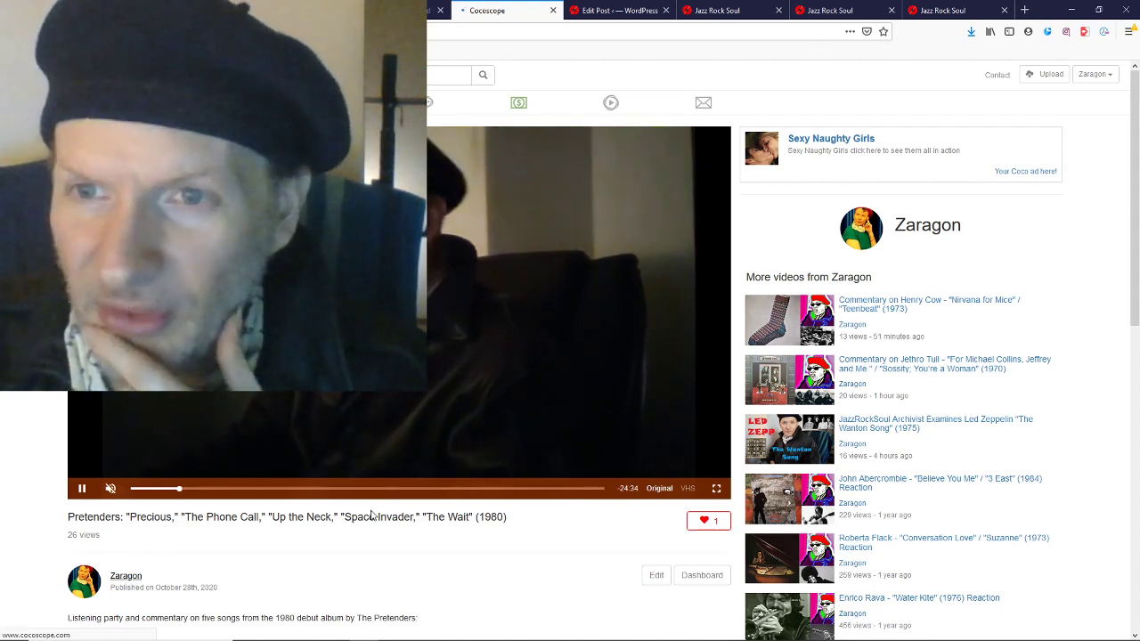
Scroll Zaragon's Cocoscope channel page down to its 17-video grid.
scroll(down, 3)
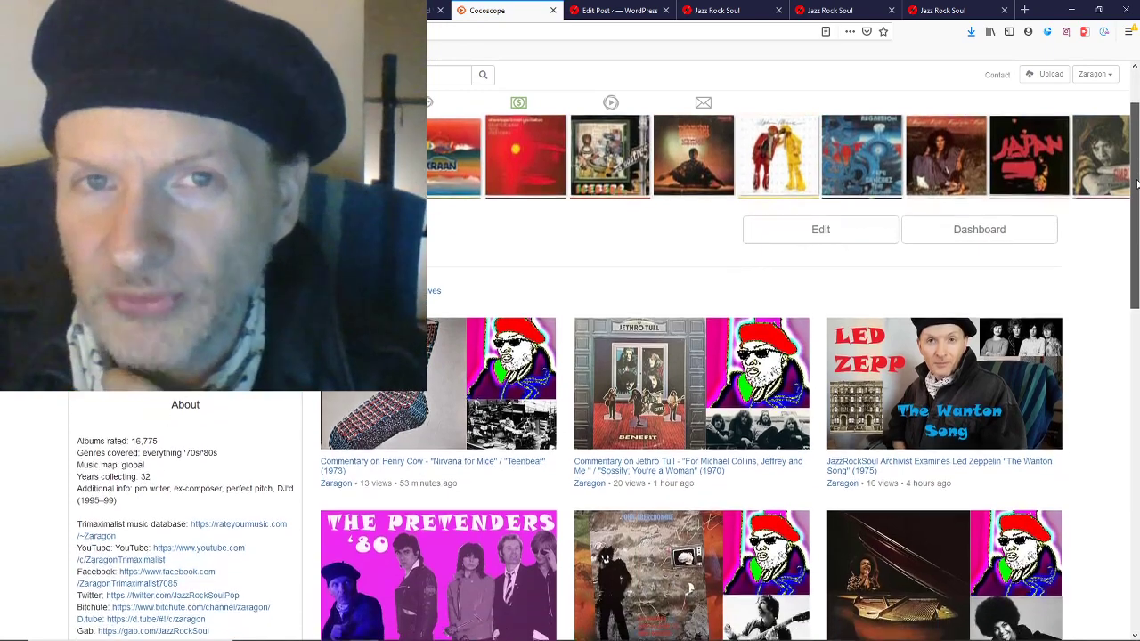
scroll(down, 3)
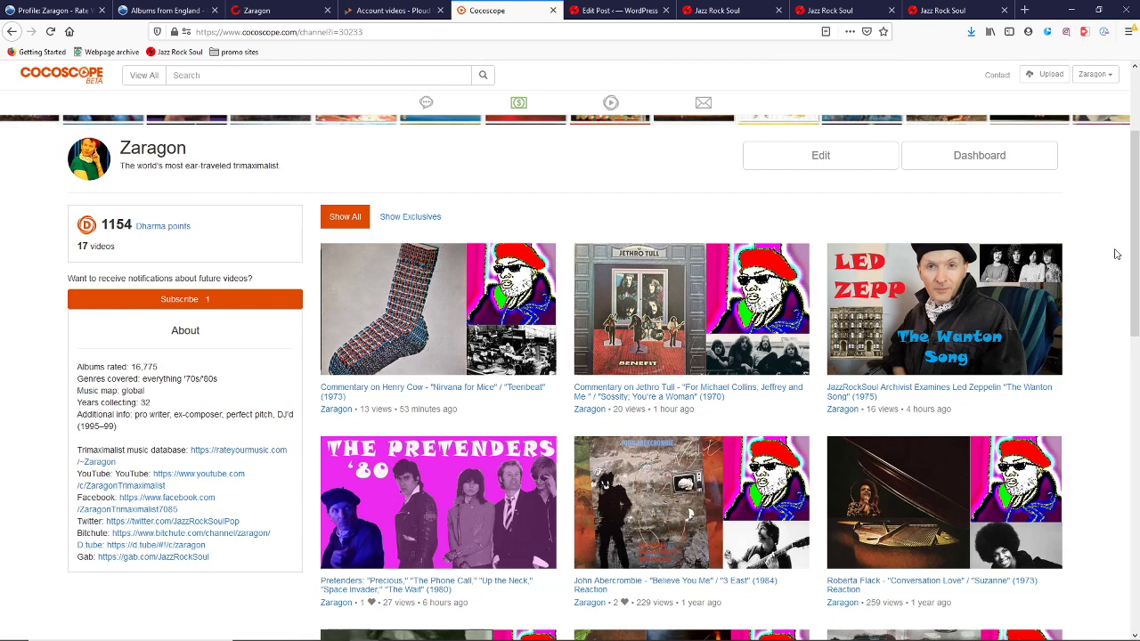
scroll(down, 3)
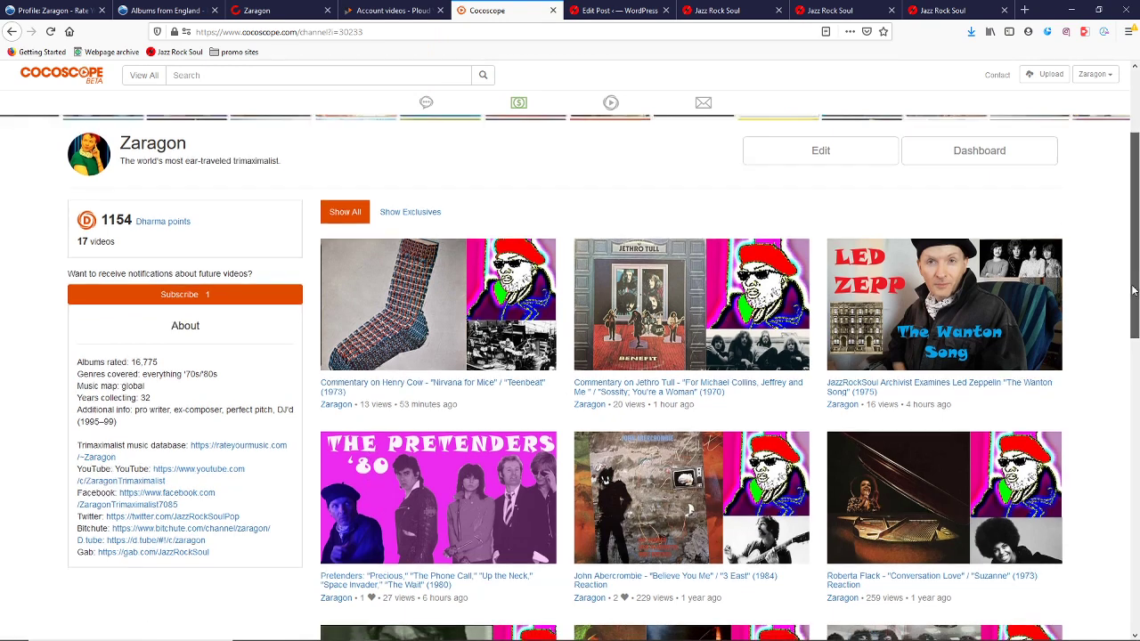
scroll(down, 3)
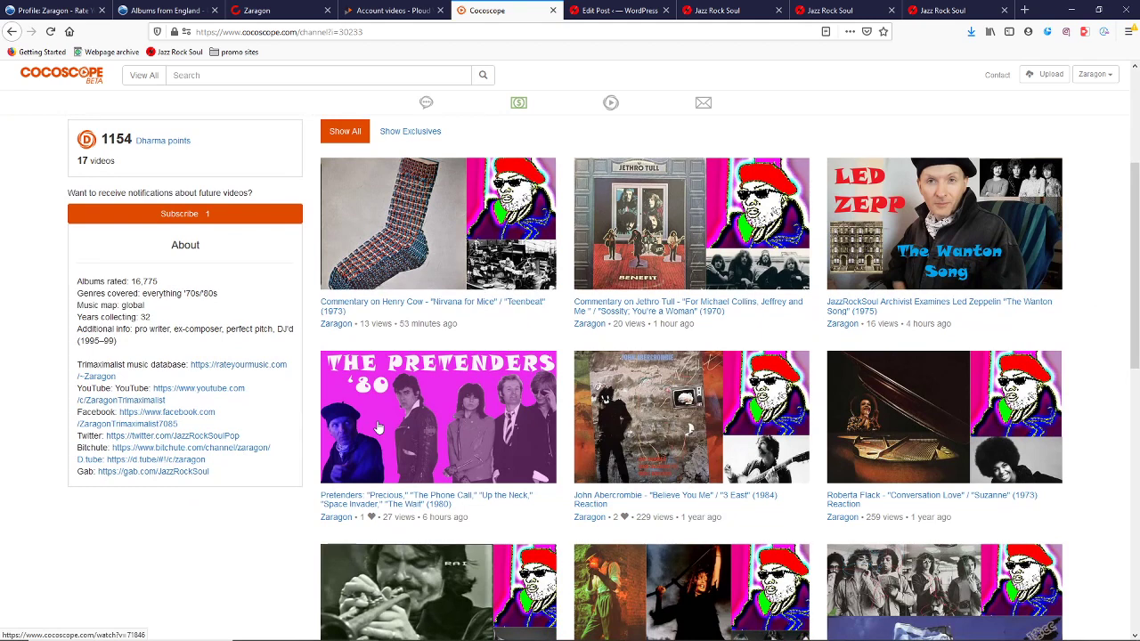
mouse_move(904, 149)
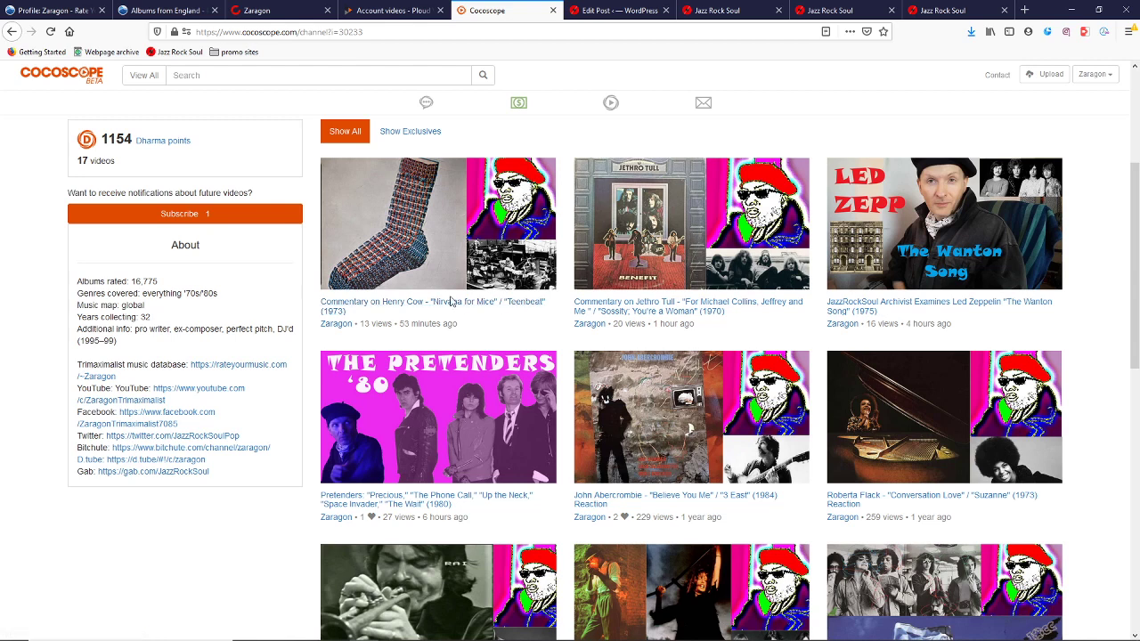
mouse_move(436, 305)
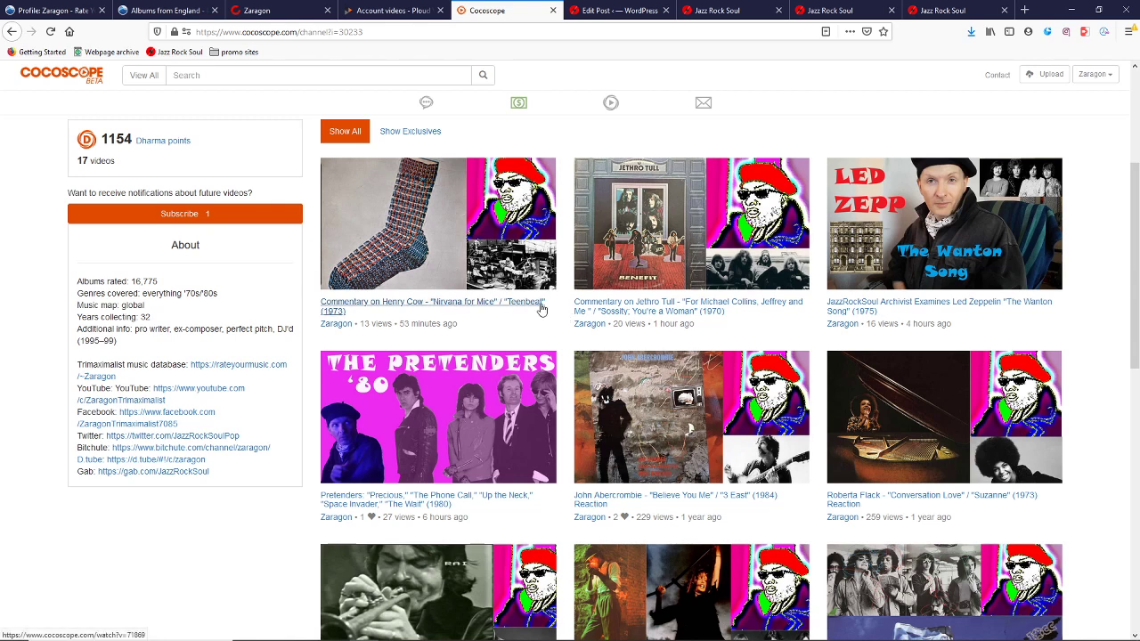
scroll(down, 3)
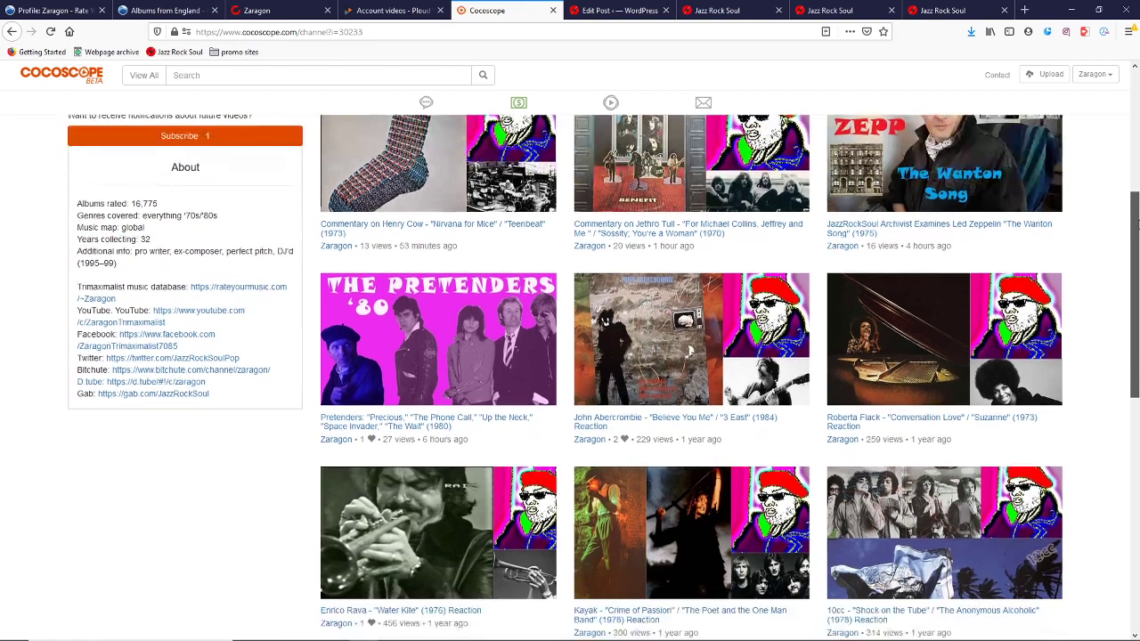
scroll(down, 3)
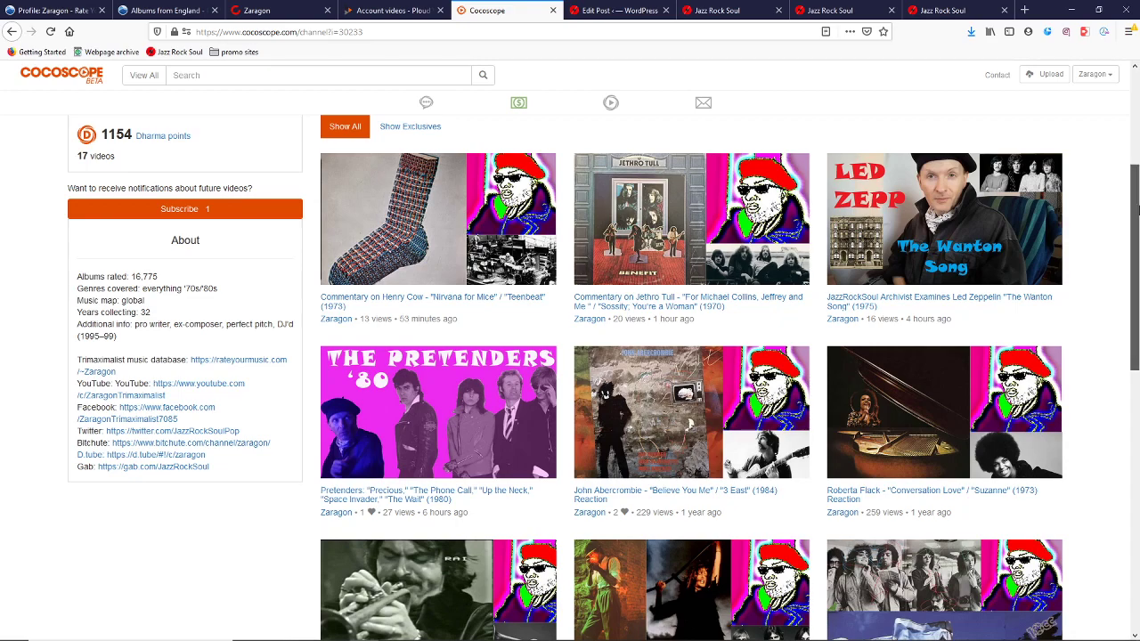
scroll(down, 3)
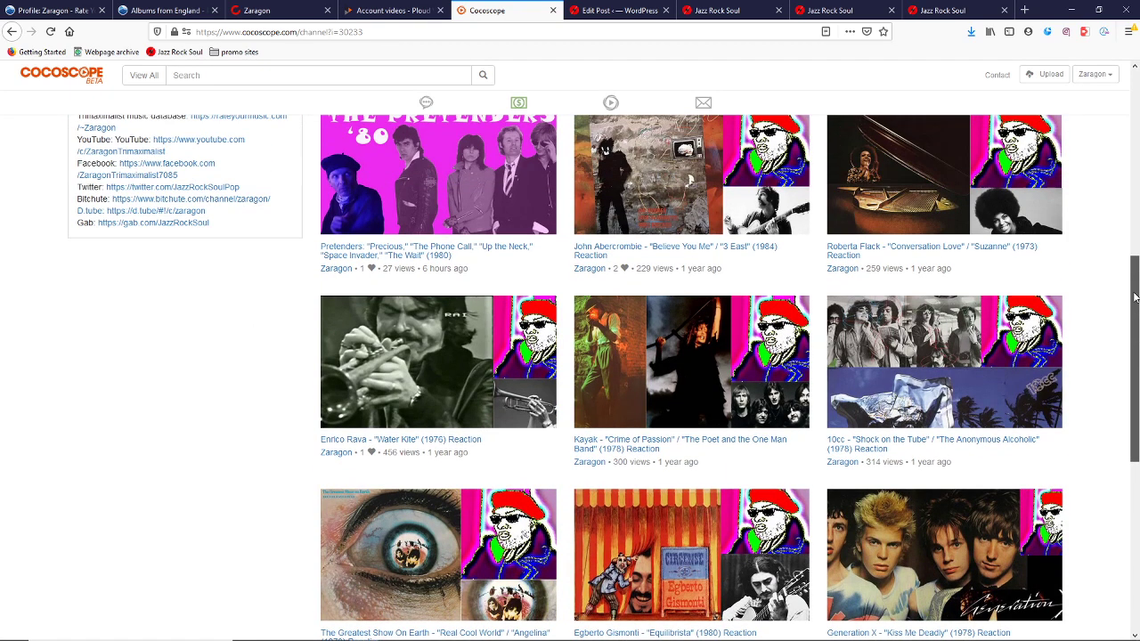
scroll(up, 3)
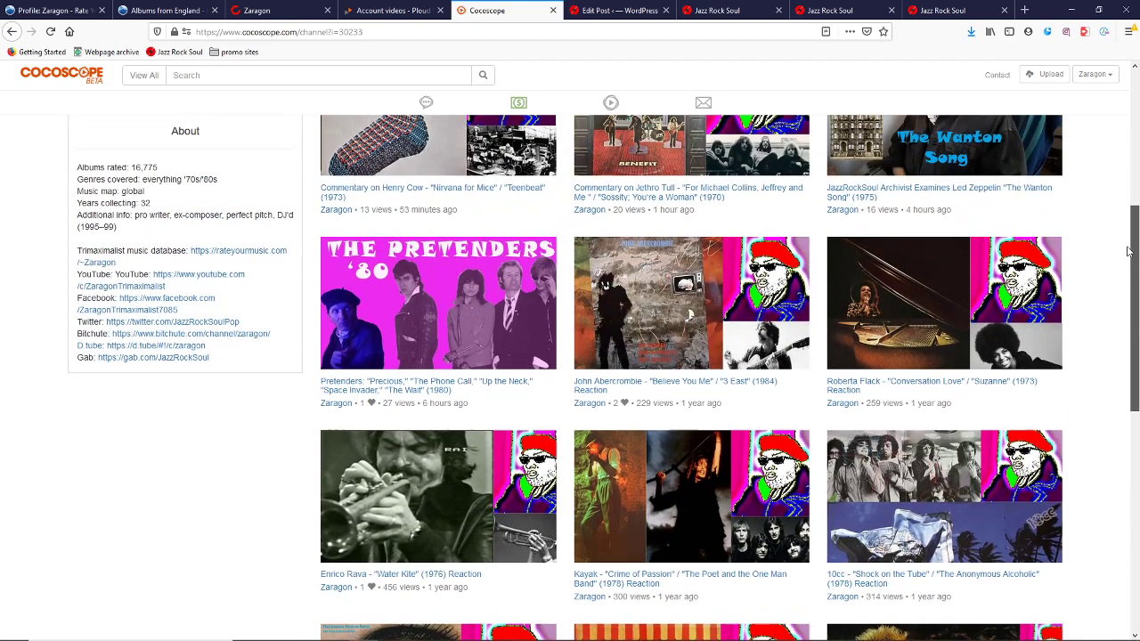
scroll(down, 3)
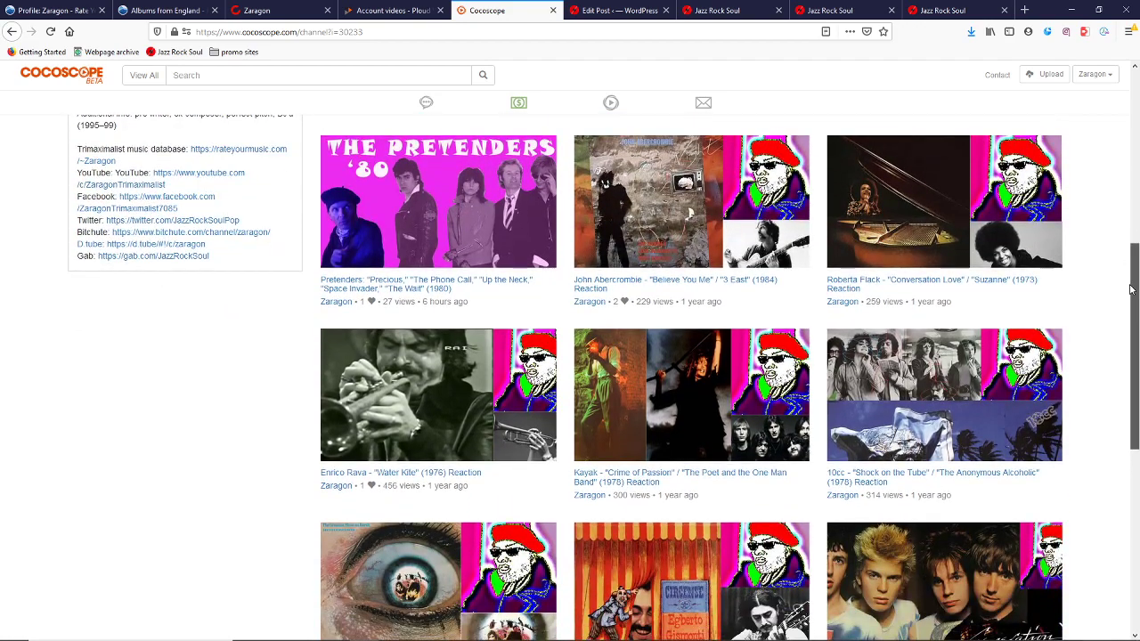
scroll(up, 3)
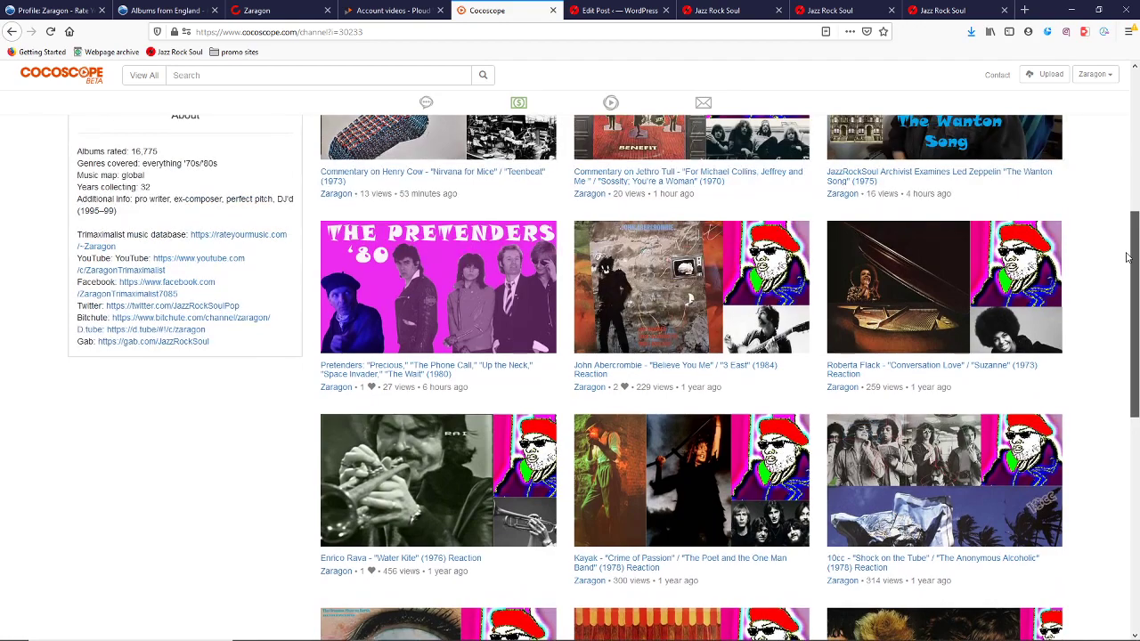
scroll(down, 3)
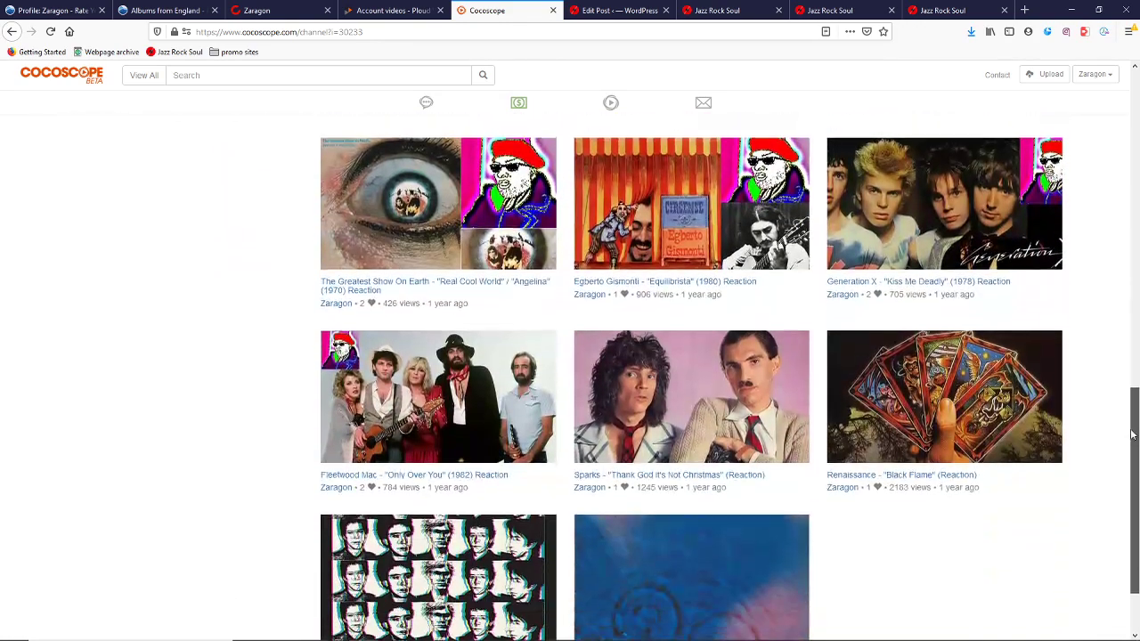
scroll(down, 3)
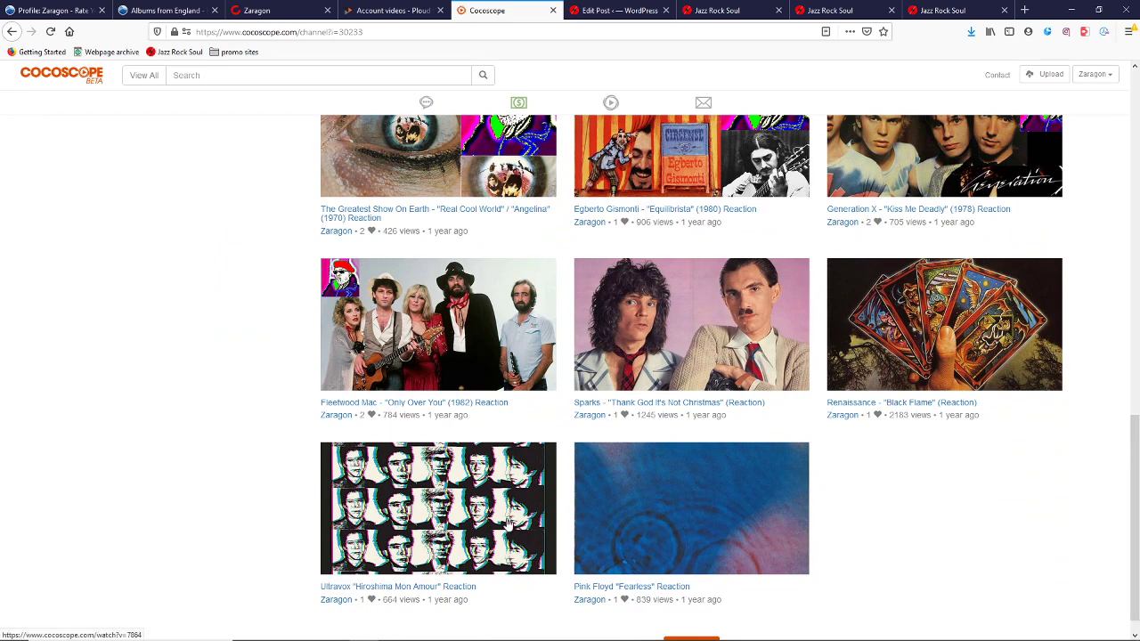
mouse_move(692, 414)
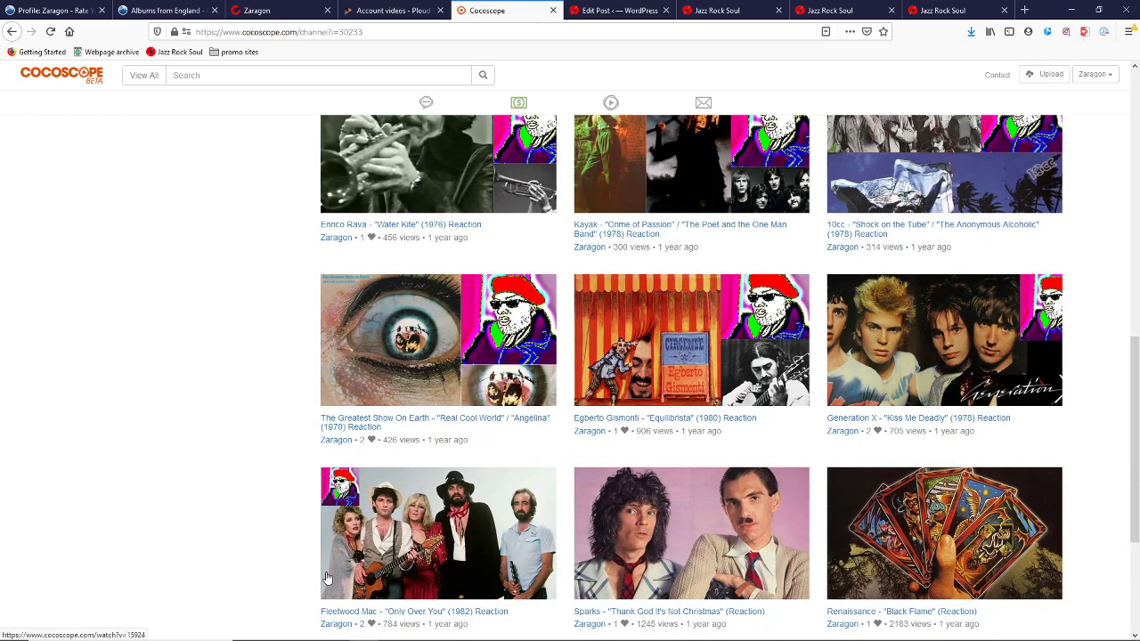
mouse_move(361, 572)
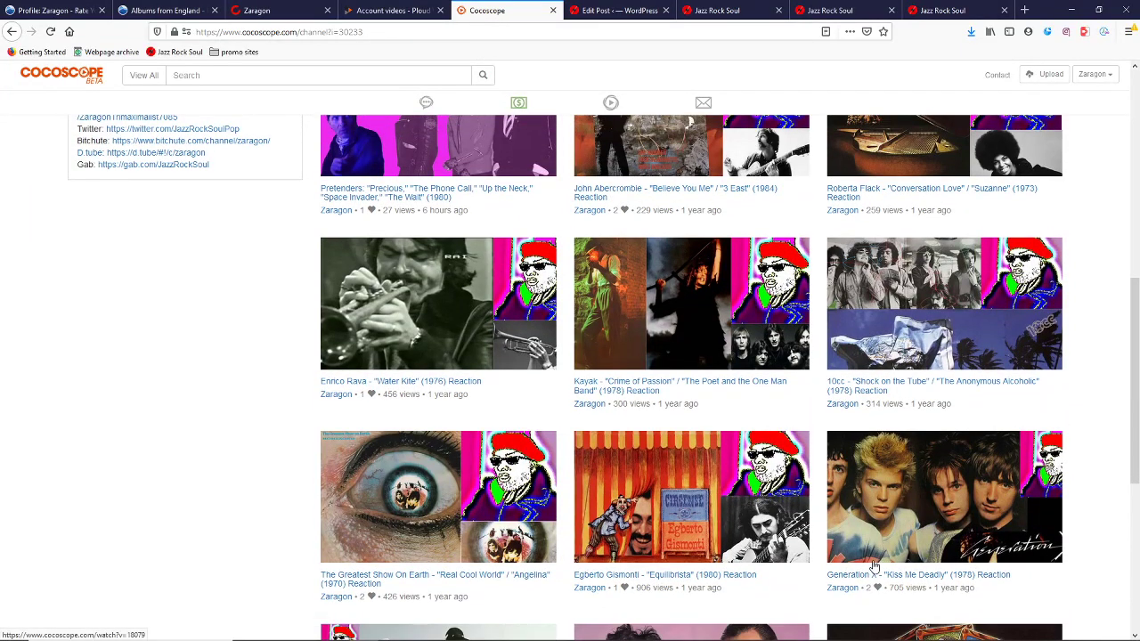
mouse_move(693, 530)
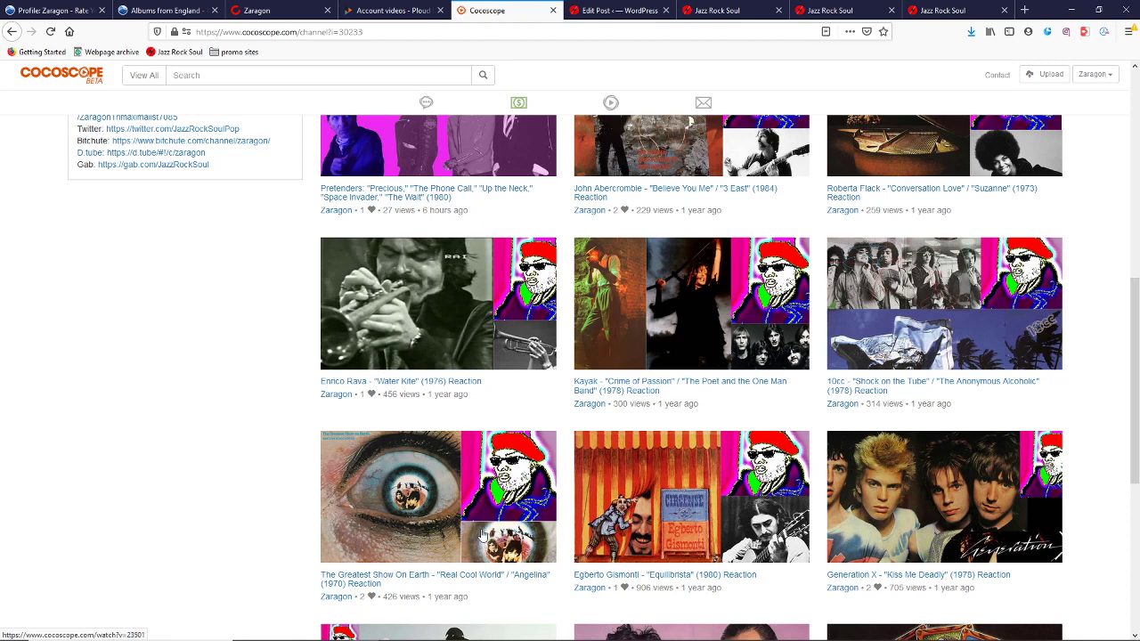
mouse_move(563, 543)
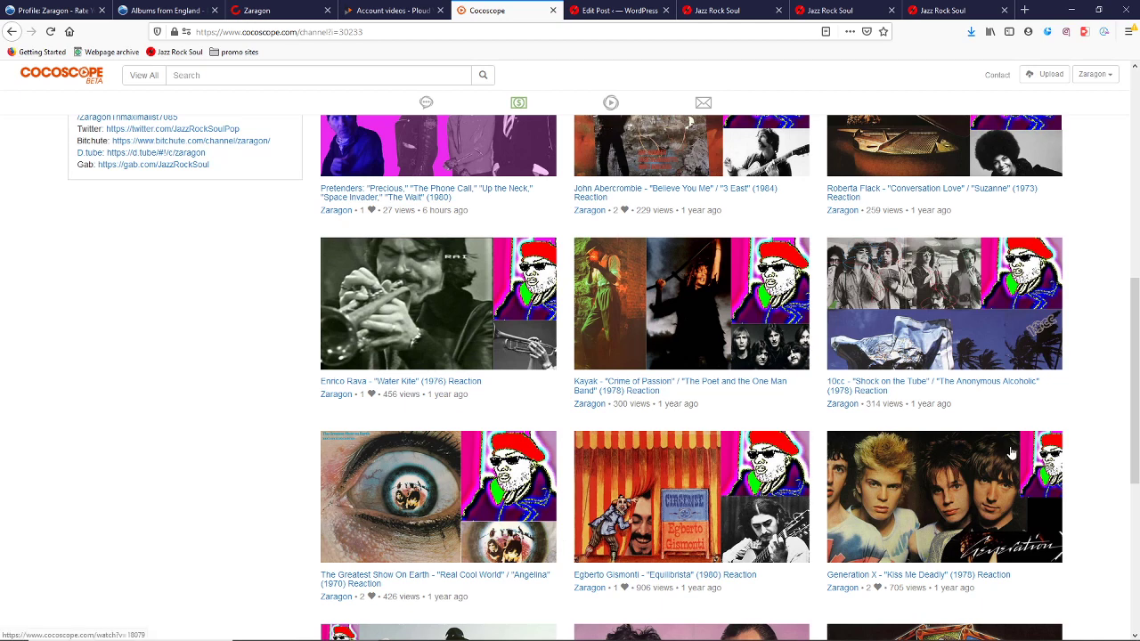
scroll(up, 3)
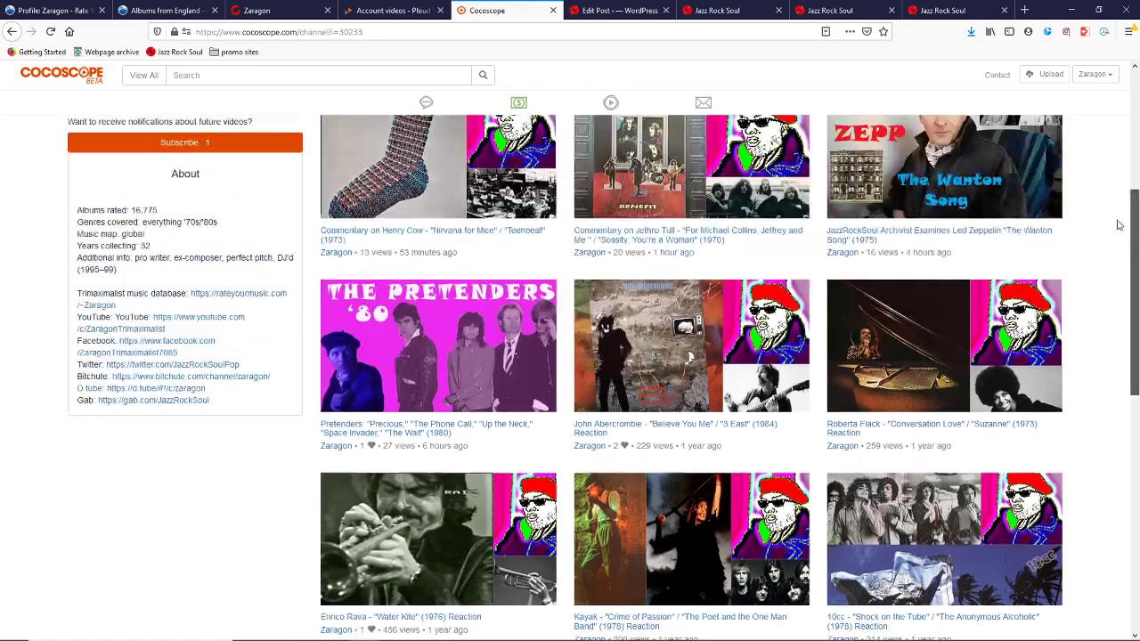
scroll(down, 3)
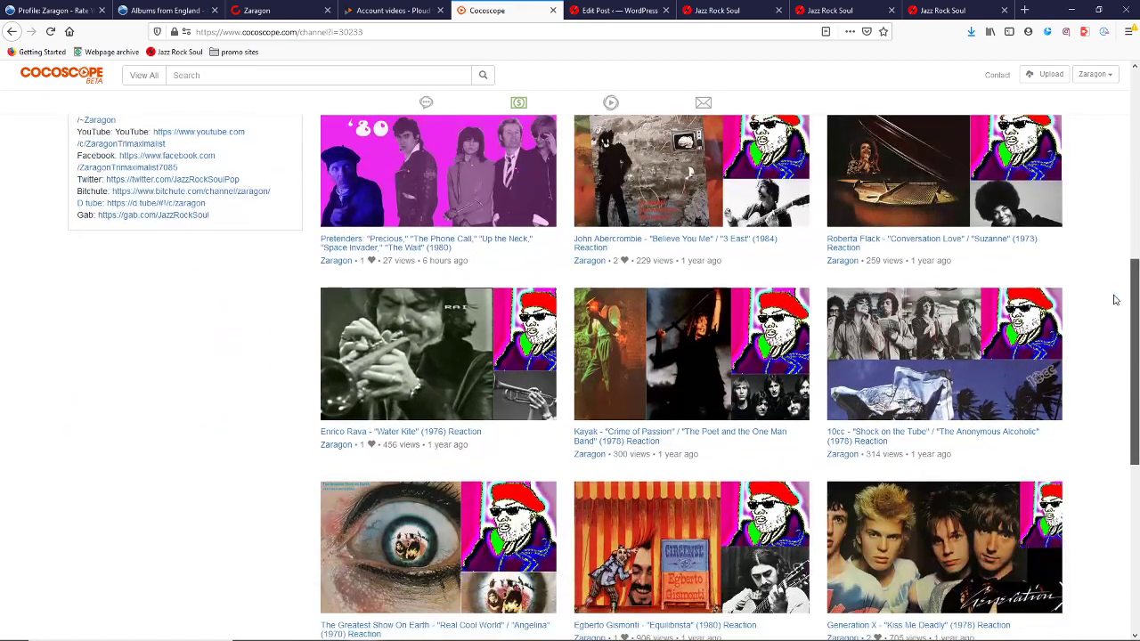
scroll(down, 3)
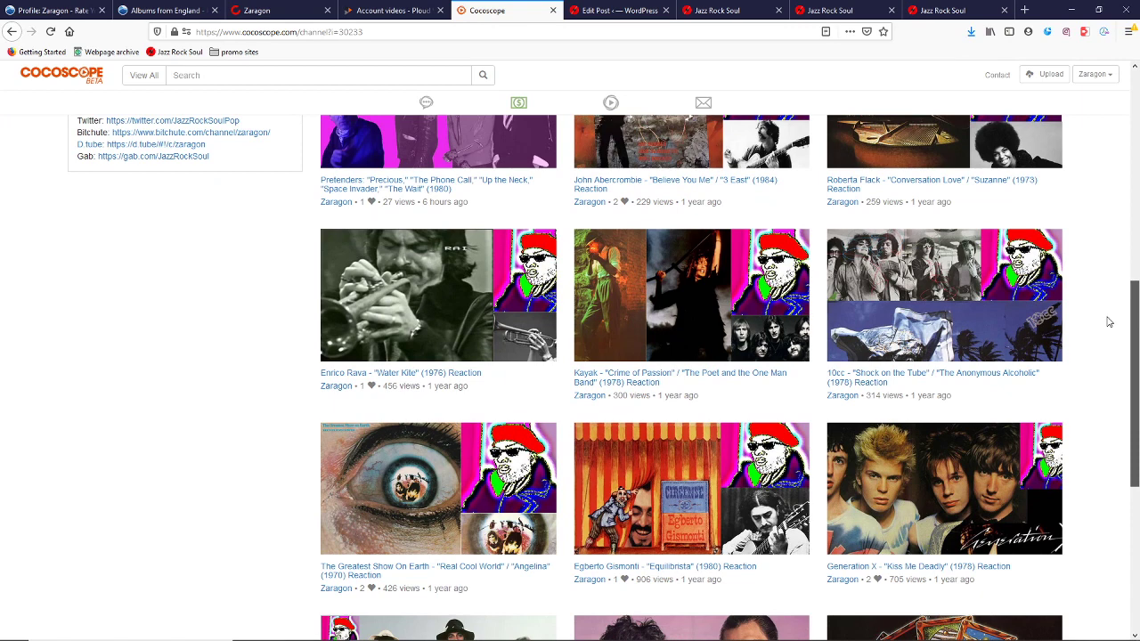
scroll(down, 3)
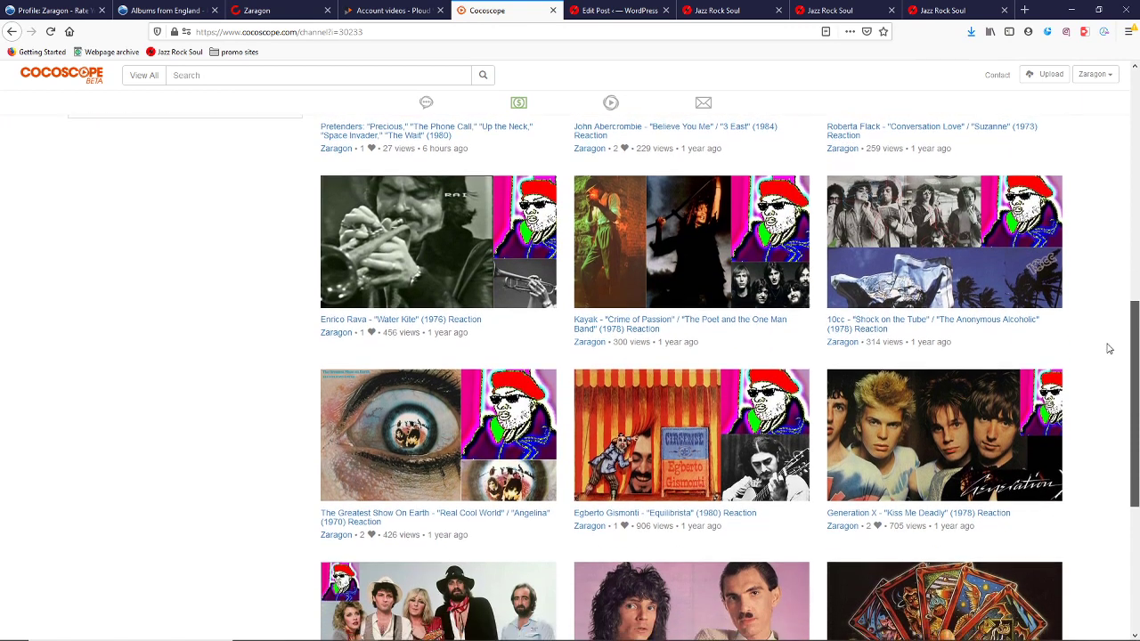
scroll(down, 3)
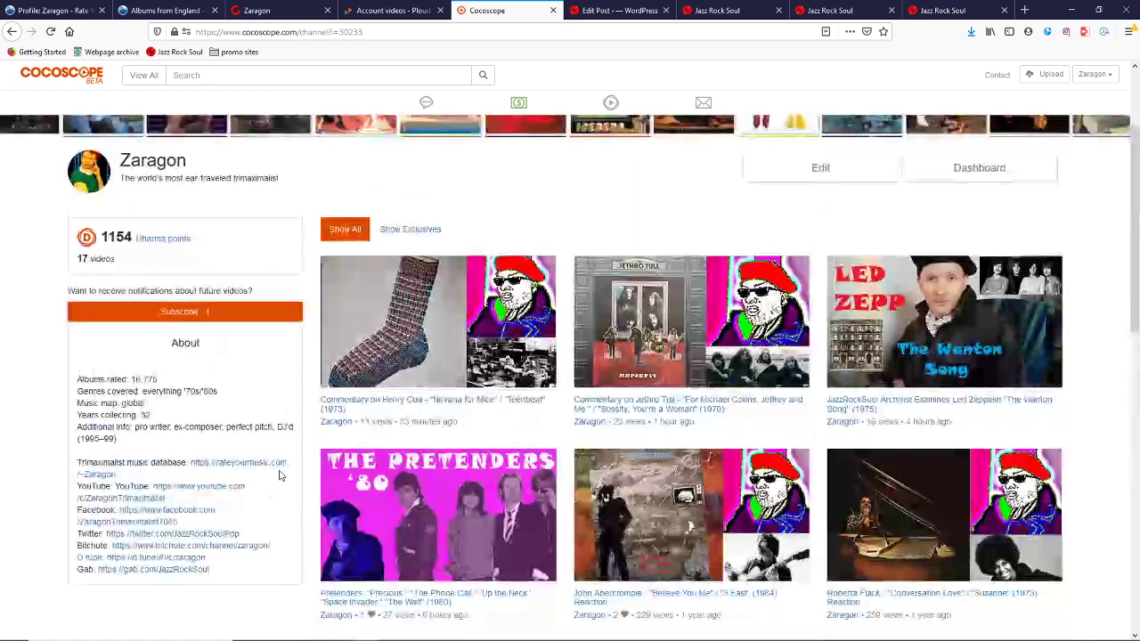
scroll(down, 3)
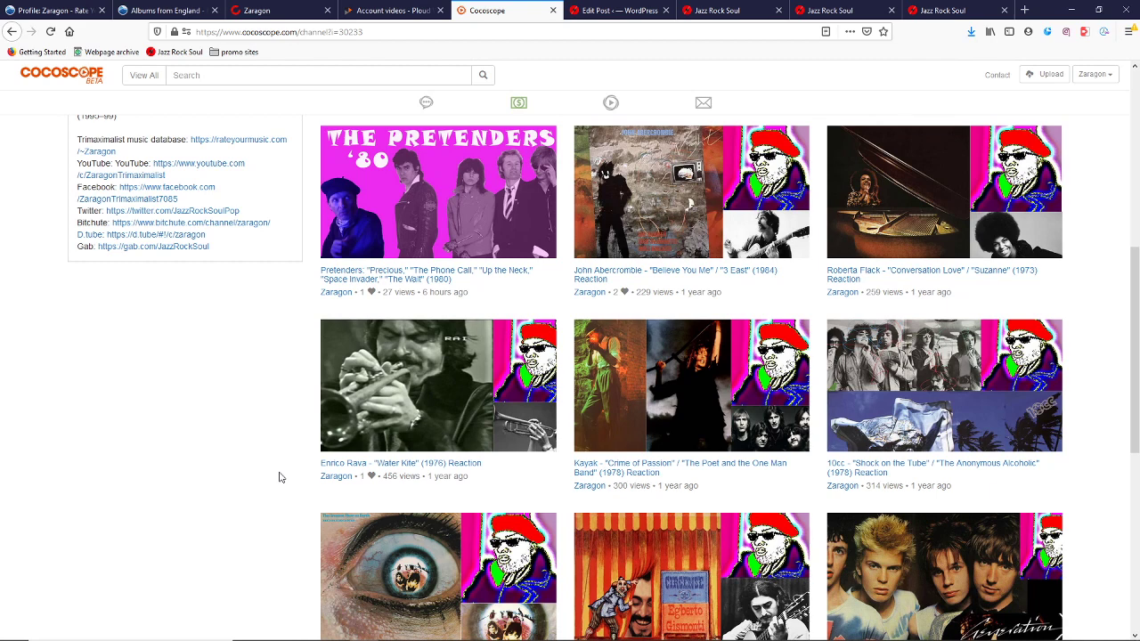
mouse_move(742, 422)
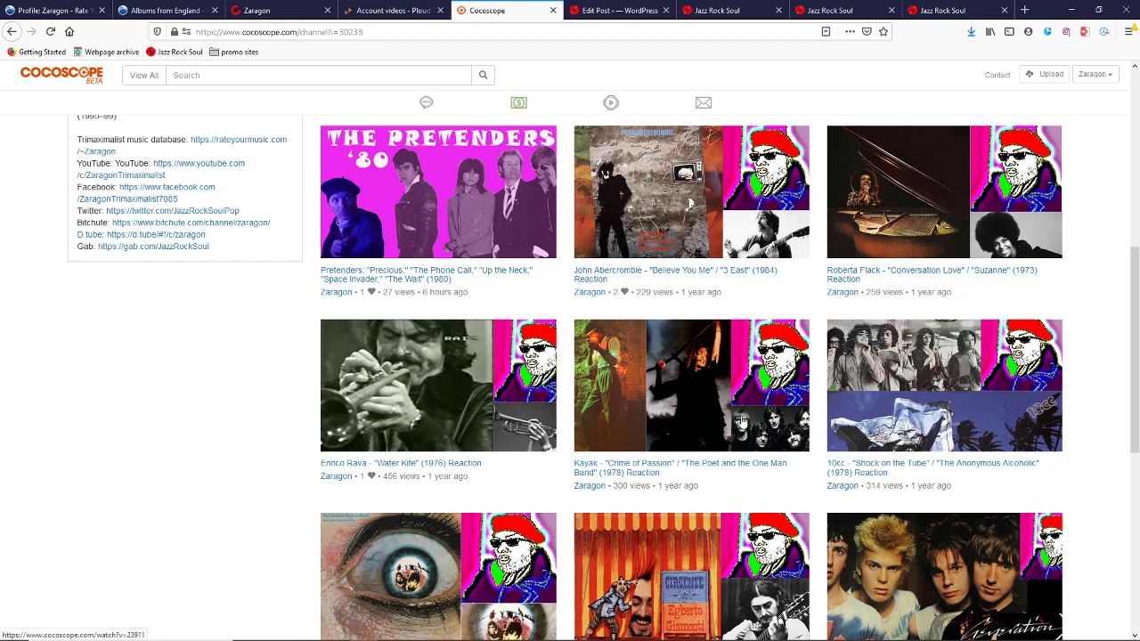
scroll(down, 3)
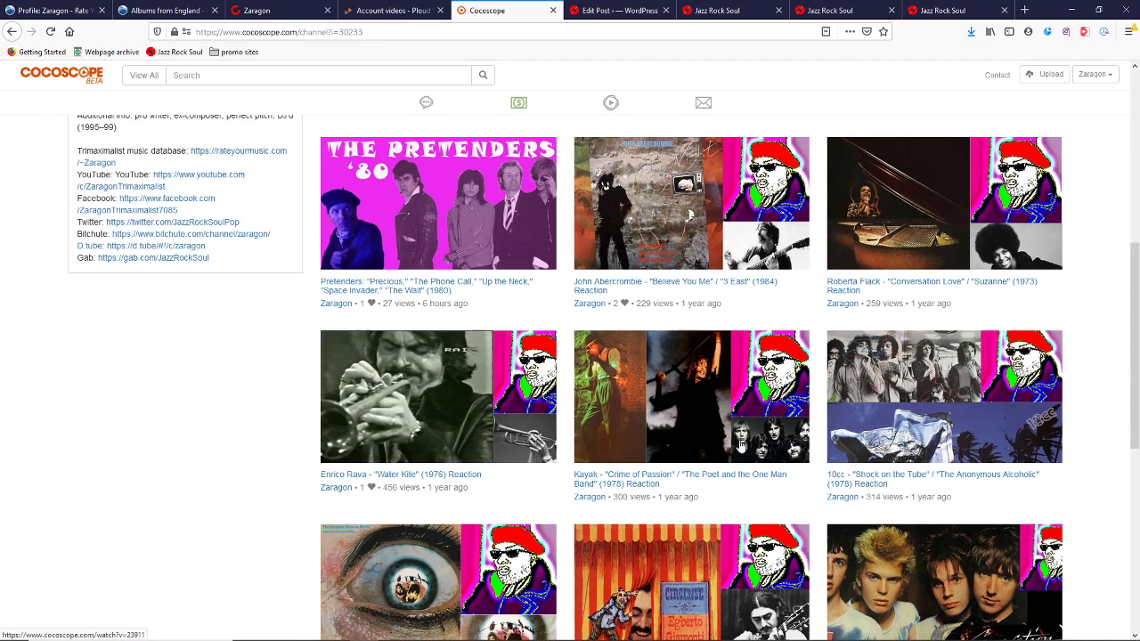
mouse_move(730, 450)
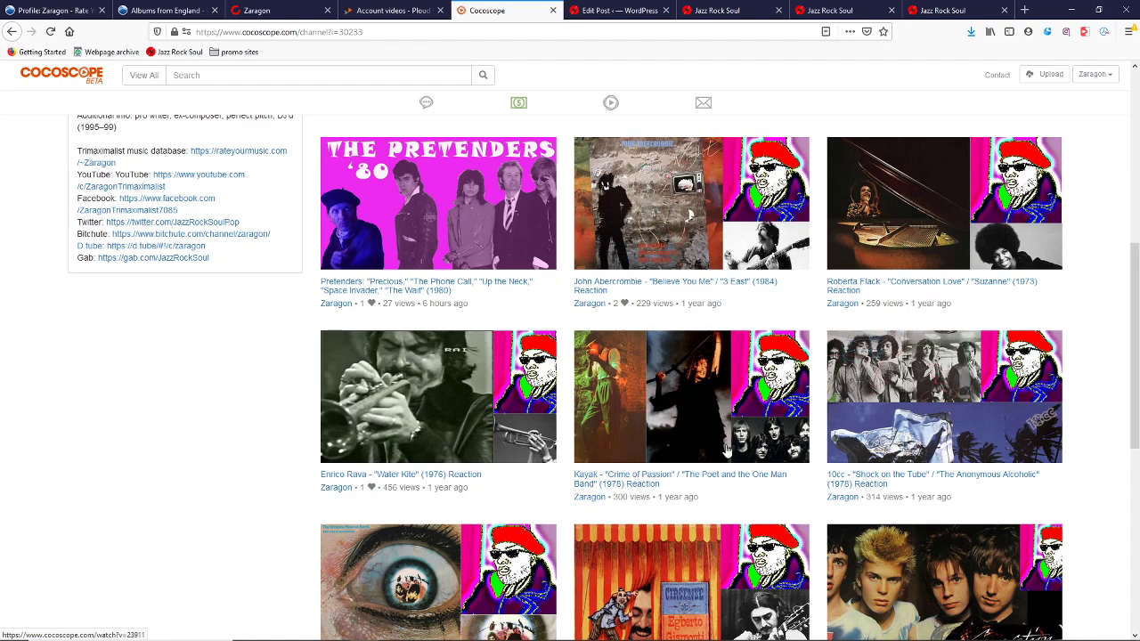
mouse_move(1113, 392)
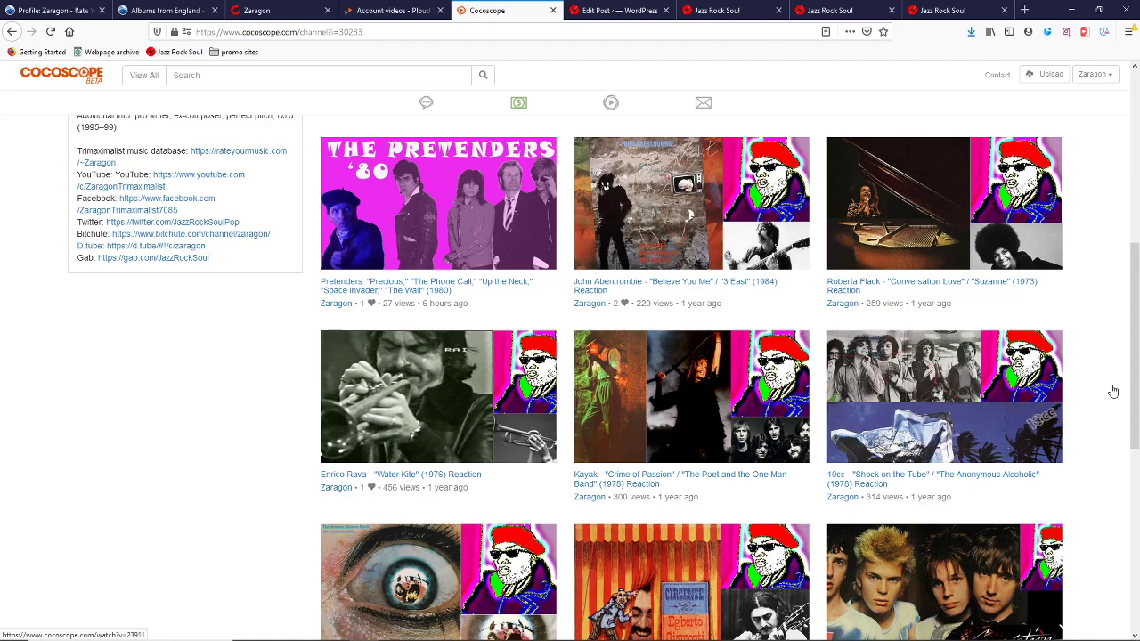
scroll(down, 3)
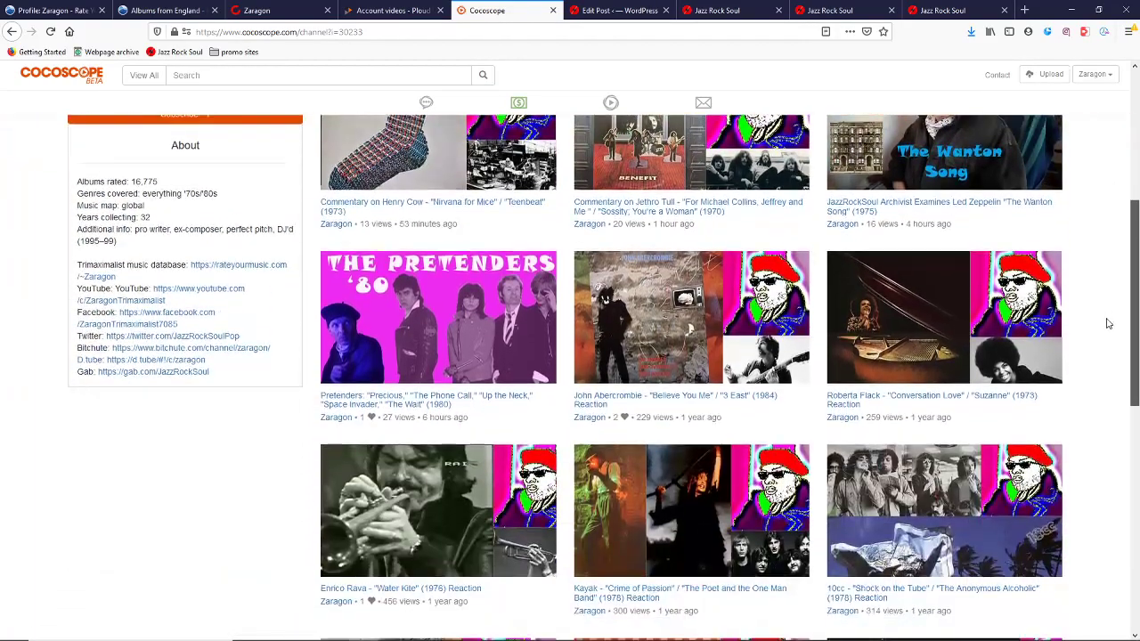
scroll(down, 3)
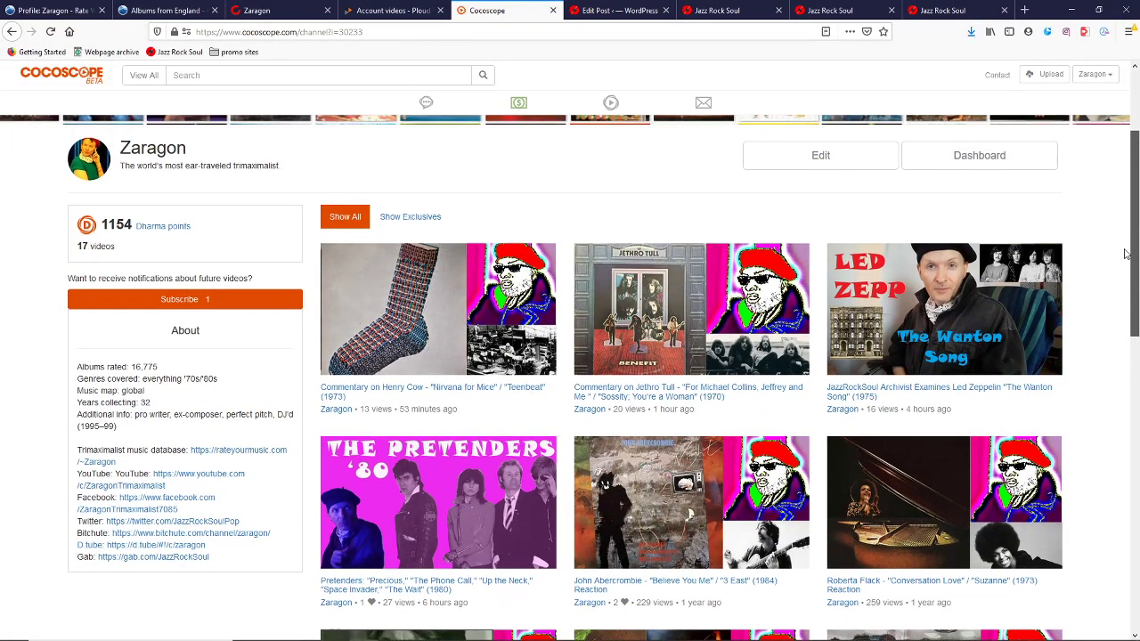
scroll(down, 3)
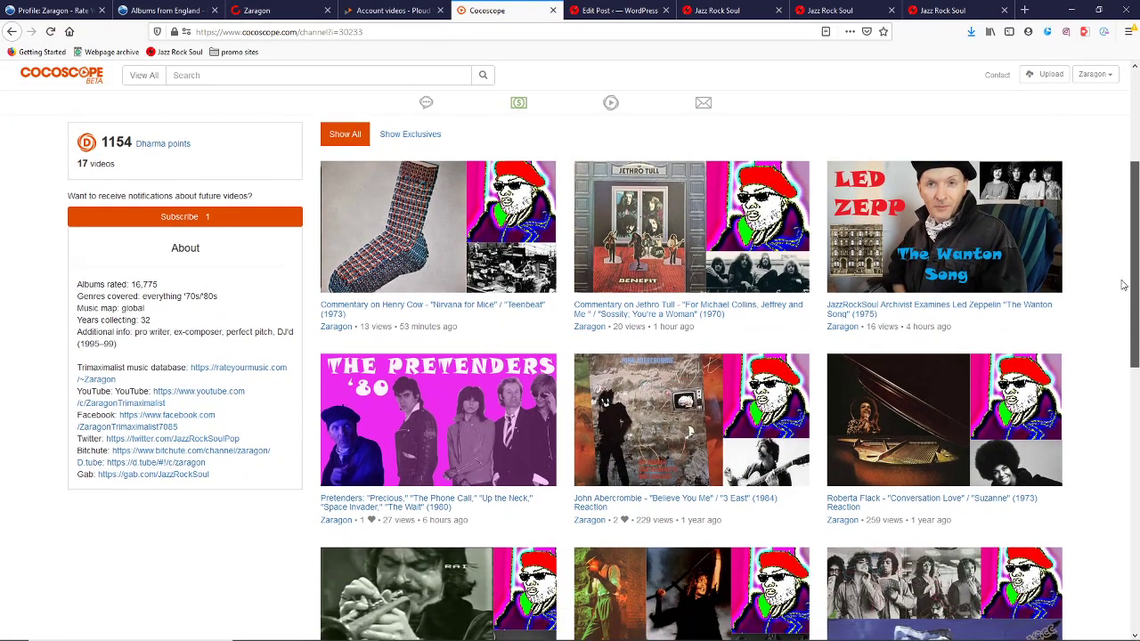
mouse_move(669, 502)
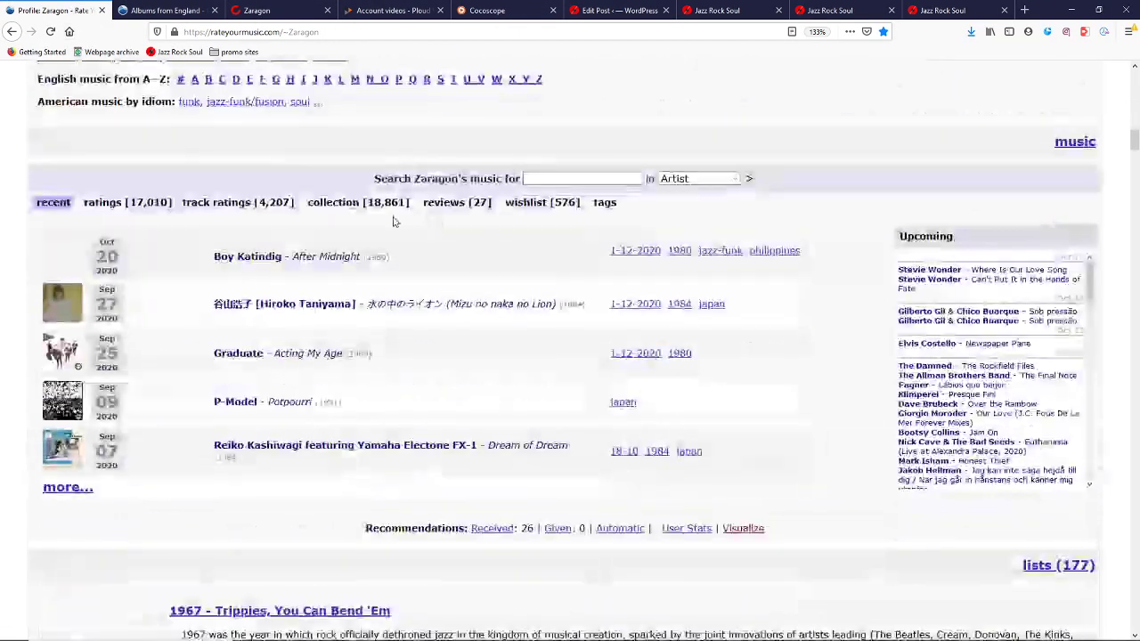
Scroll the '1976 - The Ultimate Fix' list past its introduction to the ranked albums.
scroll(down, 3)
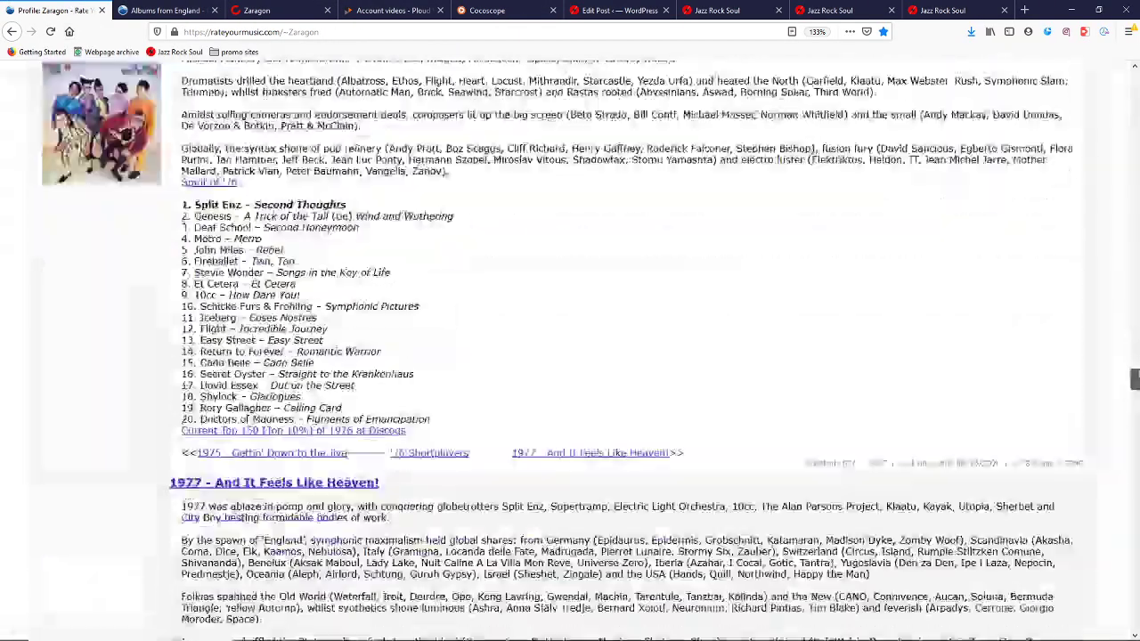
scroll(down, 3)
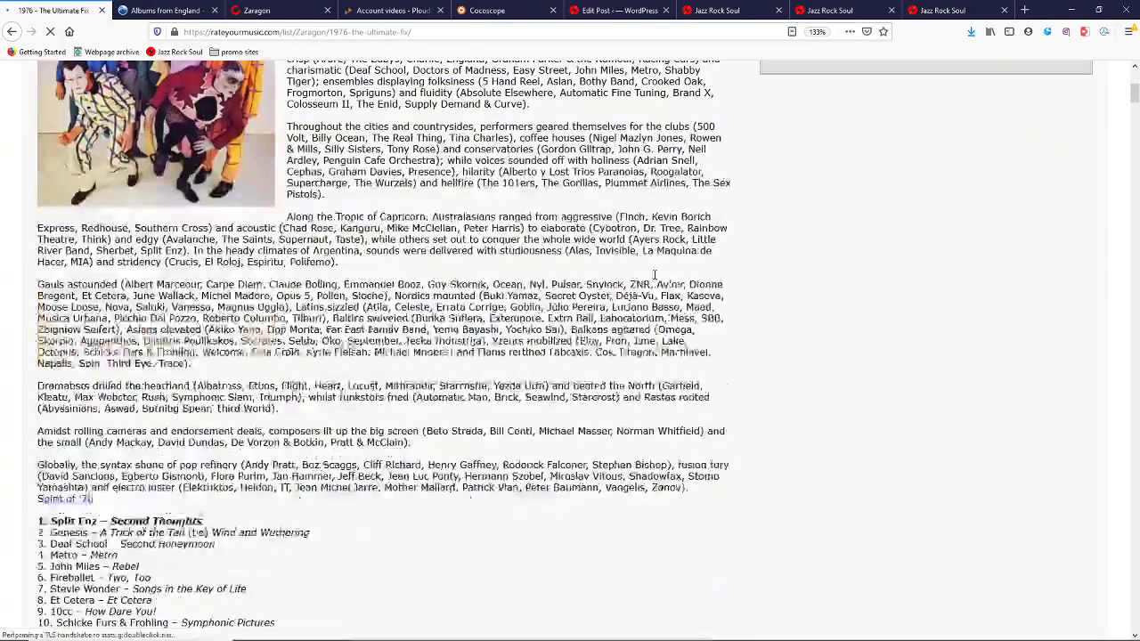
scroll(down, 3)
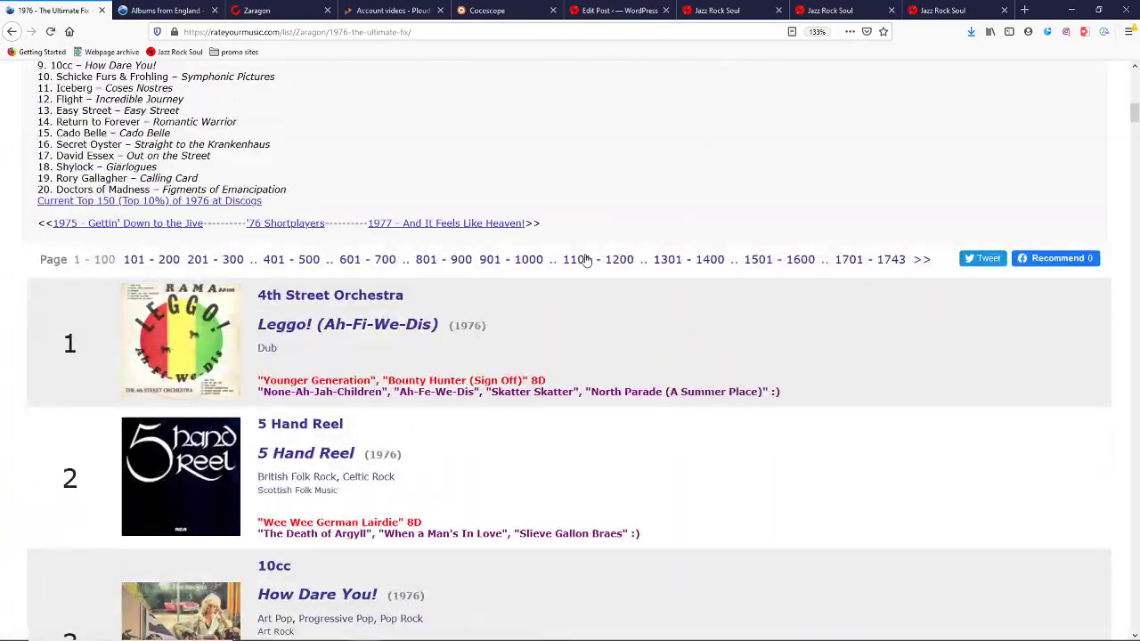
scroll(down, 3)
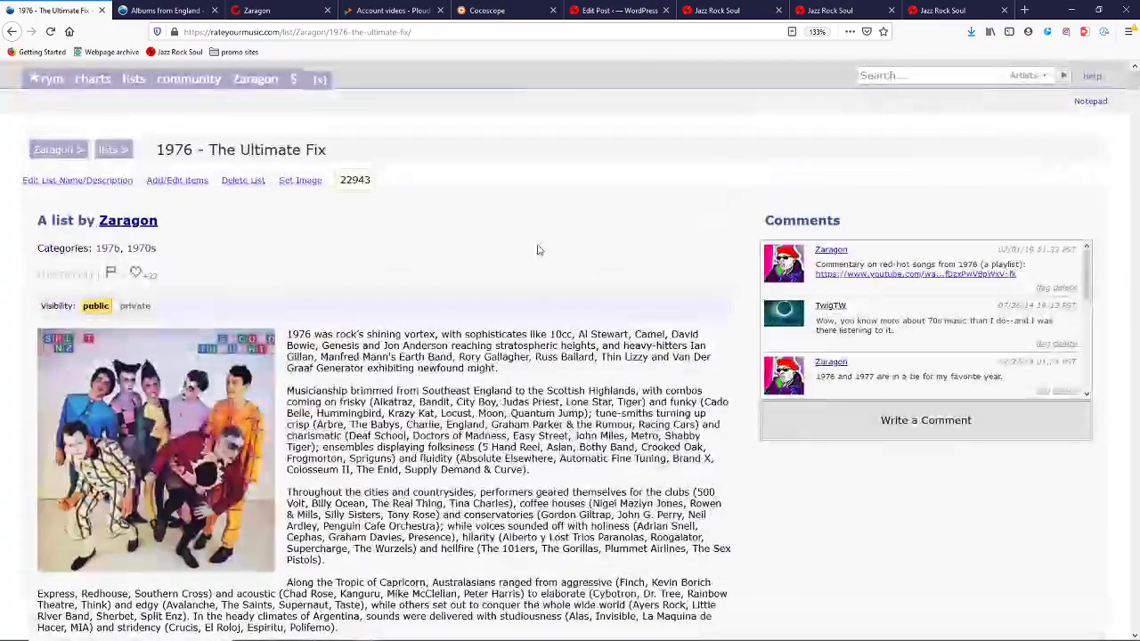
scroll(down, 3)
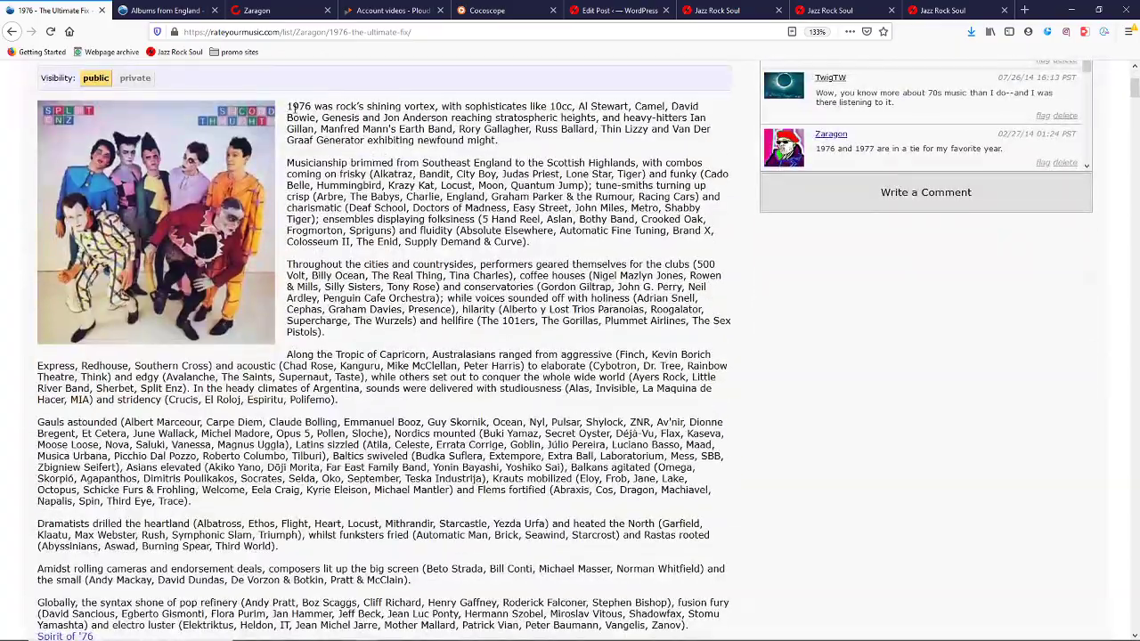
scroll(down, 3)
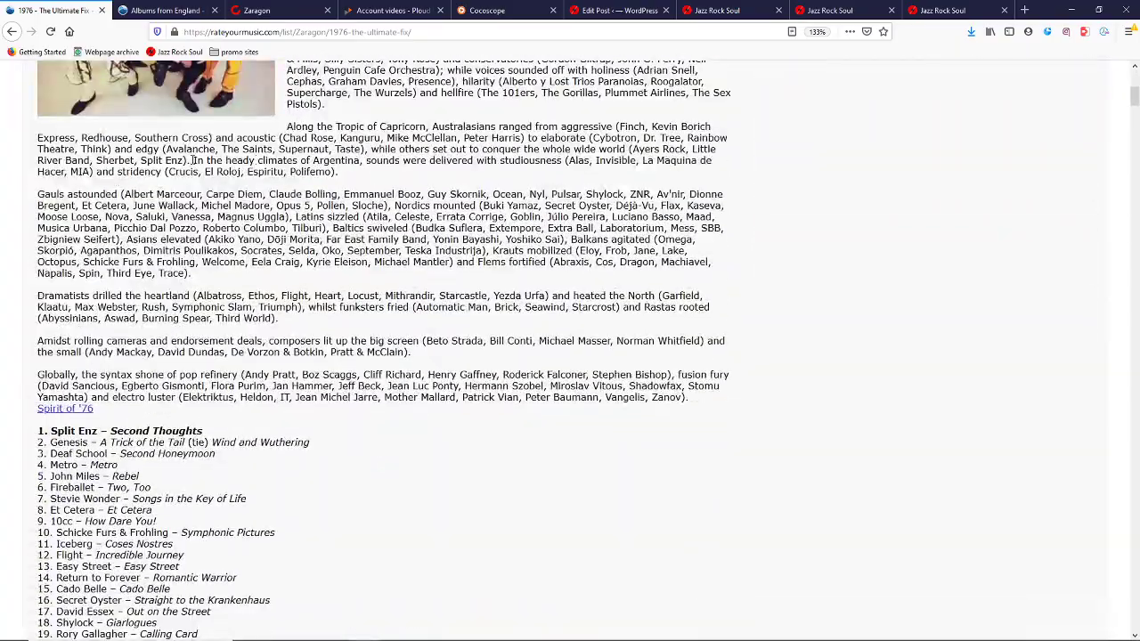
scroll(down, 3)
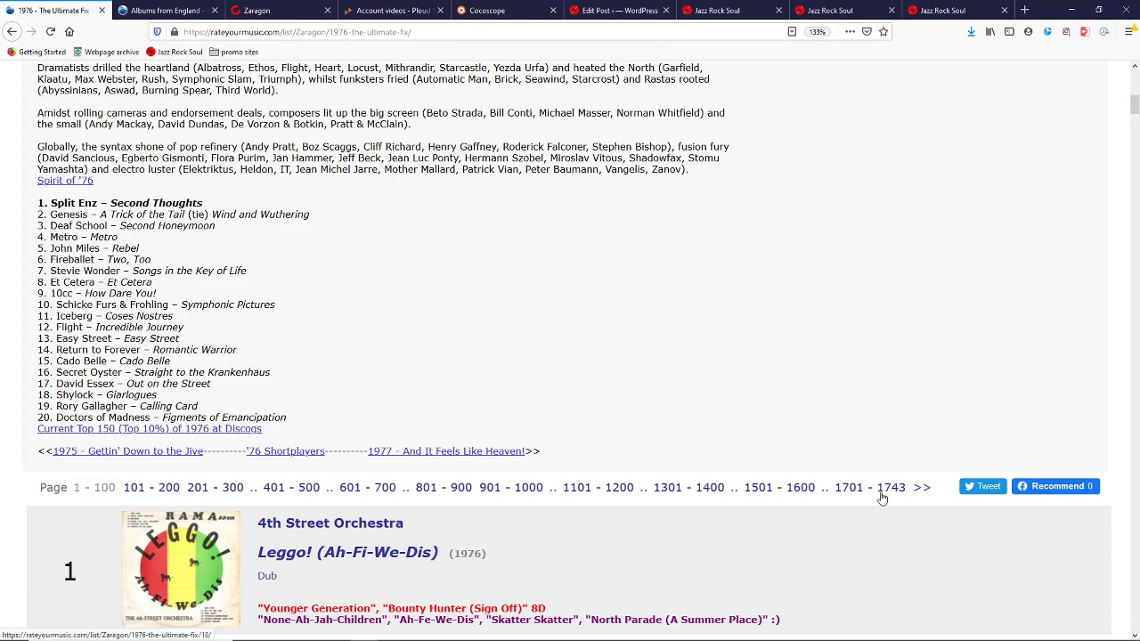
scroll(down, 3)
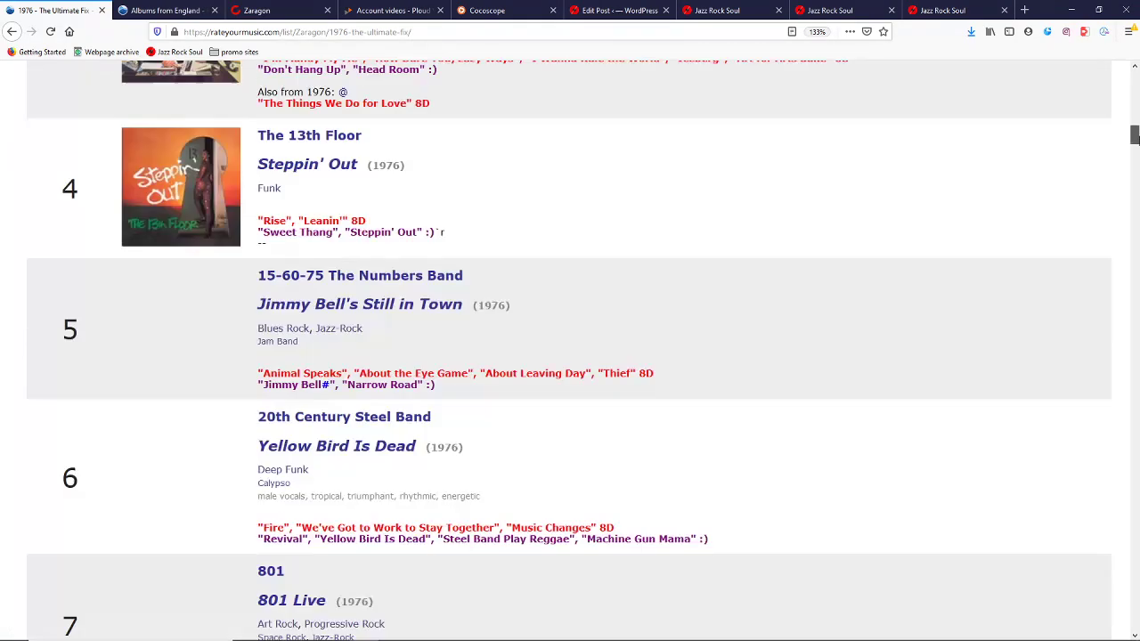
scroll(down, 3)
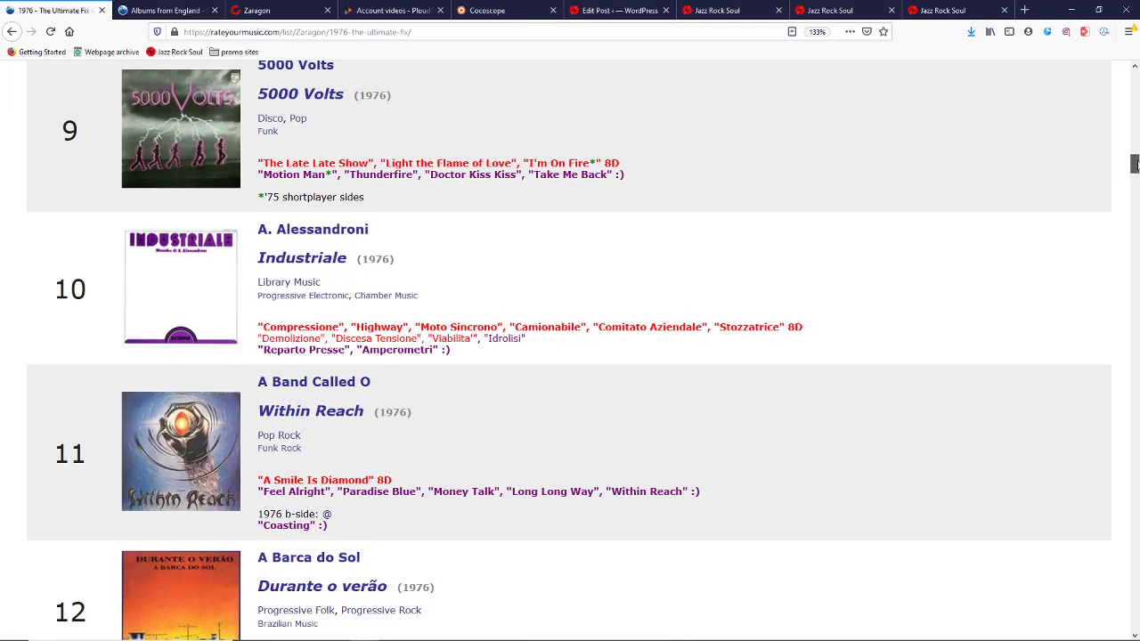
scroll(down, 3)
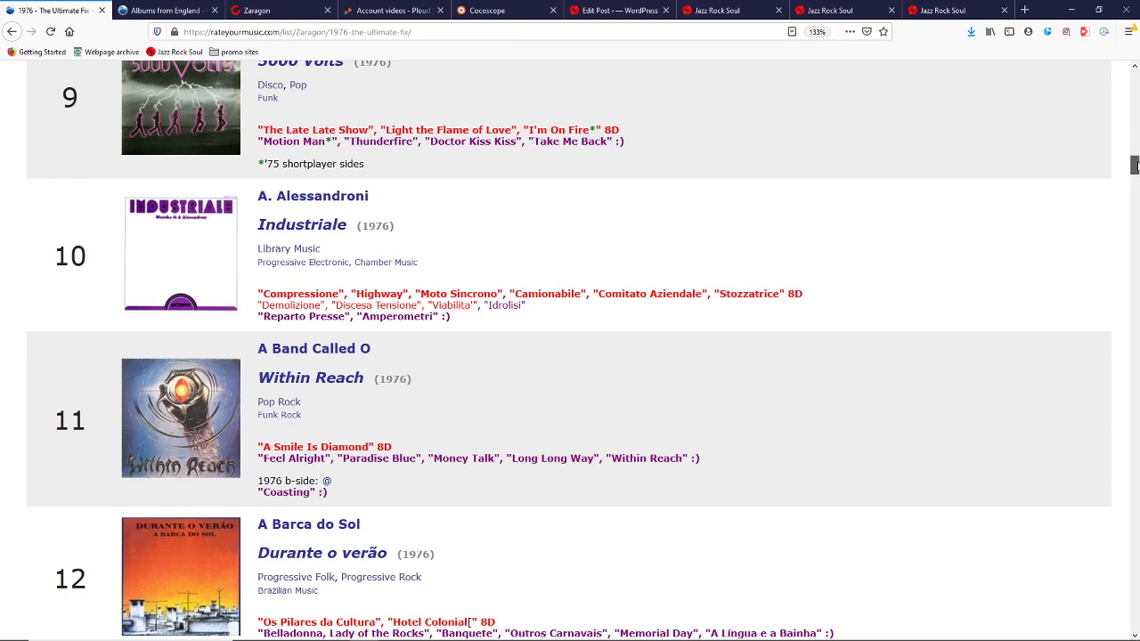
scroll(down, 3)
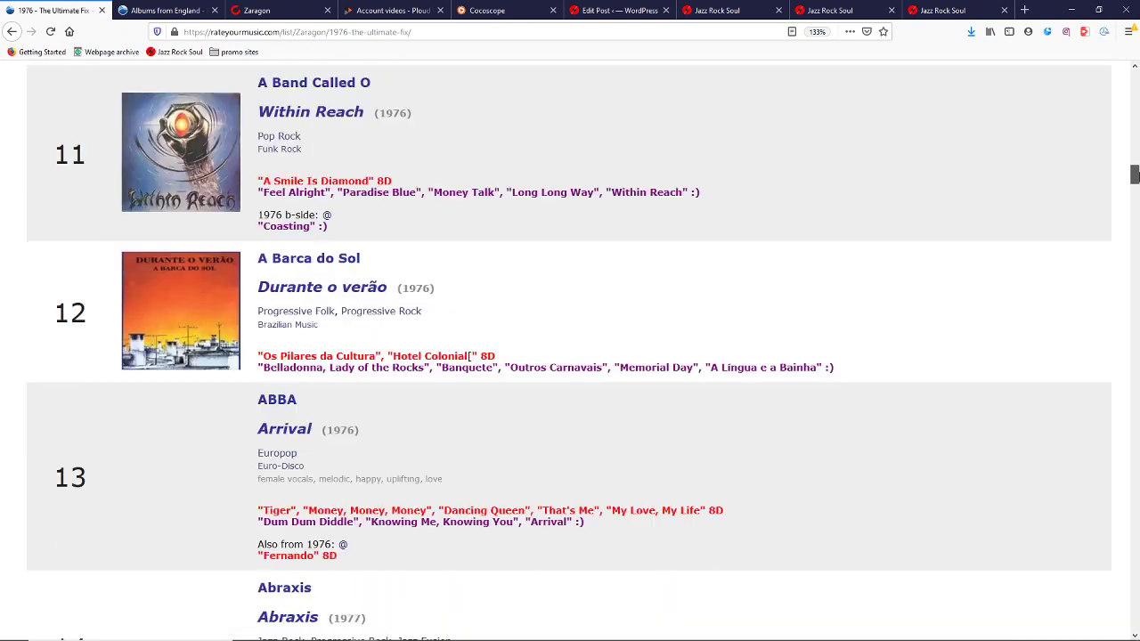
scroll(down, 3)
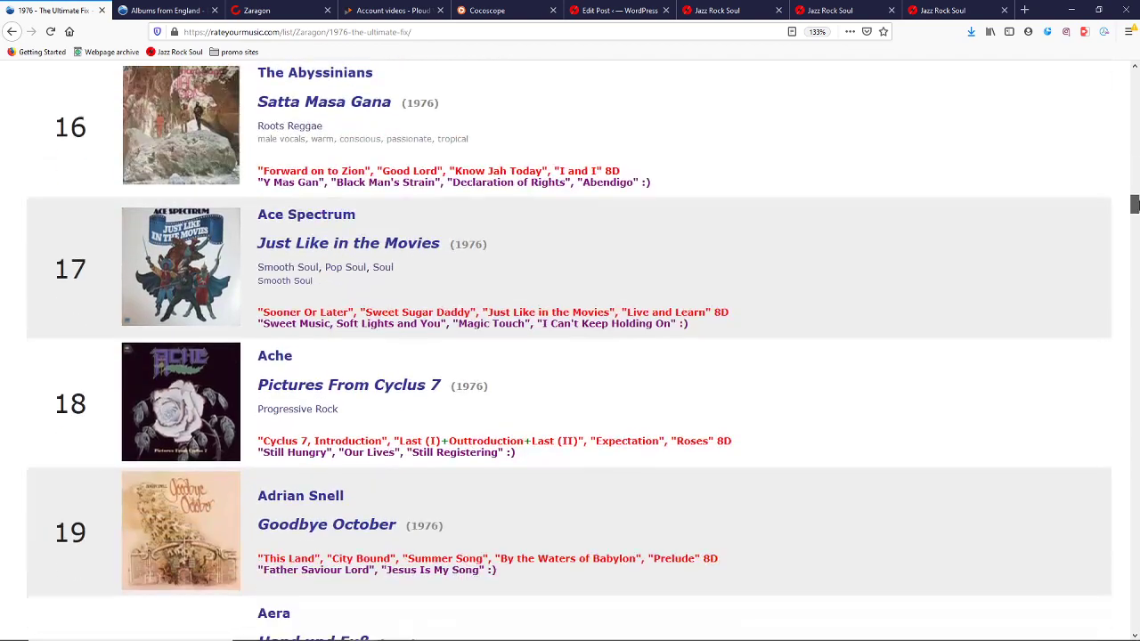
scroll(down, 3)
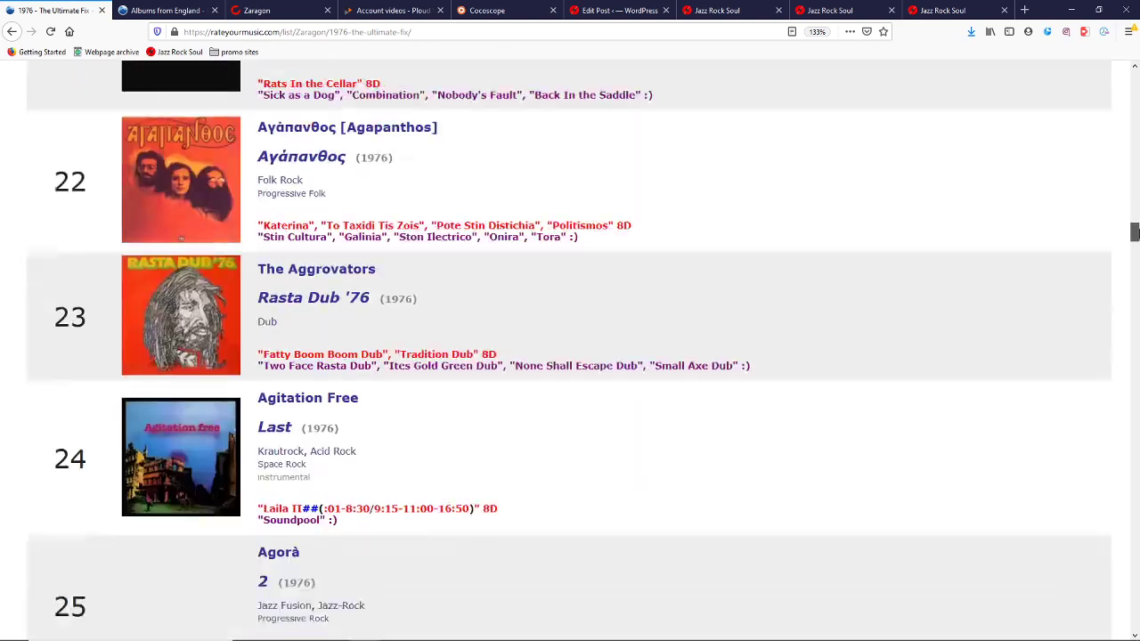
scroll(down, 3)
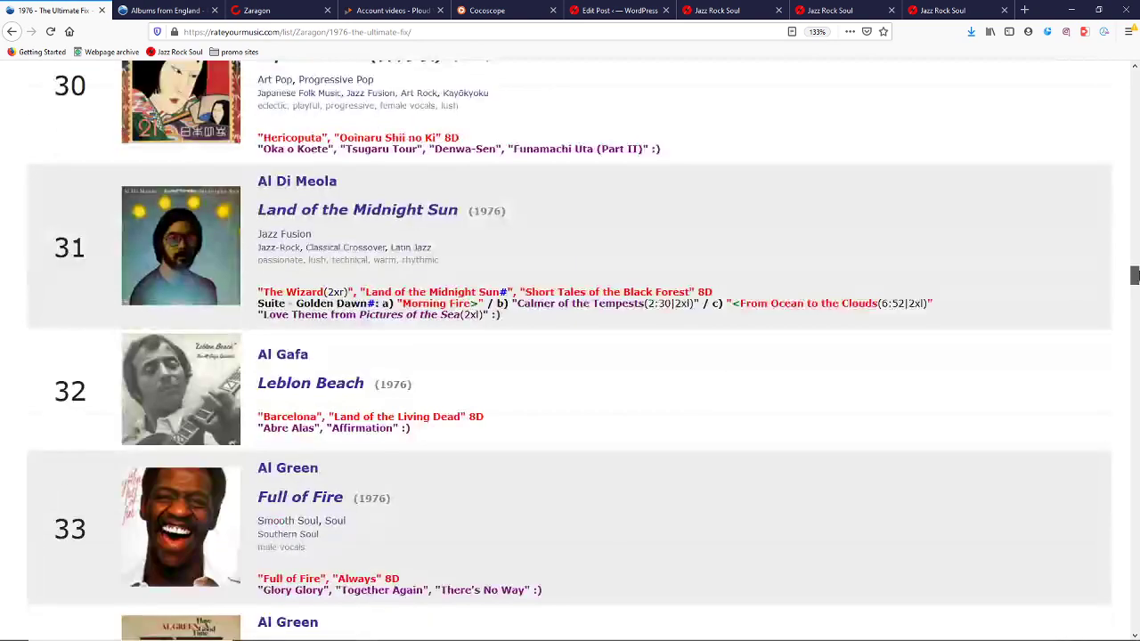
scroll(down, 3)
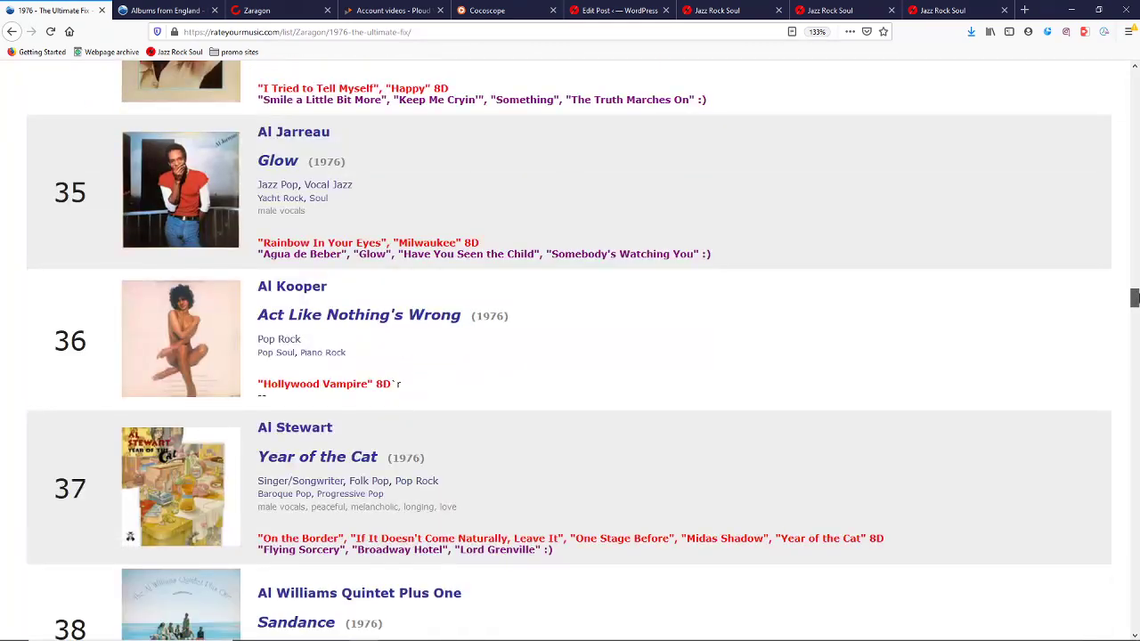
scroll(down, 3)
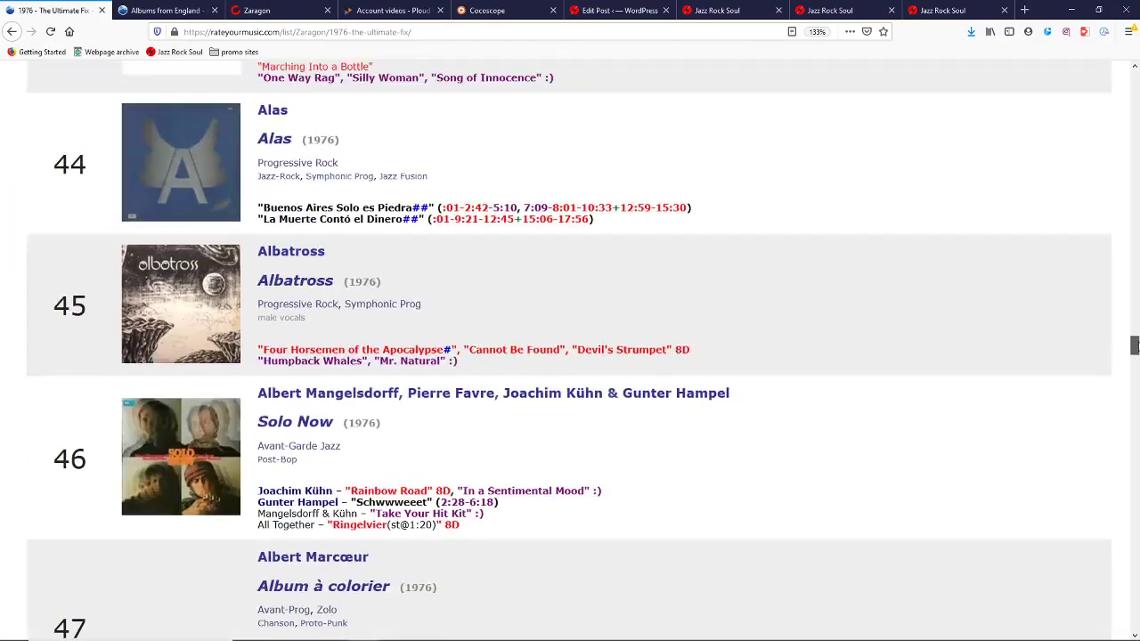
scroll(down, 3)
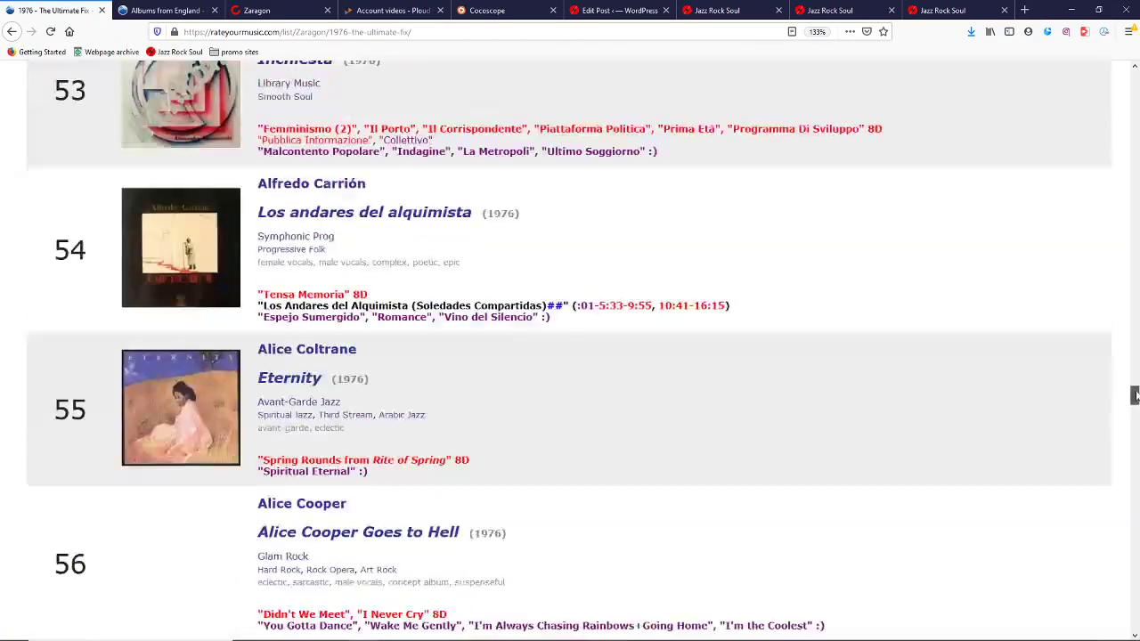
scroll(down, 3)
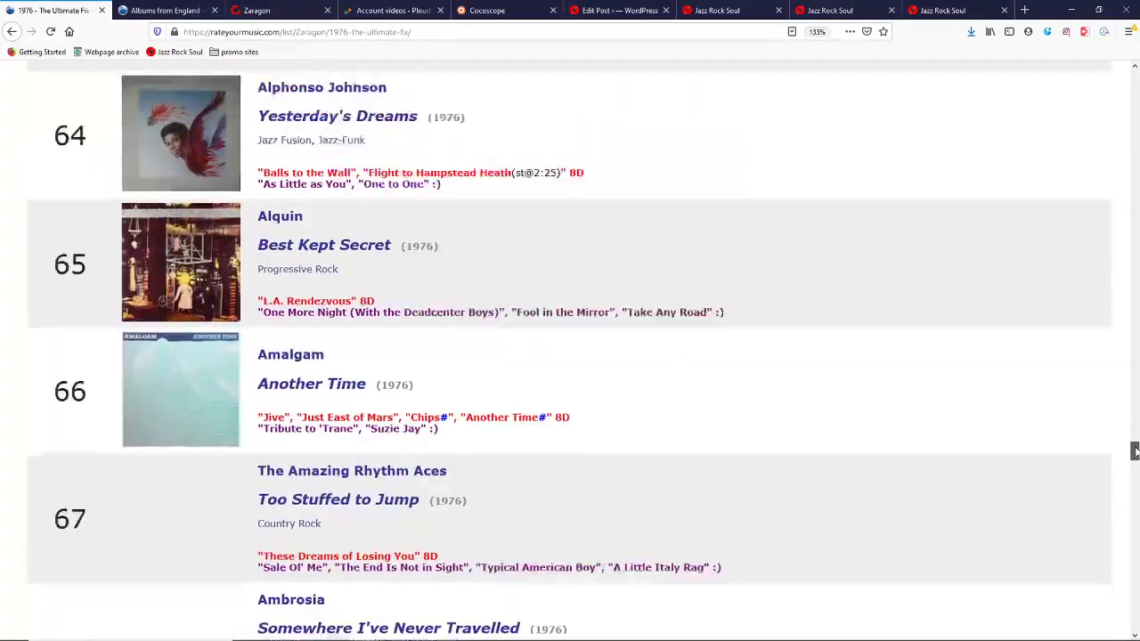
scroll(down, 3)
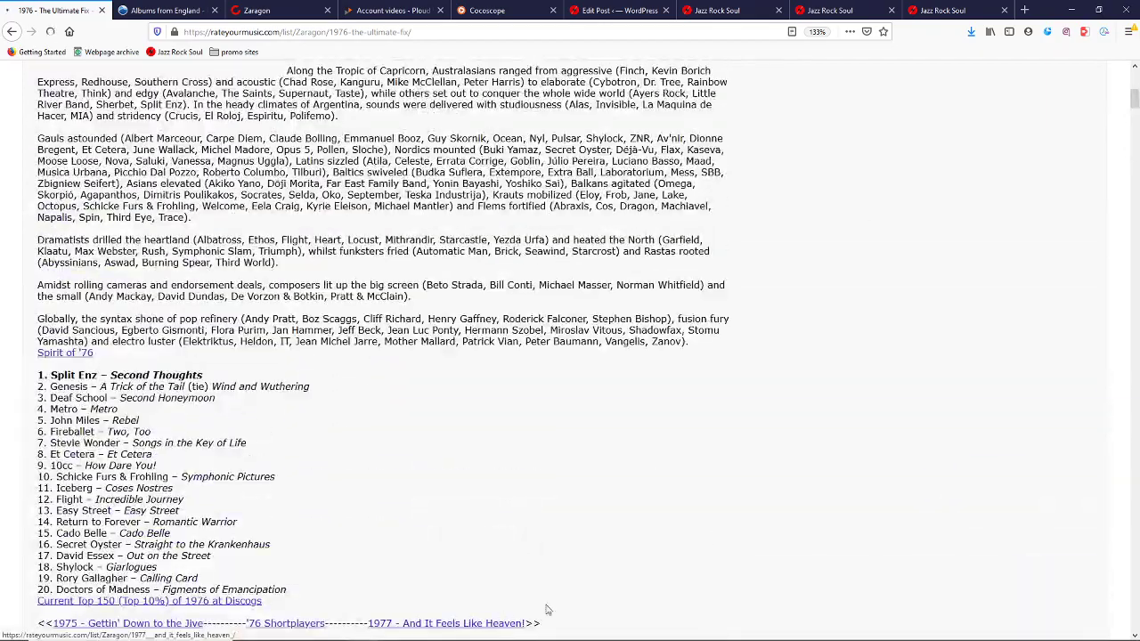
click(446, 622)
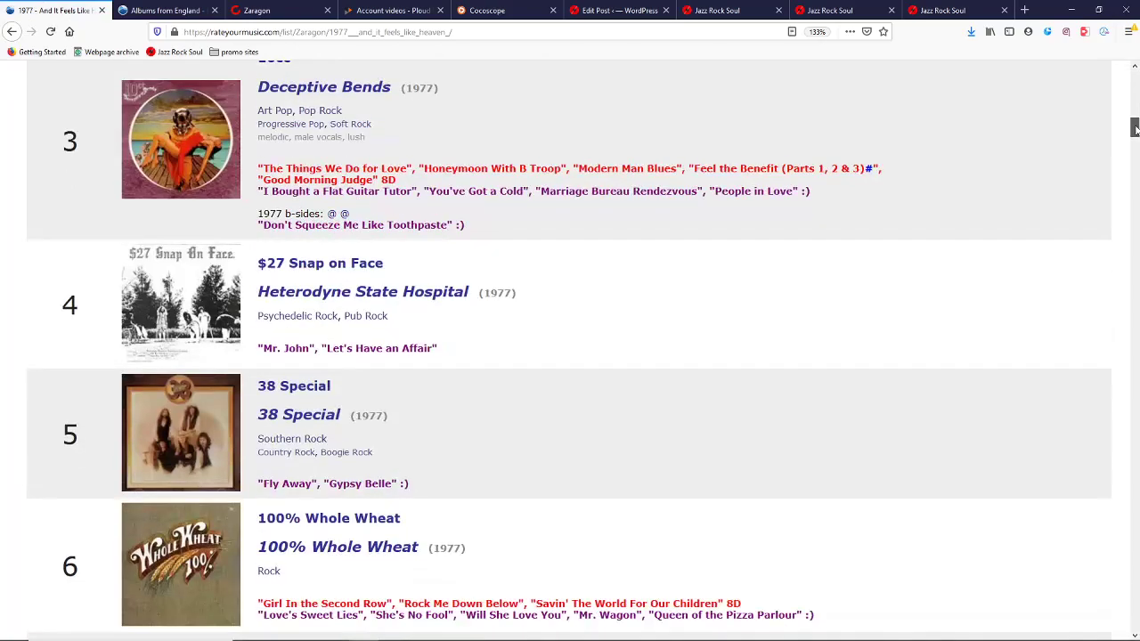
scroll(down, 3)
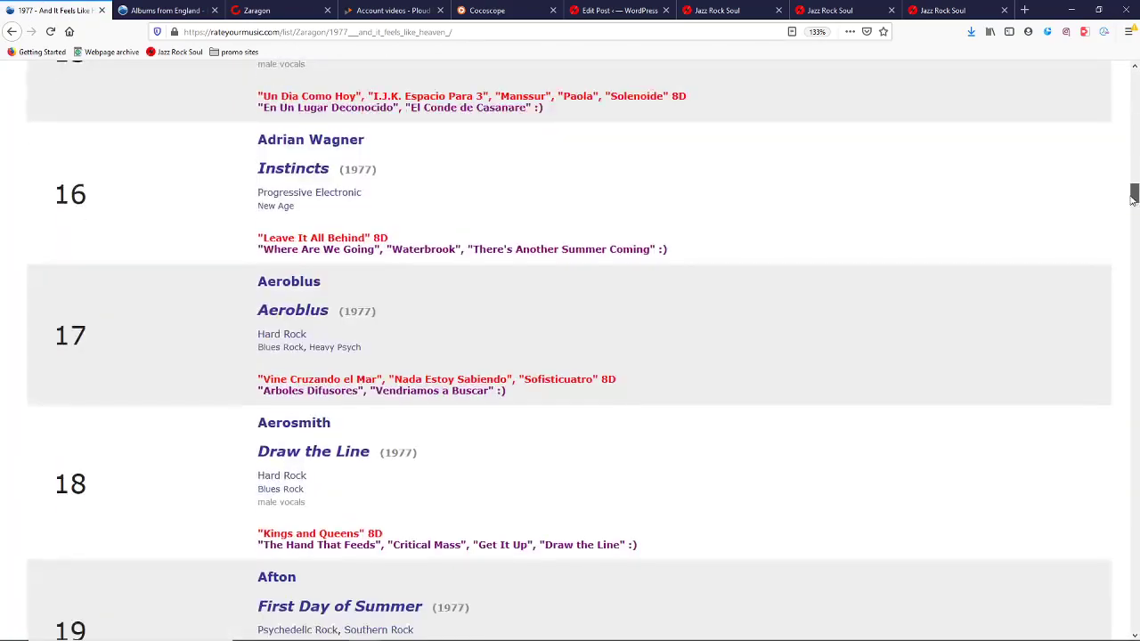
scroll(down, 3)
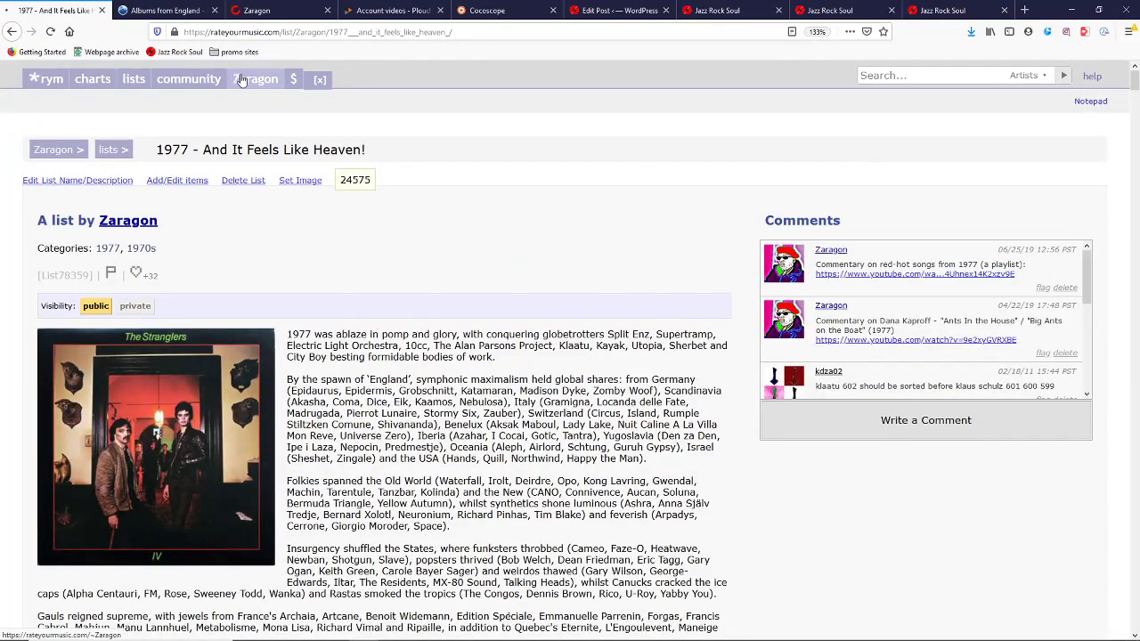
click(254, 78)
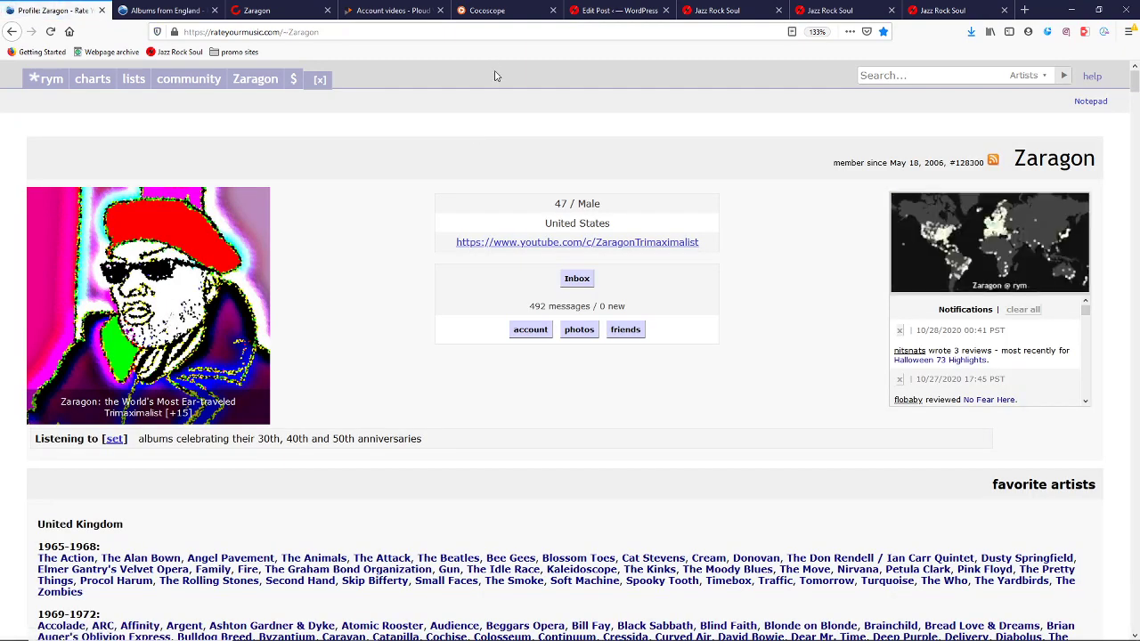
scroll(down, 3)
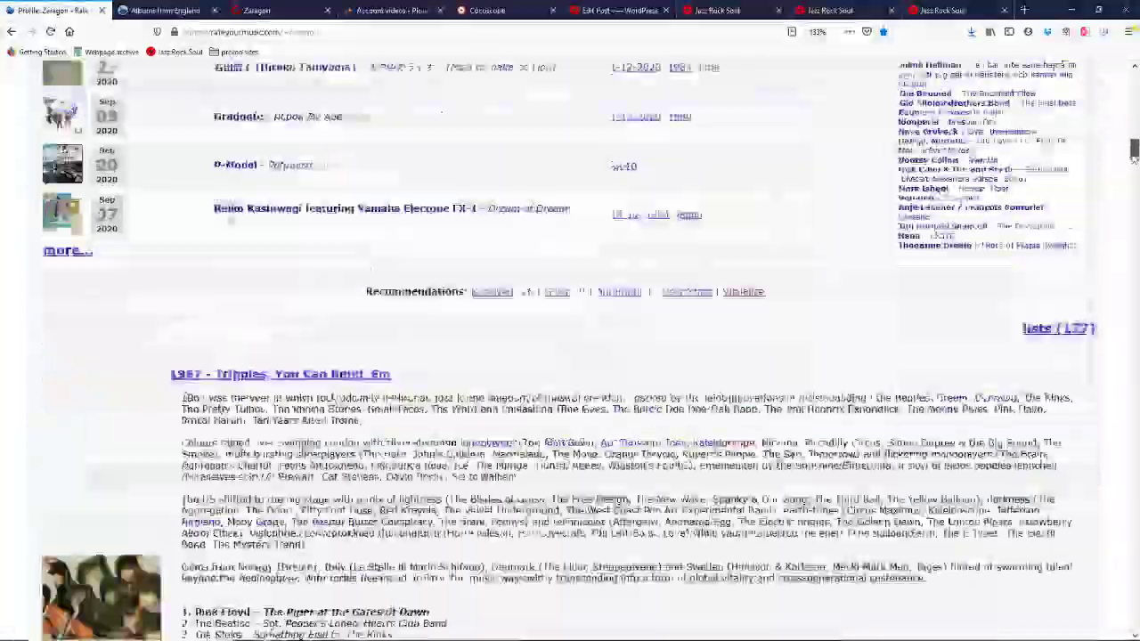
scroll(down, 3)
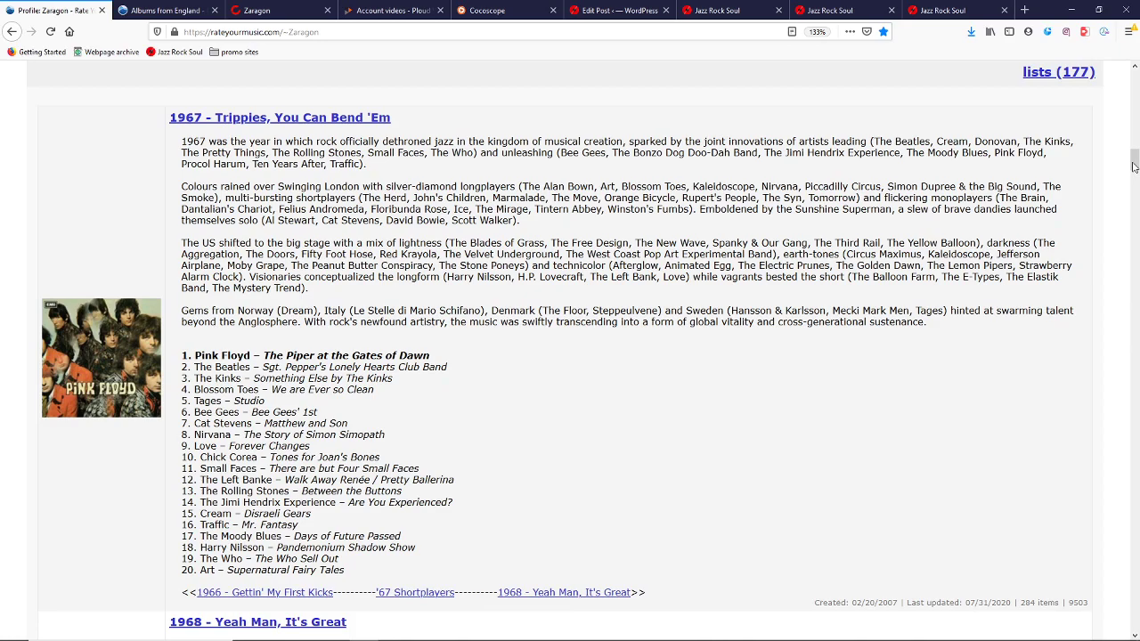
scroll(down, 3)
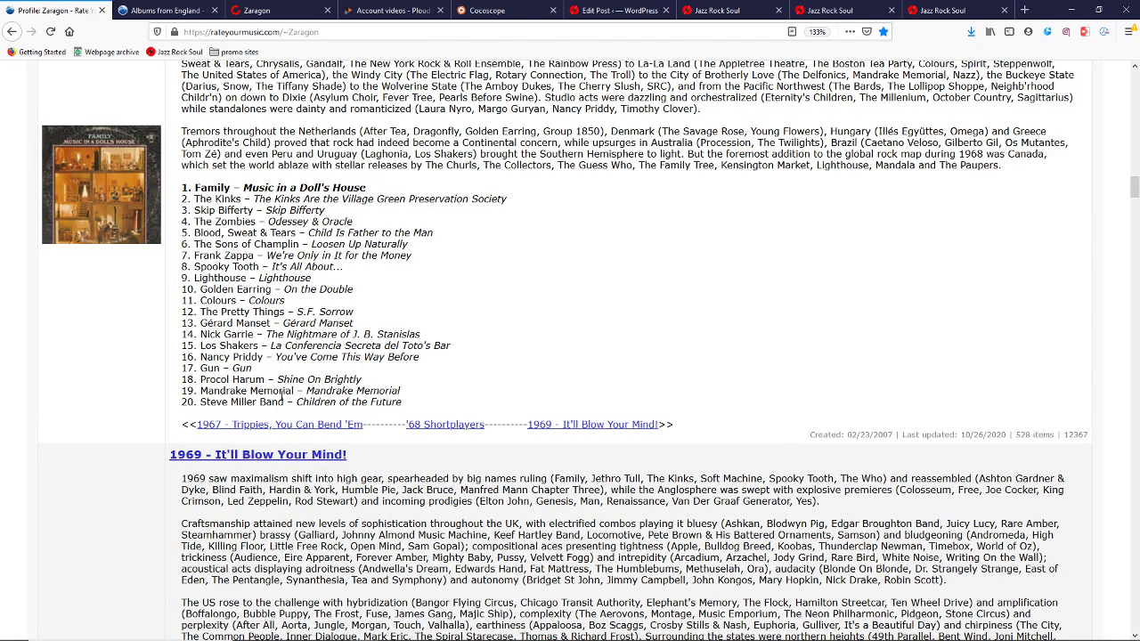
mouse_move(659, 487)
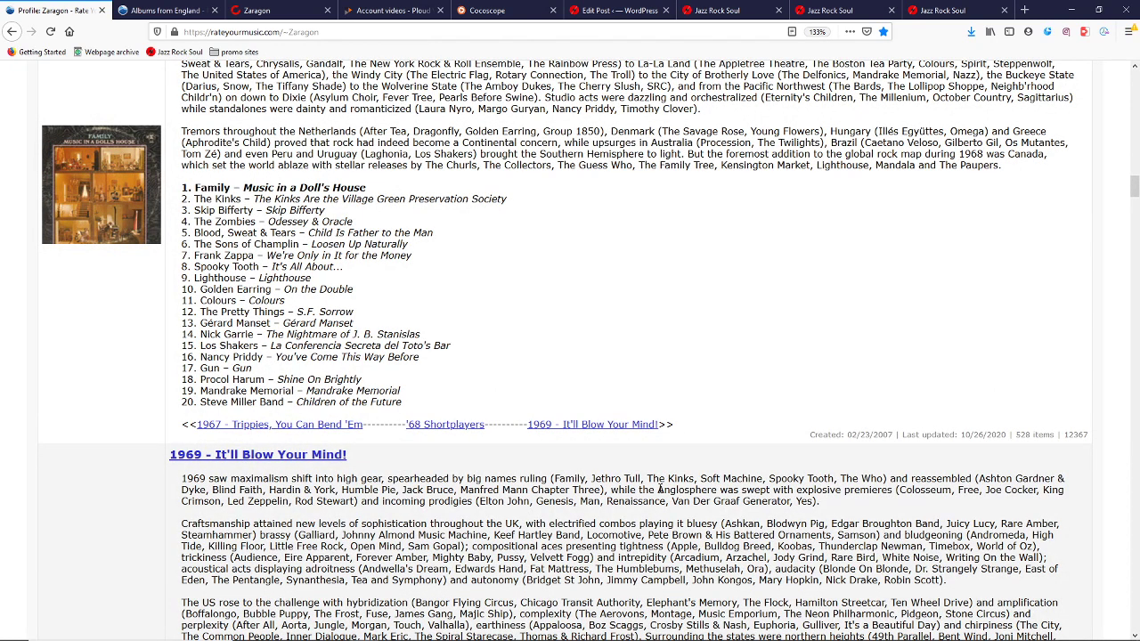
scroll(down, 3)
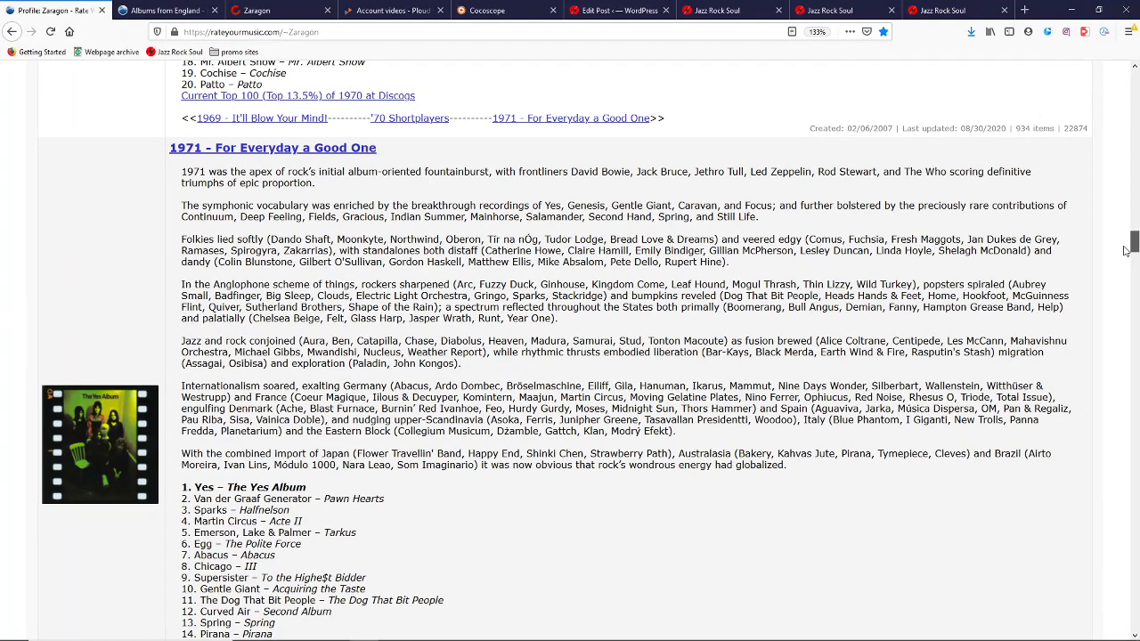
scroll(down, 3)
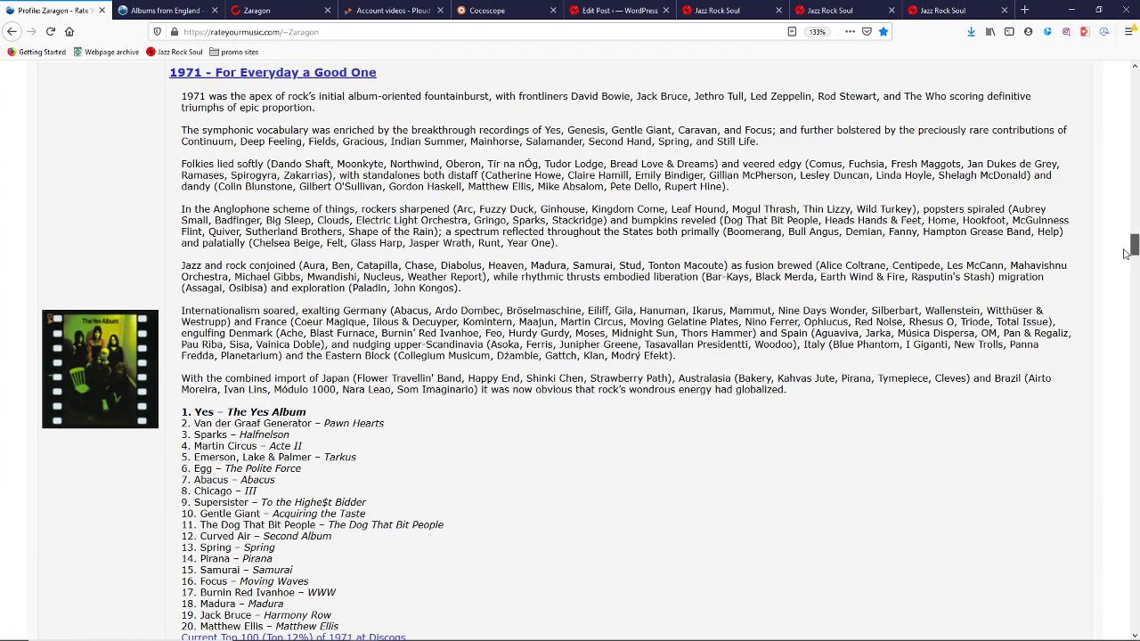
scroll(down, 3)
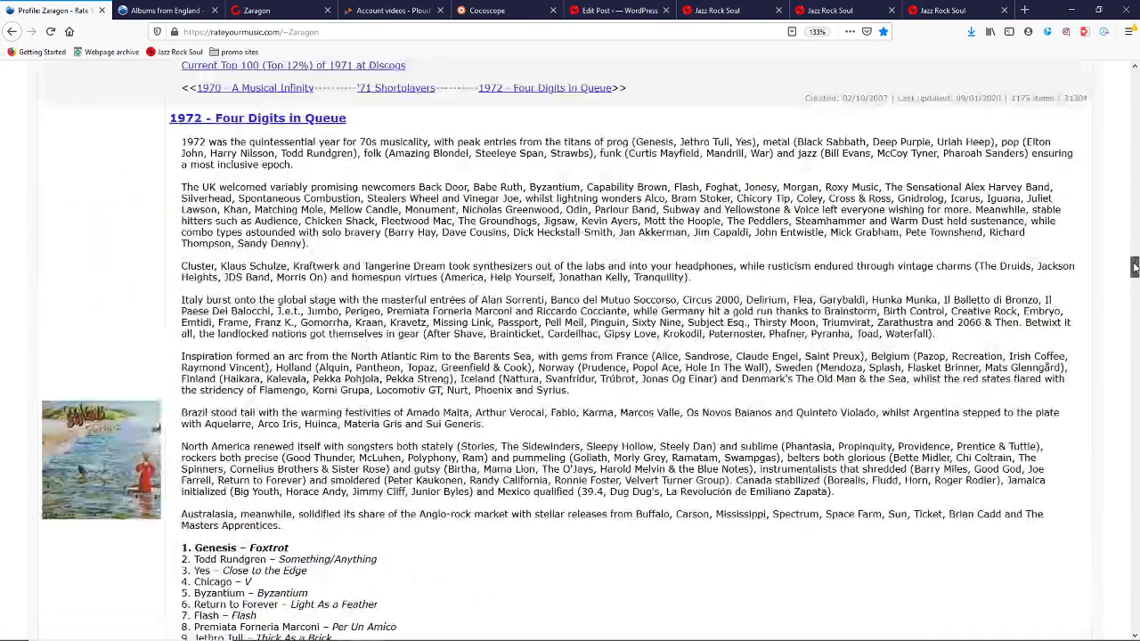
scroll(down, 3)
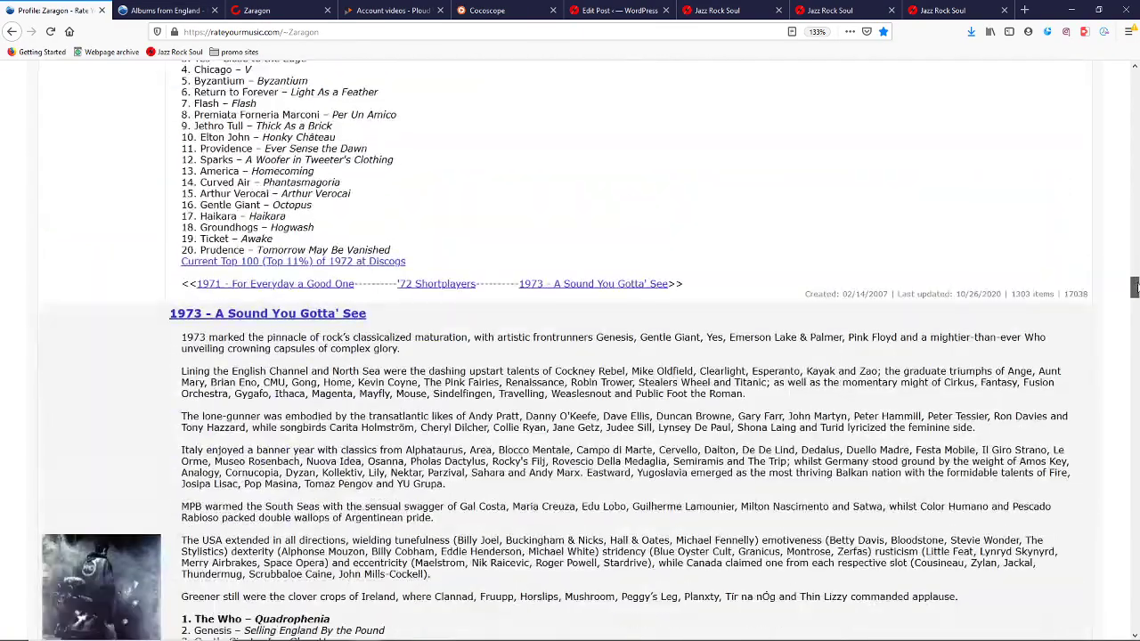
scroll(down, 3)
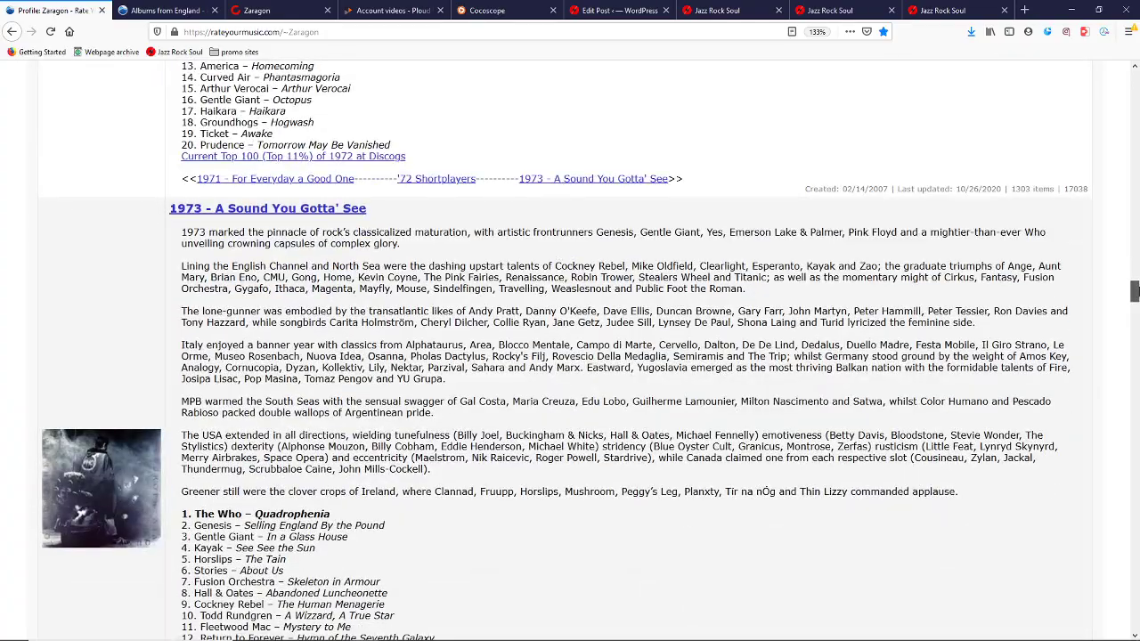
scroll(down, 3)
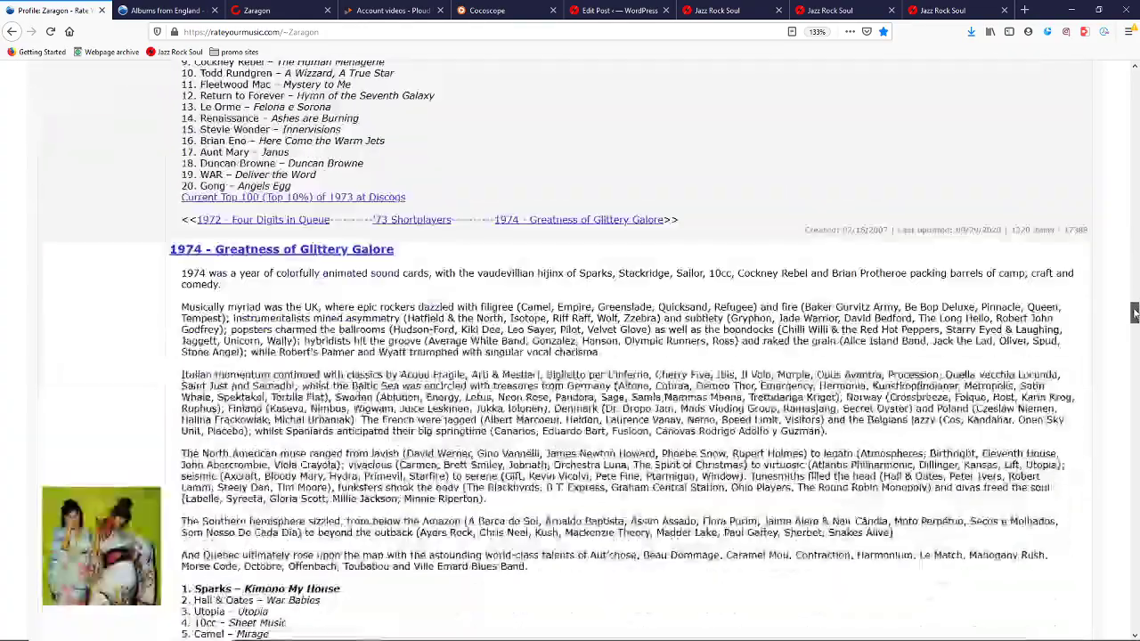
scroll(down, 3)
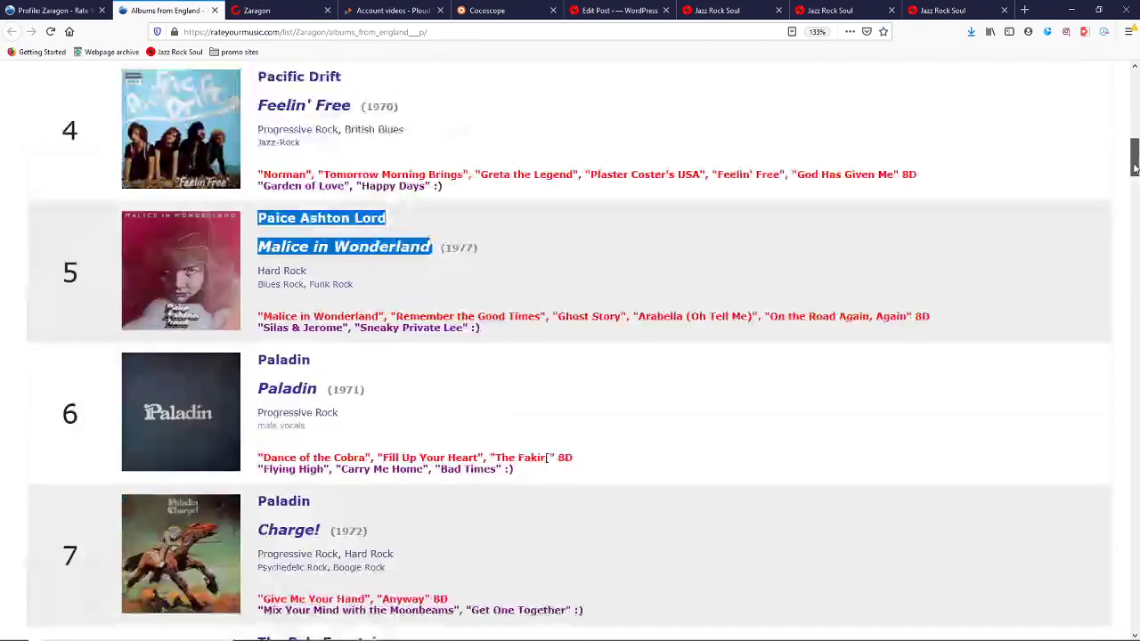
Scroll down the Albums from England - P list, then switch back to the profile tab.
scroll(down, 3)
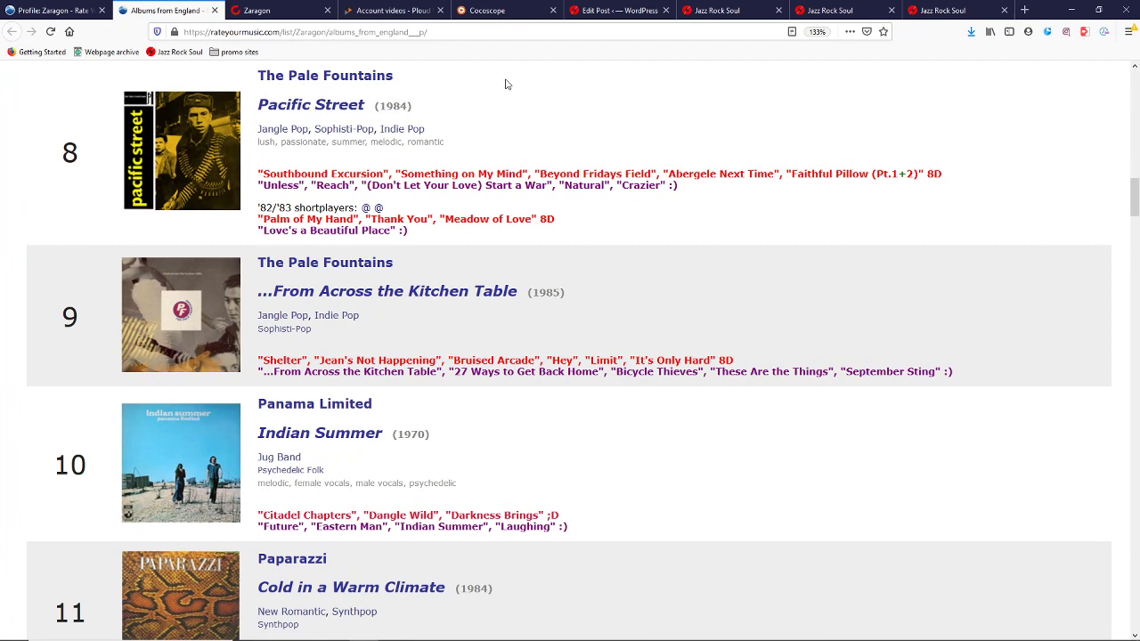
scroll(down, 3)
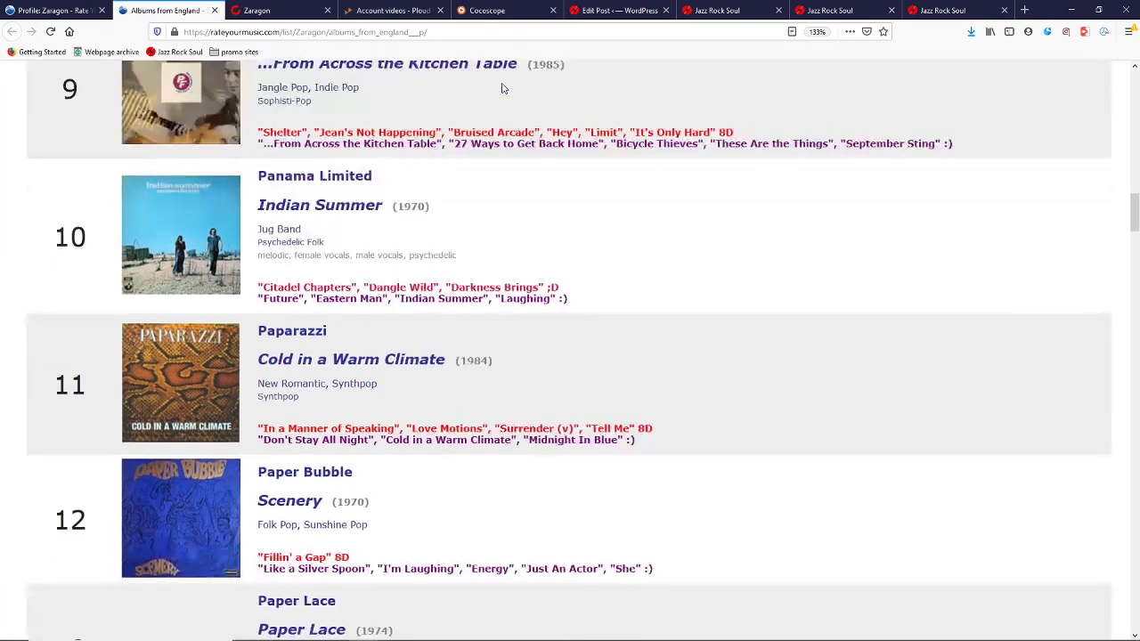
scroll(down, 3)
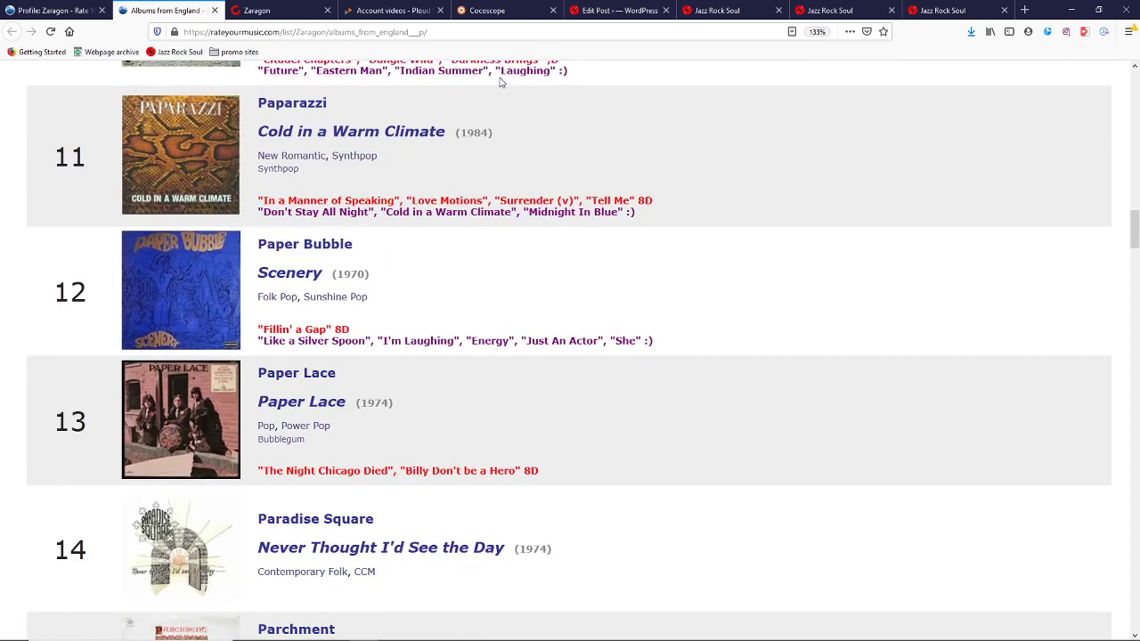
mouse_move(497, 91)
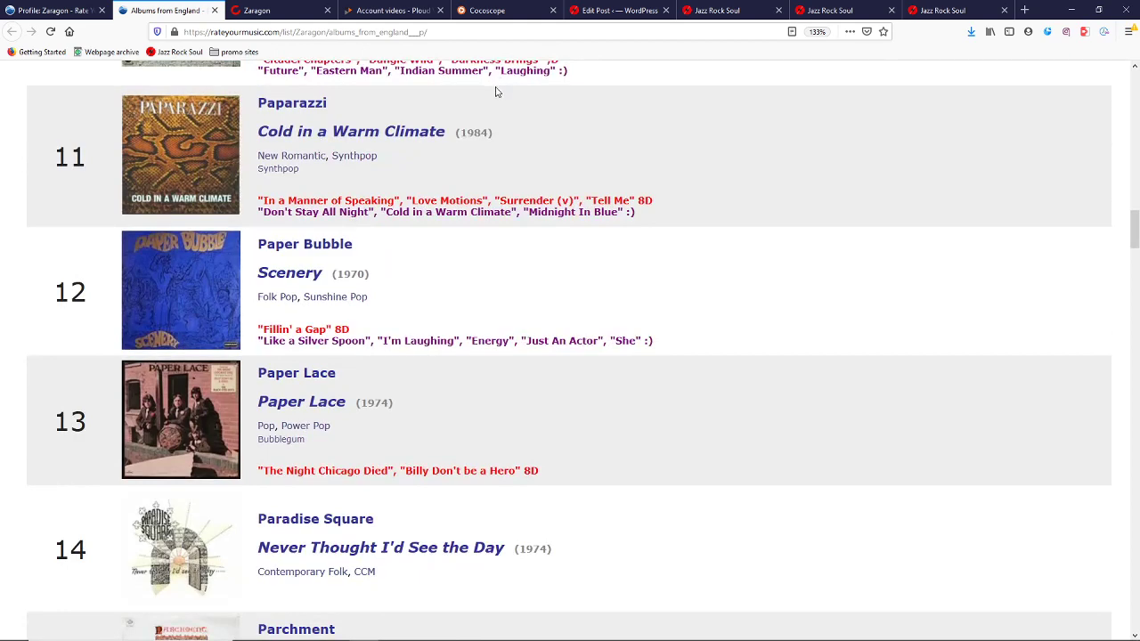
scroll(down, 3)
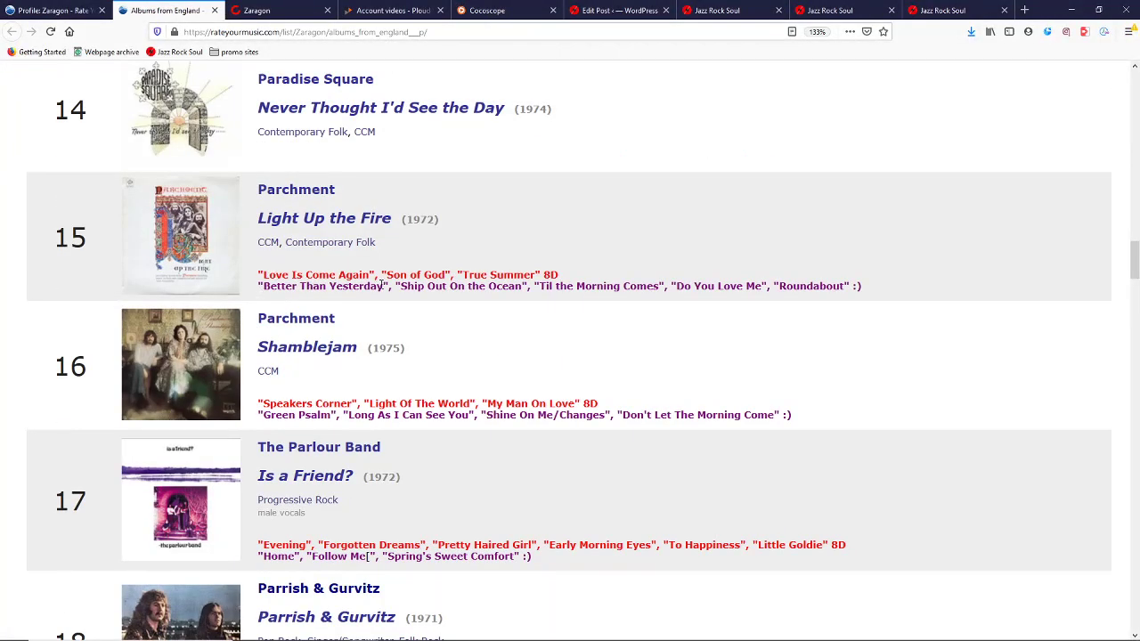
scroll(down, 3)
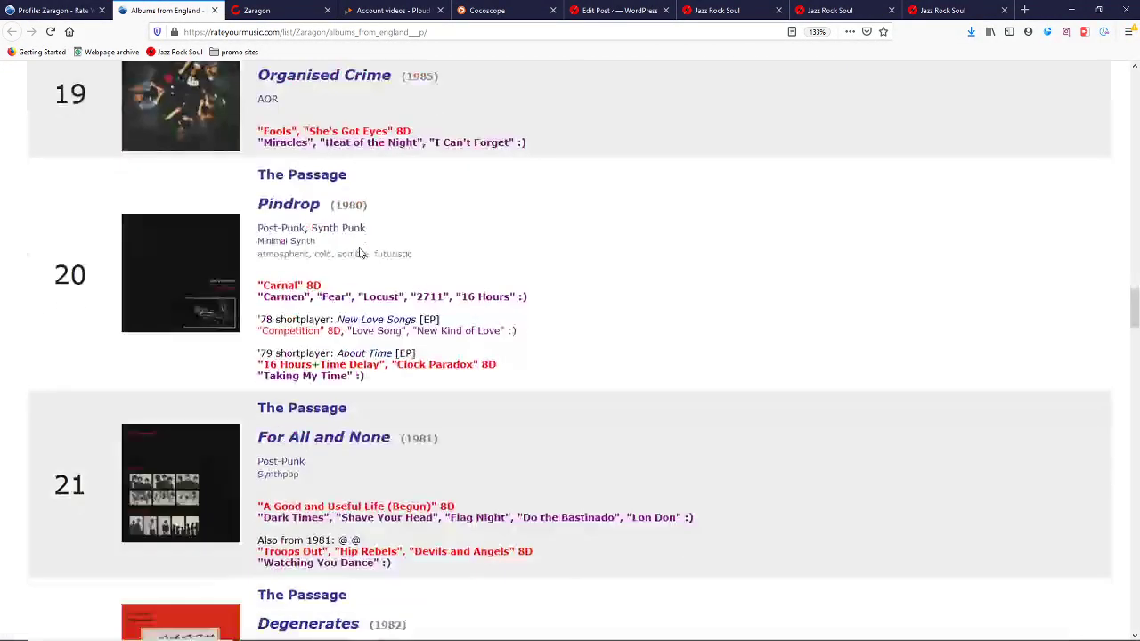
scroll(down, 3)
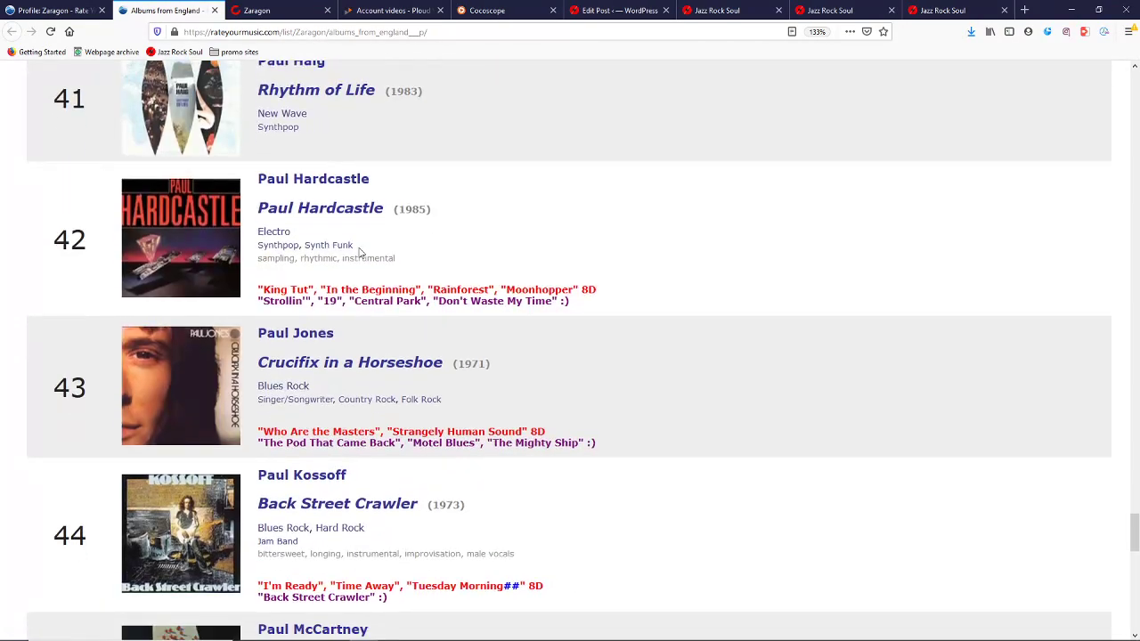
scroll(down, 3)
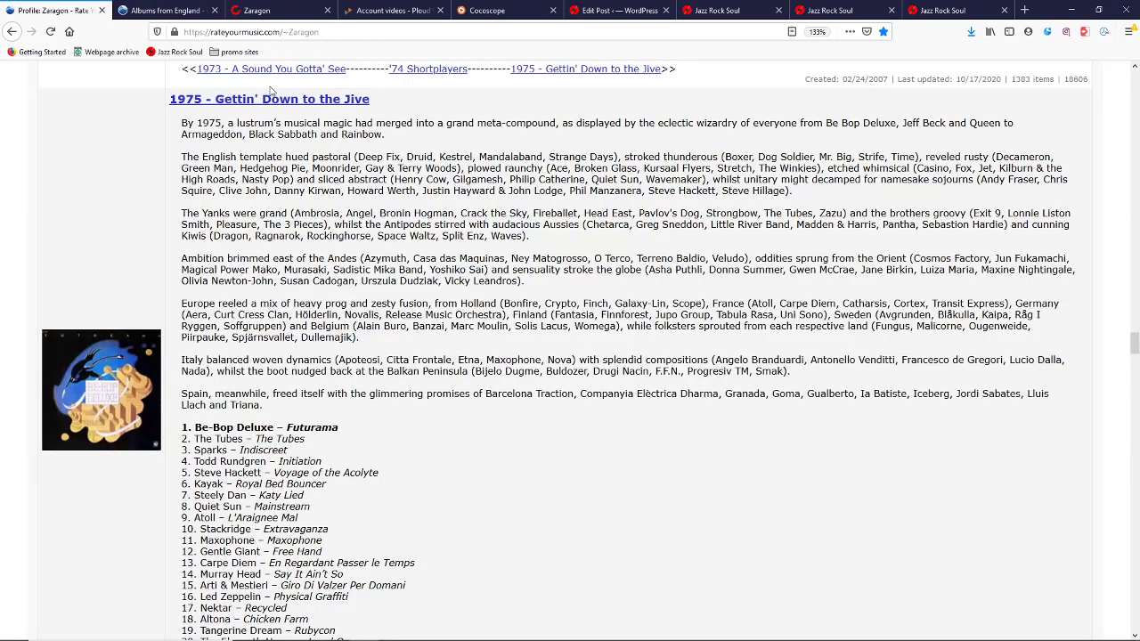
click(486, 9)
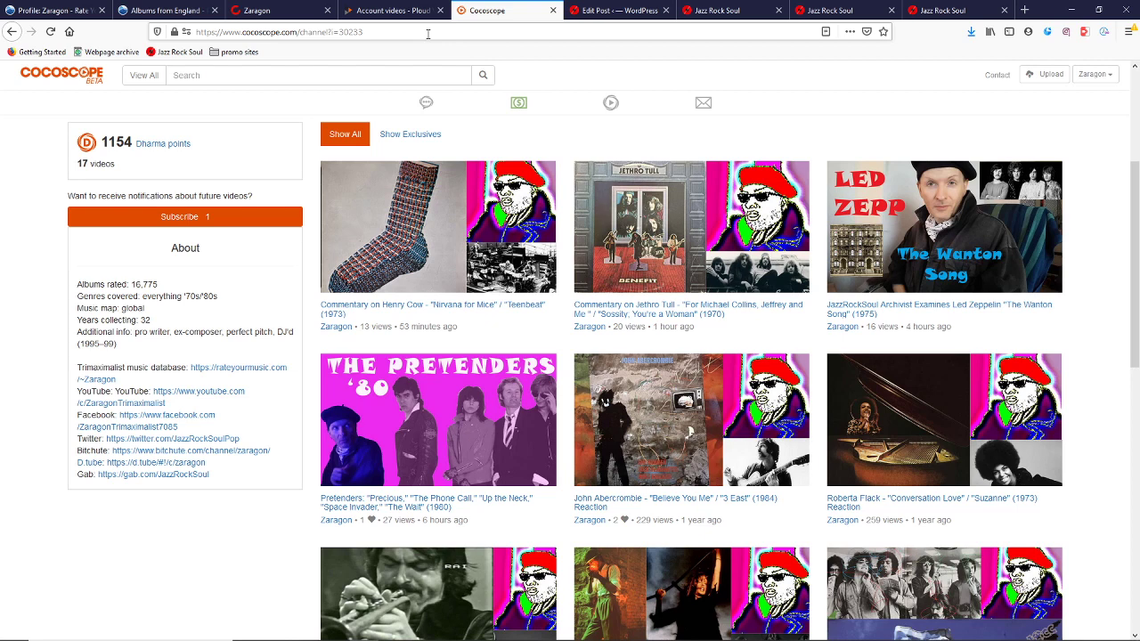
mouse_move(392, 9)
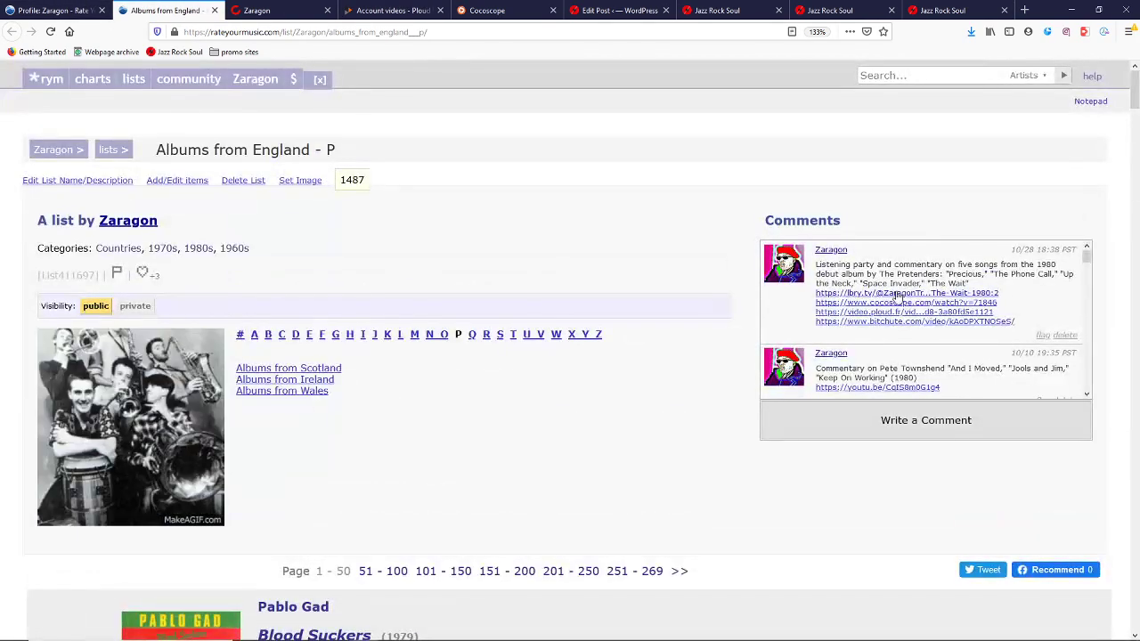
Follow the lbry.tv link in the latest comment to the Pretenders commentary.
click(906, 292)
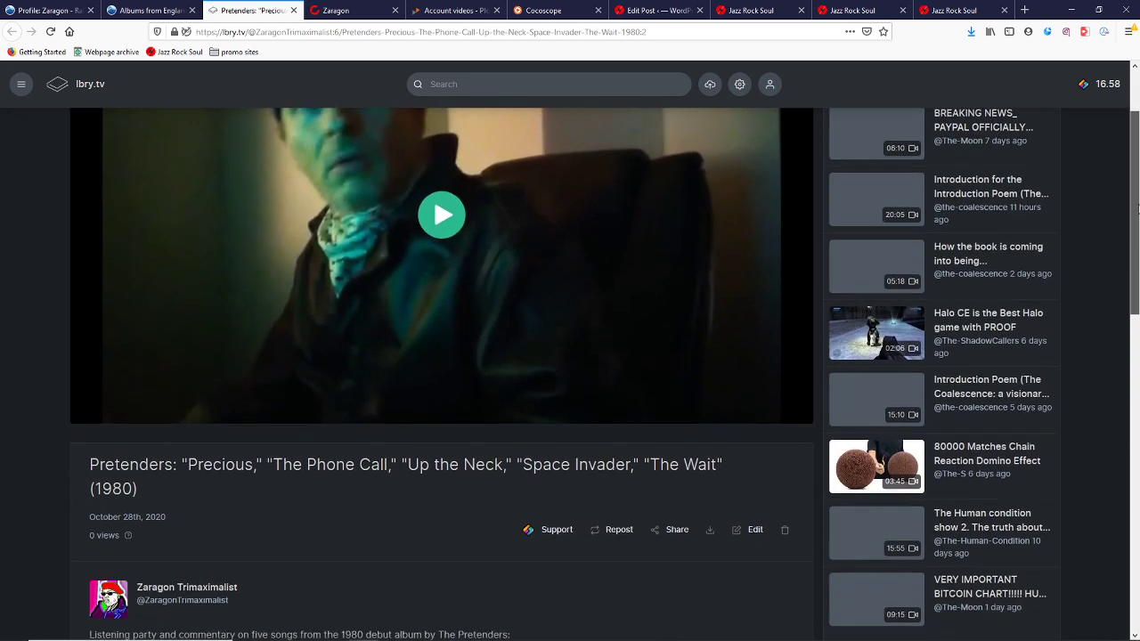
Scroll down to the uploader Zaragon Trimaximalist and the video description.
scroll(down, 3)
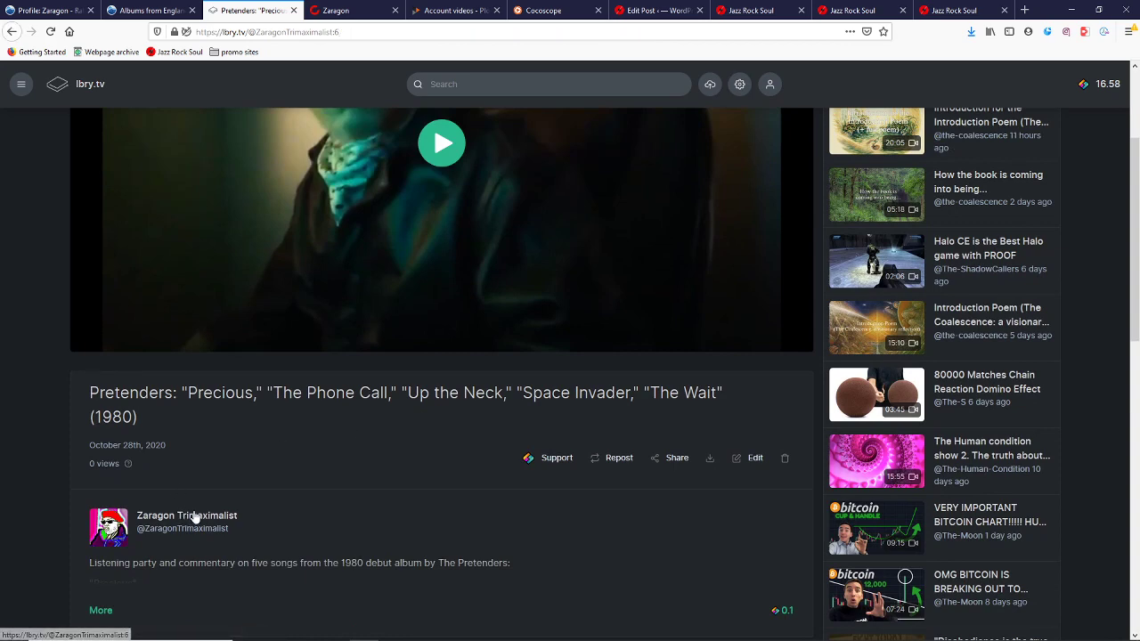
click(187, 515)
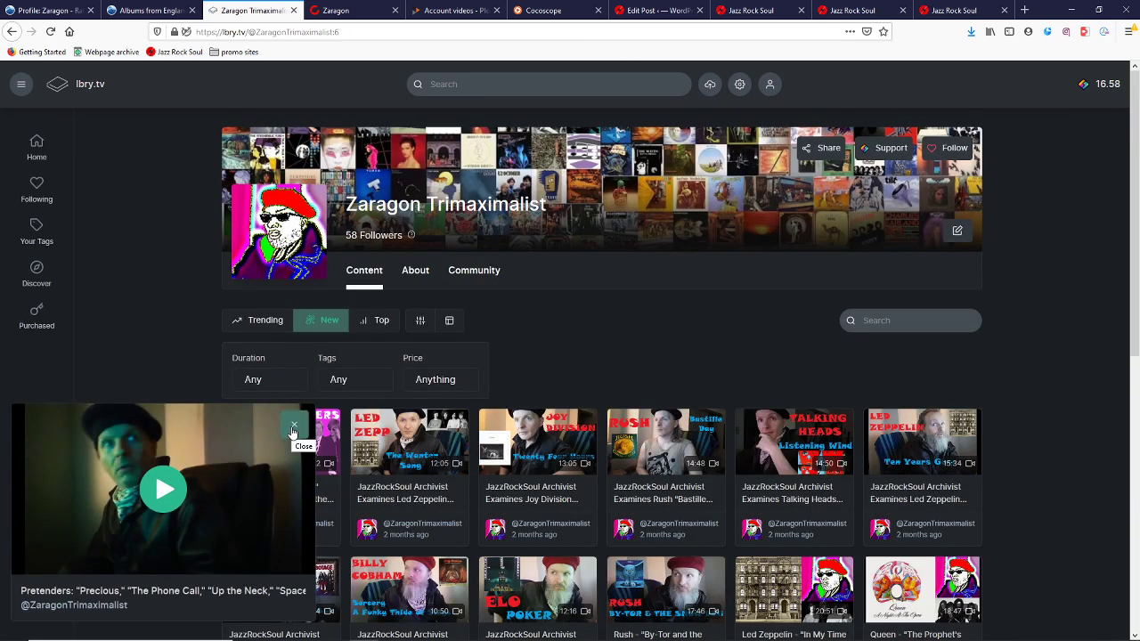
click(295, 428)
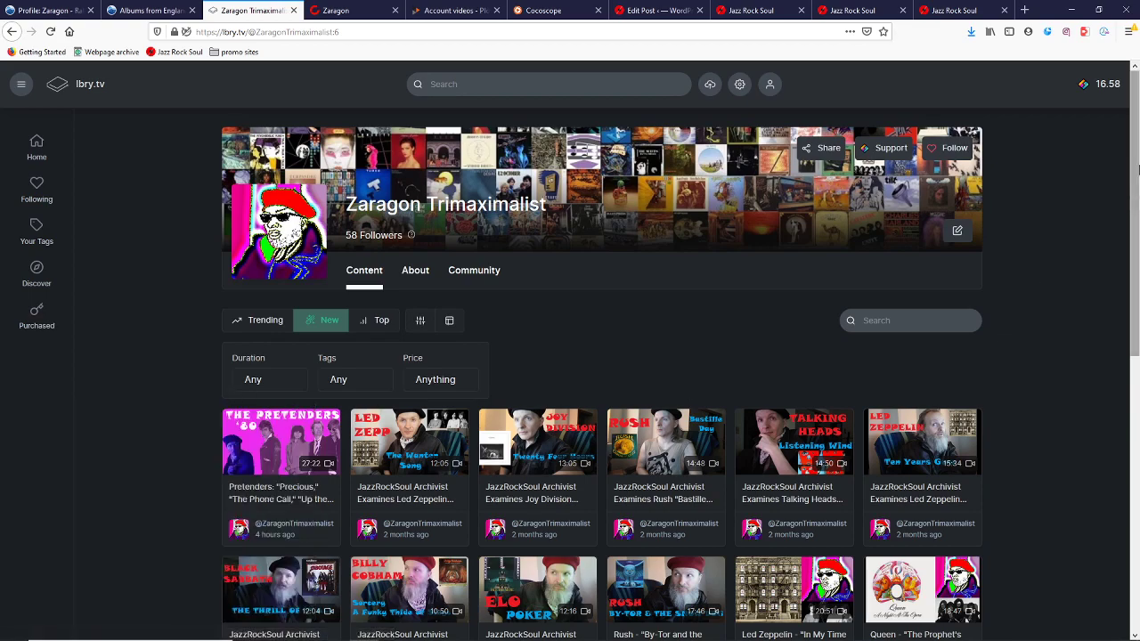
scroll(down, 3)
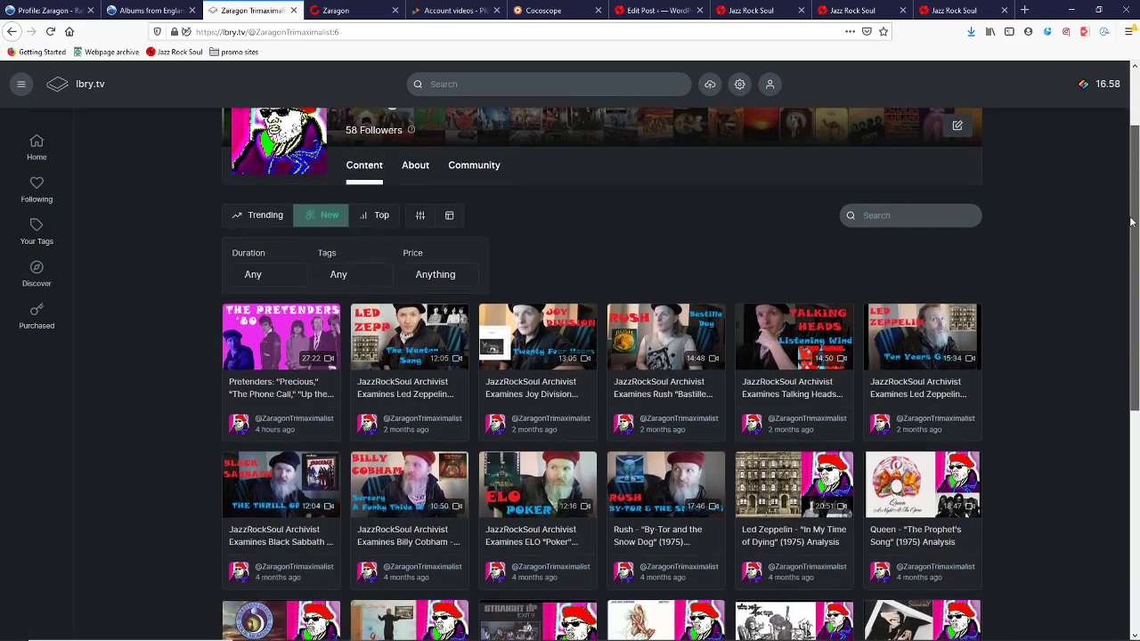
scroll(down, 3)
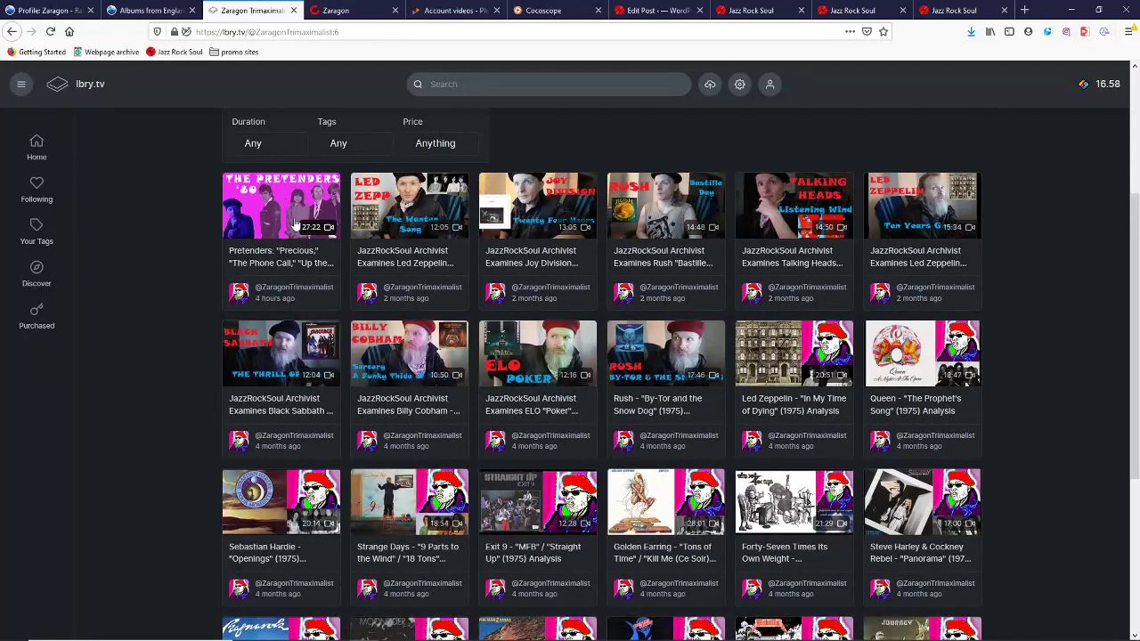
mouse_move(401, 207)
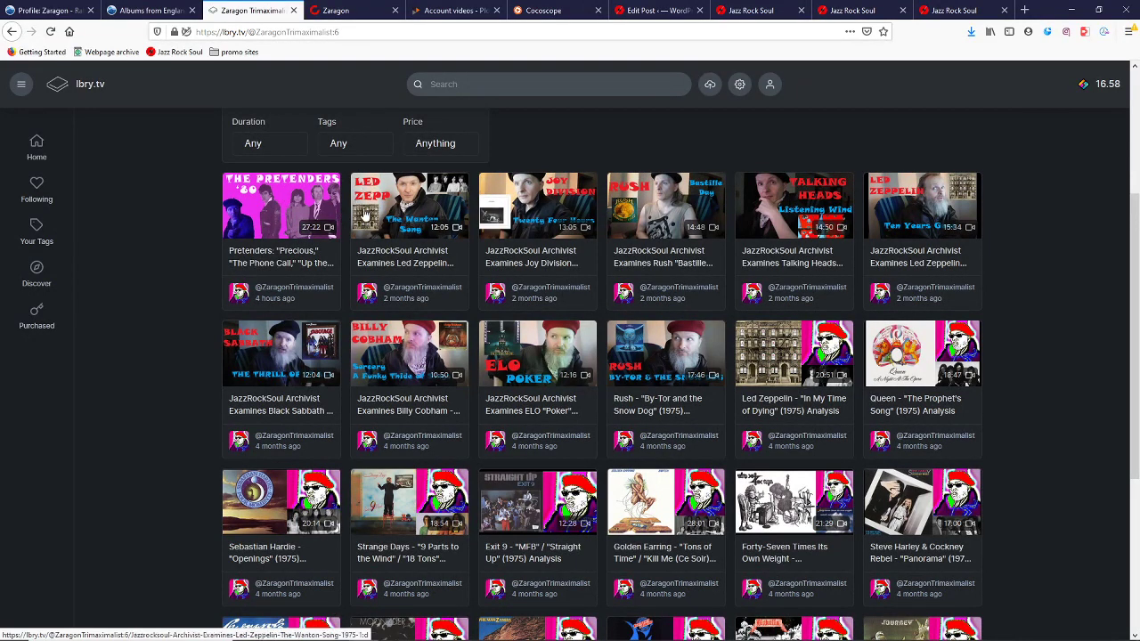
mouse_move(406, 218)
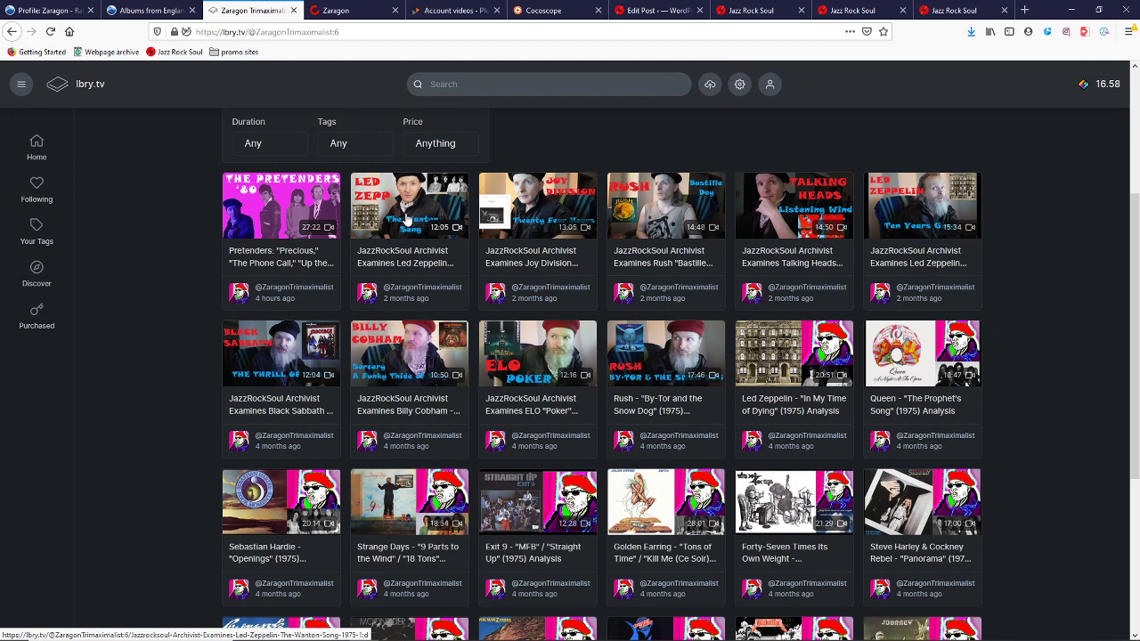
mouse_move(406, 219)
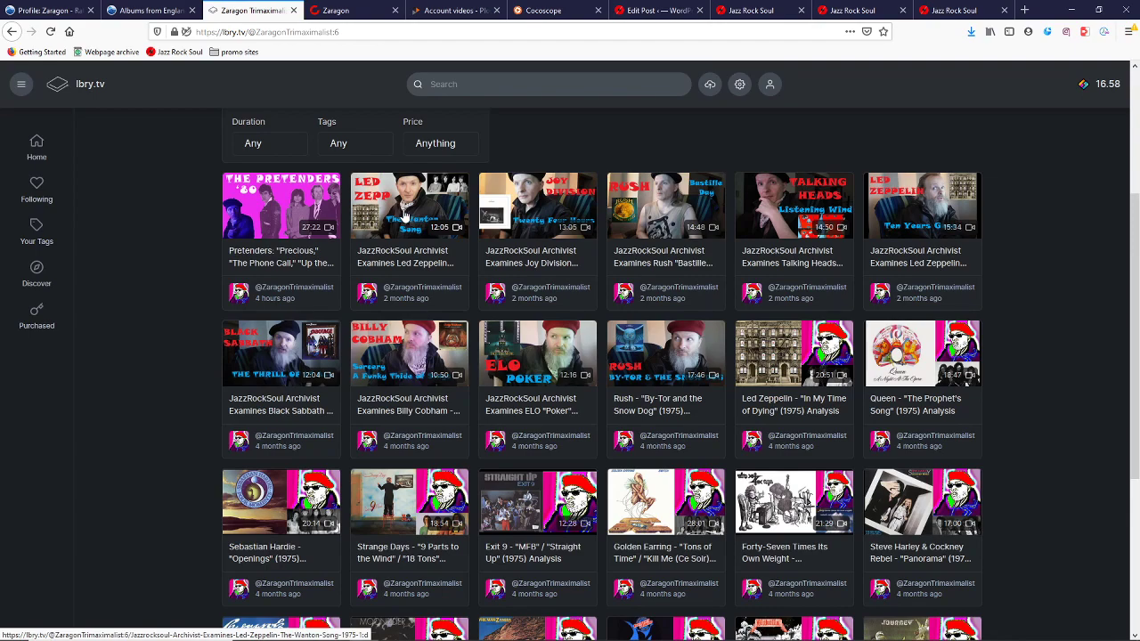
scroll(down, 3)
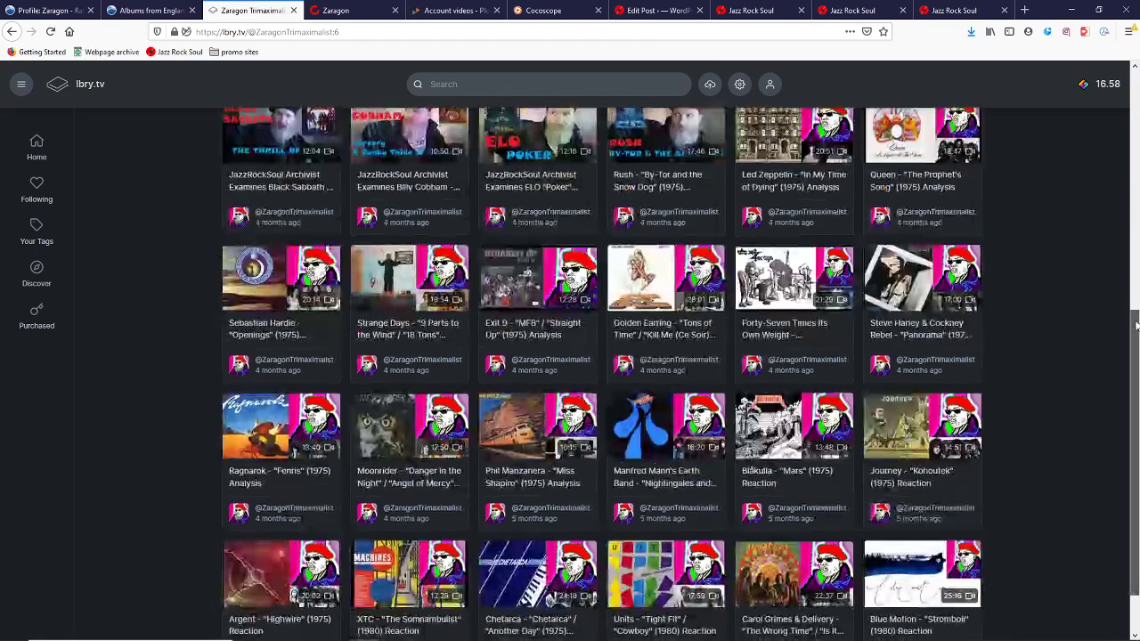
scroll(down, 3)
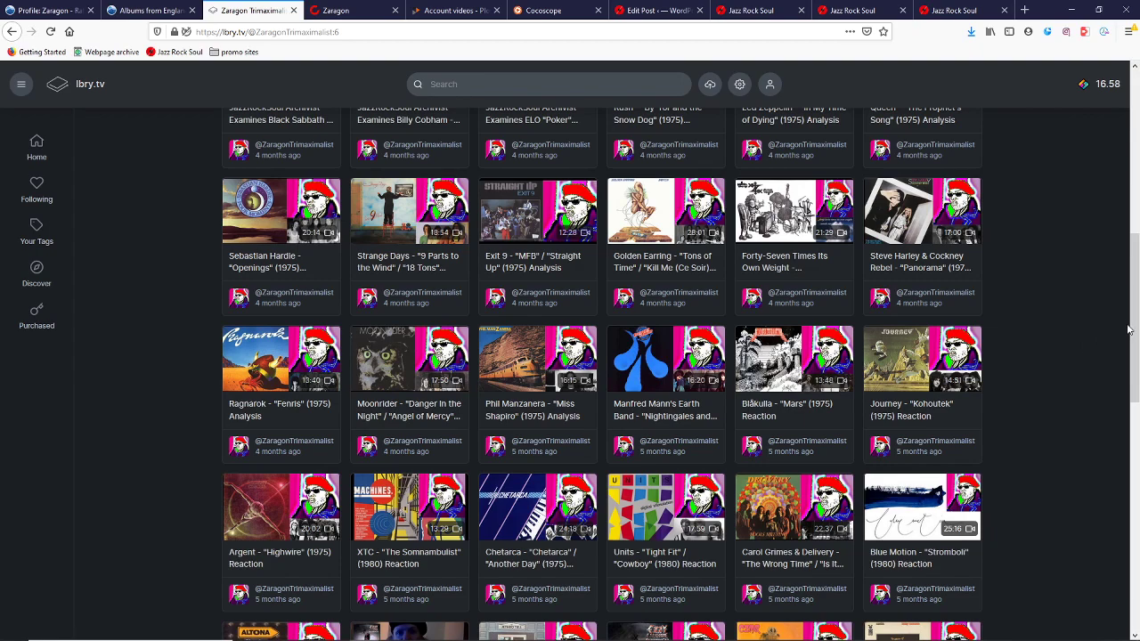
scroll(down, 3)
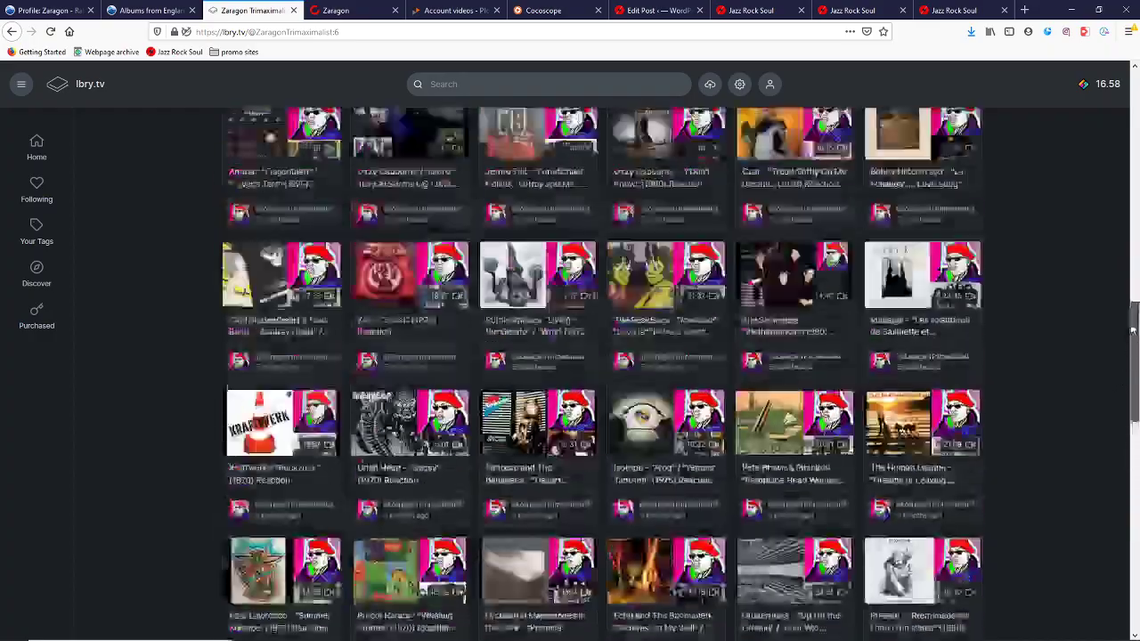
scroll(down, 3)
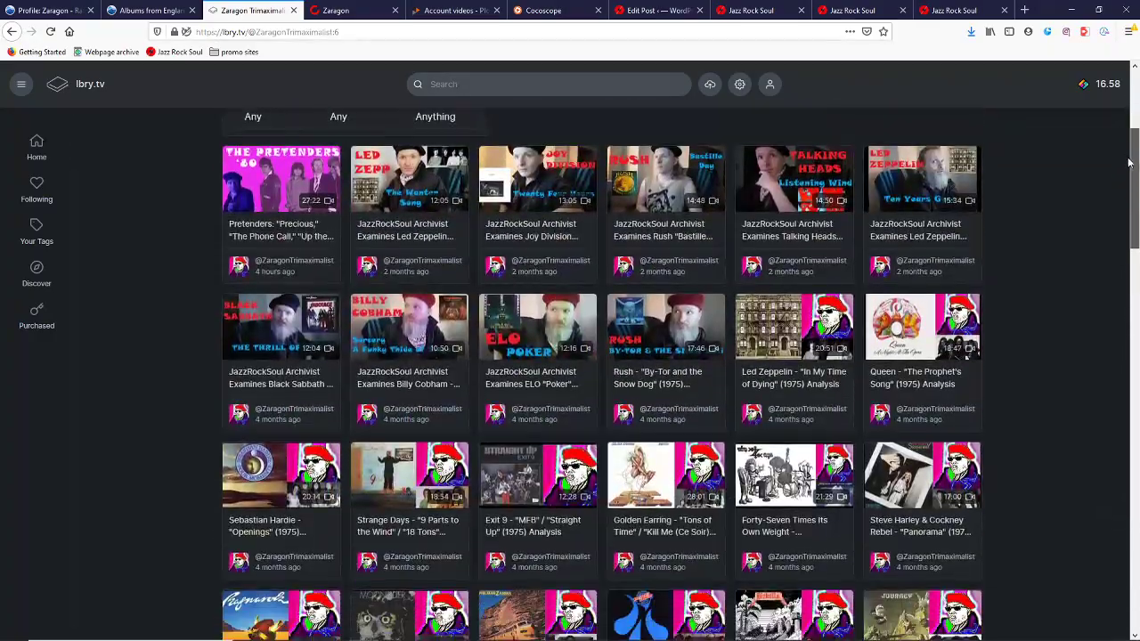
scroll(down, 3)
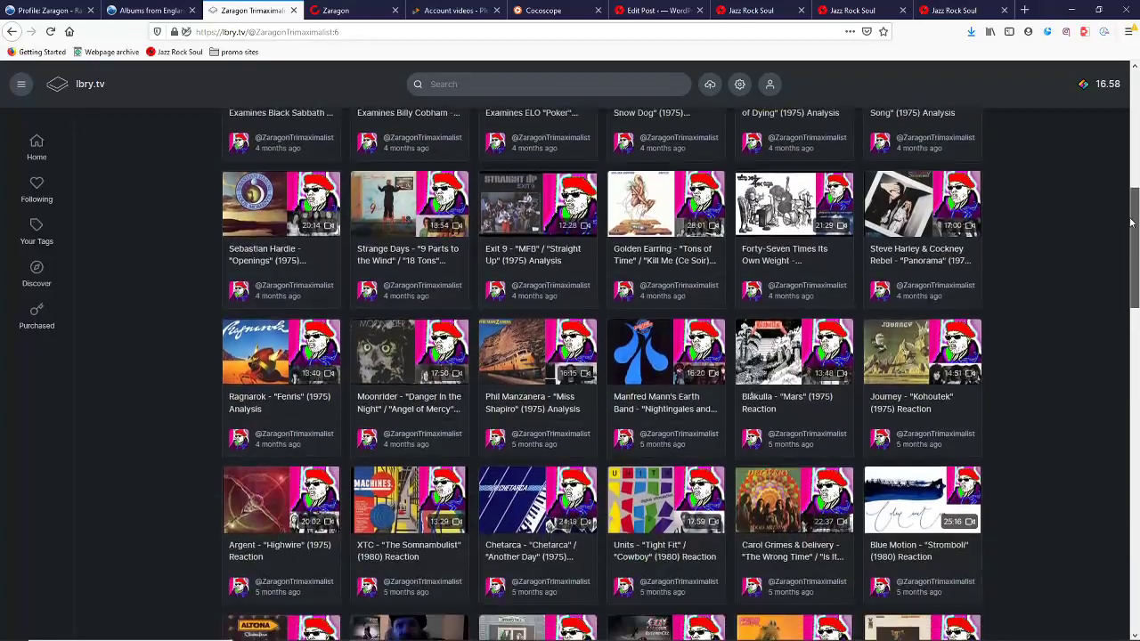
scroll(down, 3)
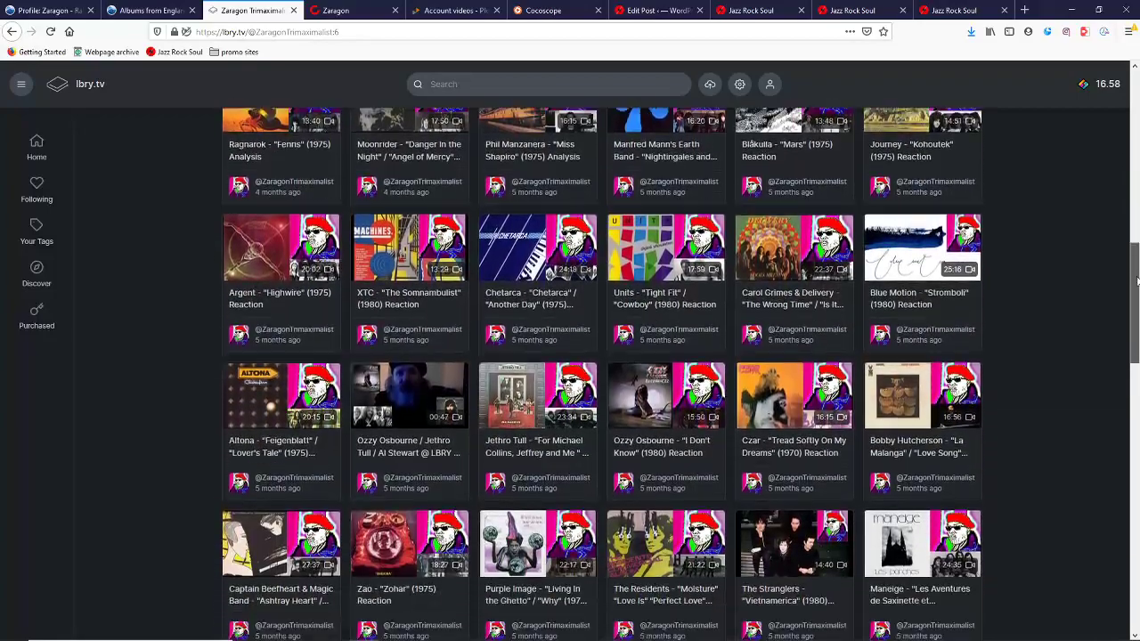
scroll(down, 3)
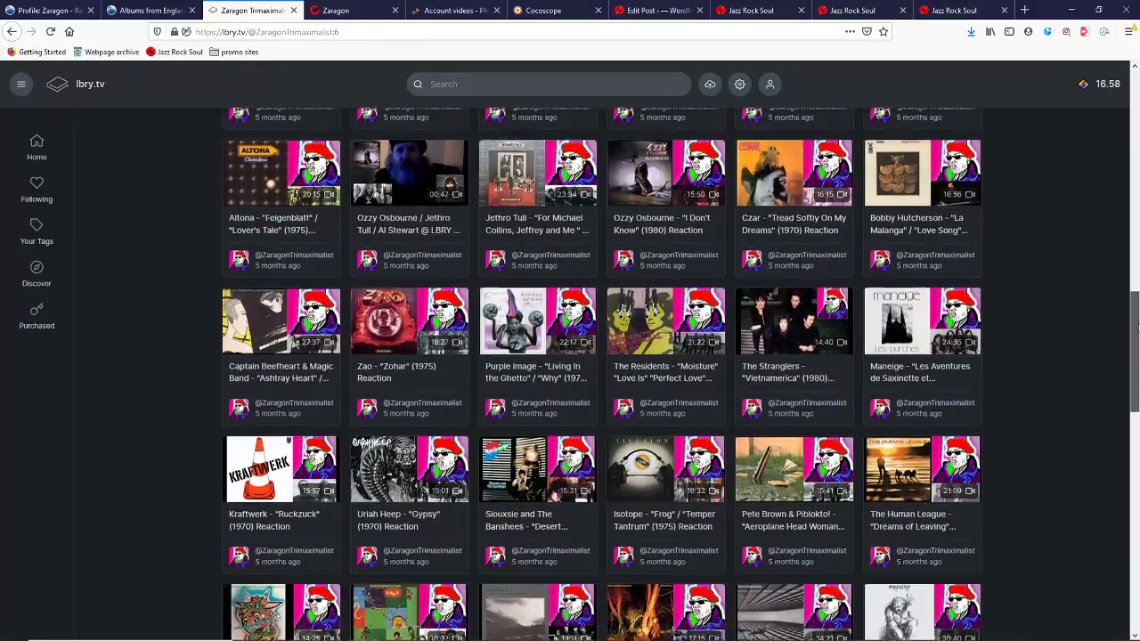
scroll(down, 3)
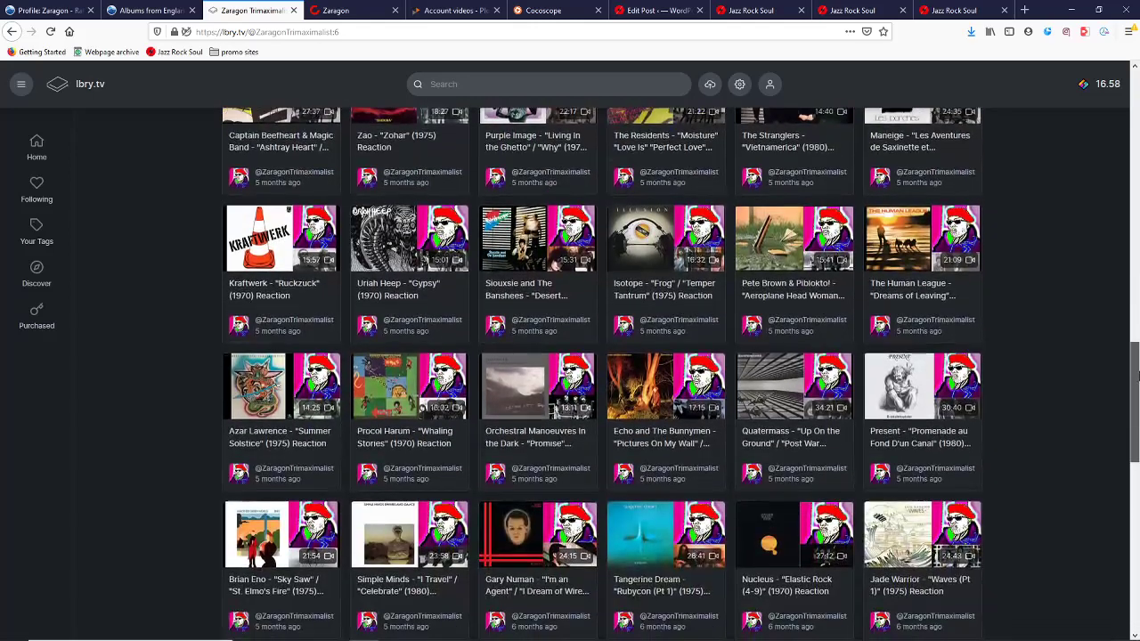
mouse_move(624, 249)
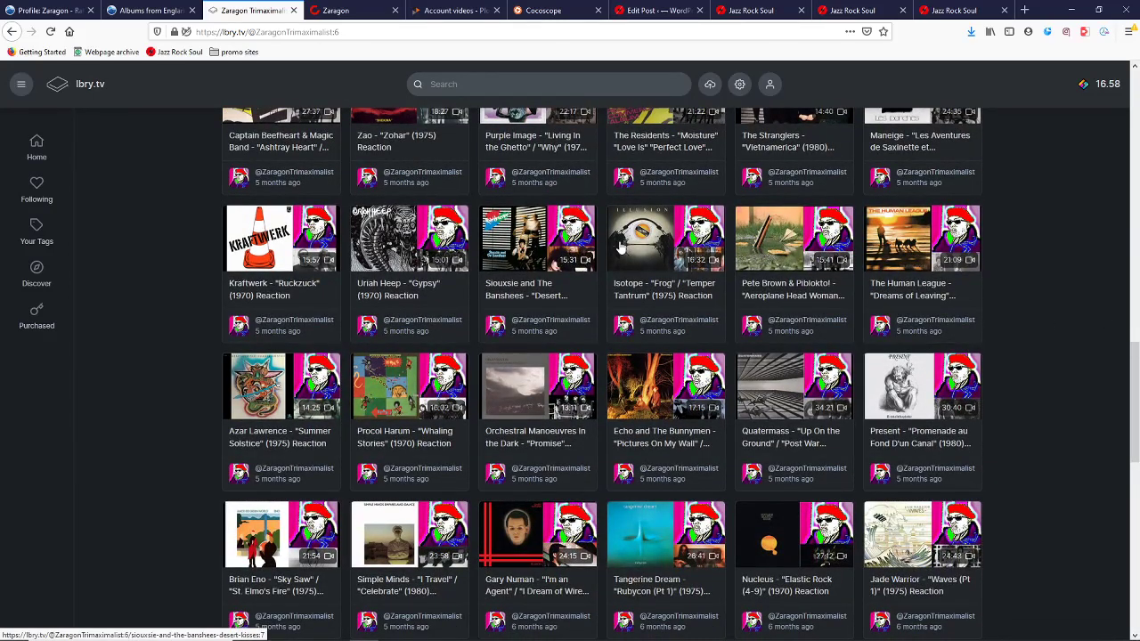
mouse_move(633, 365)
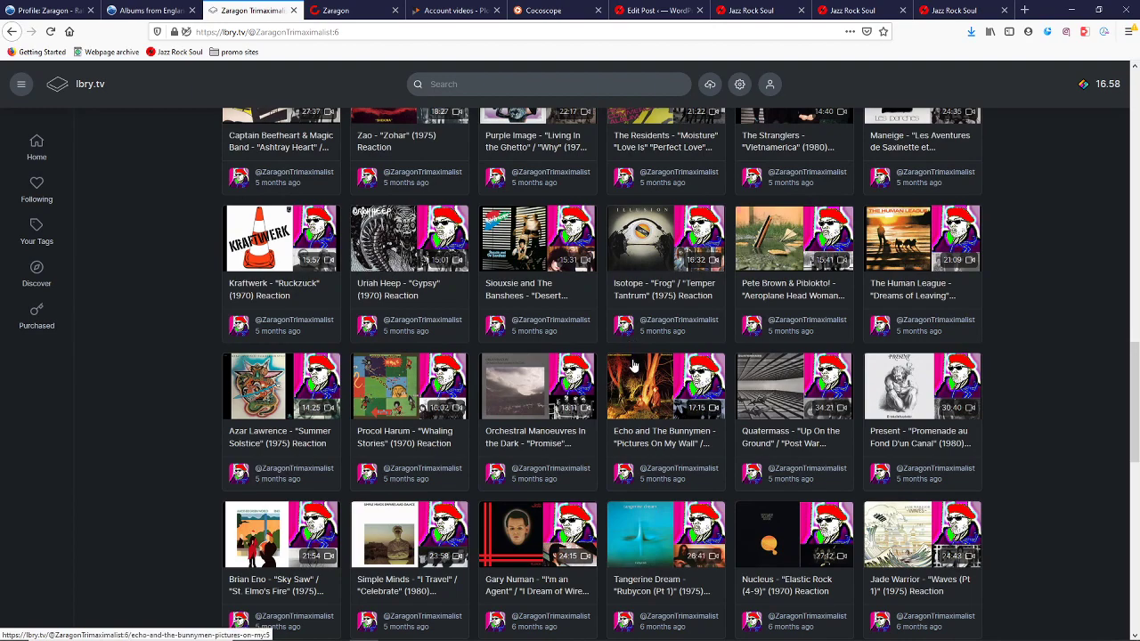
mouse_move(521, 402)
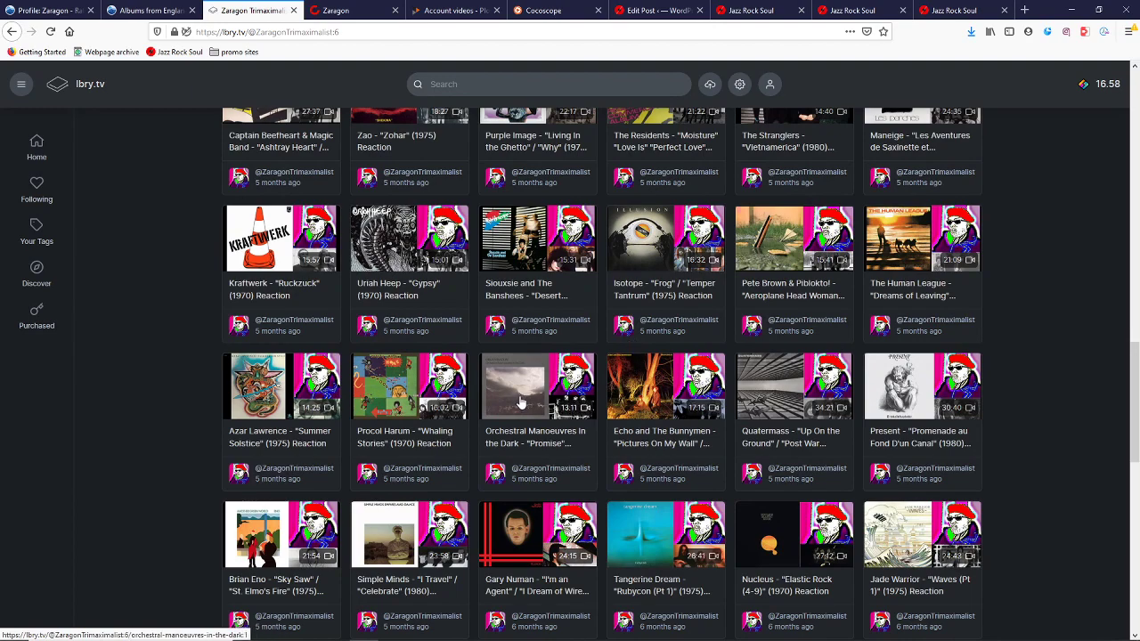
scroll(down, 3)
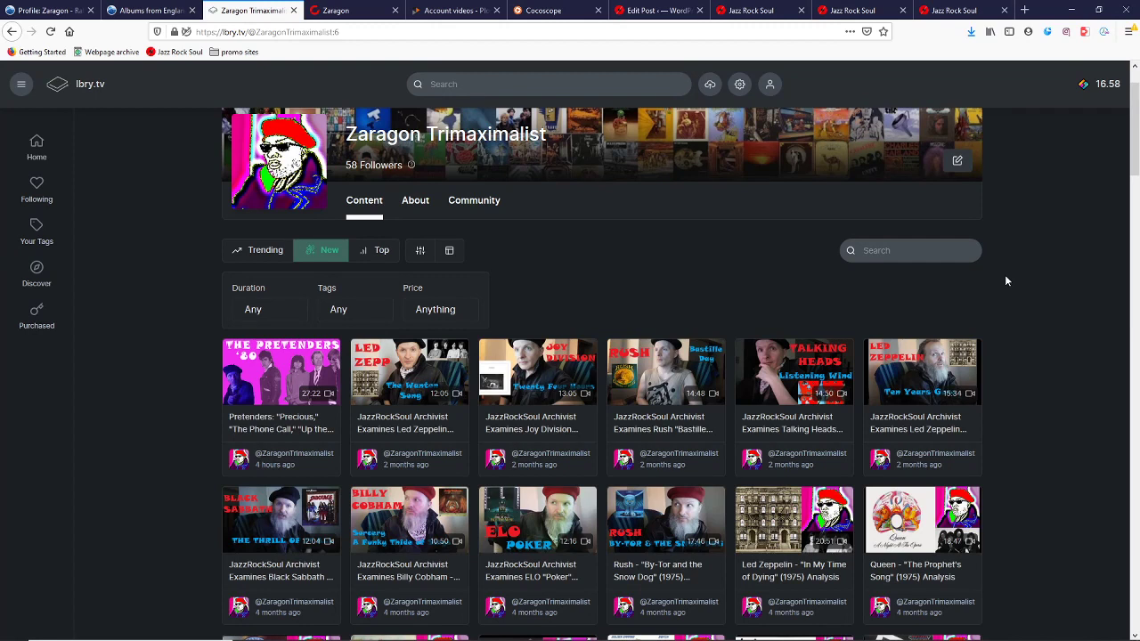
mouse_move(211, 323)
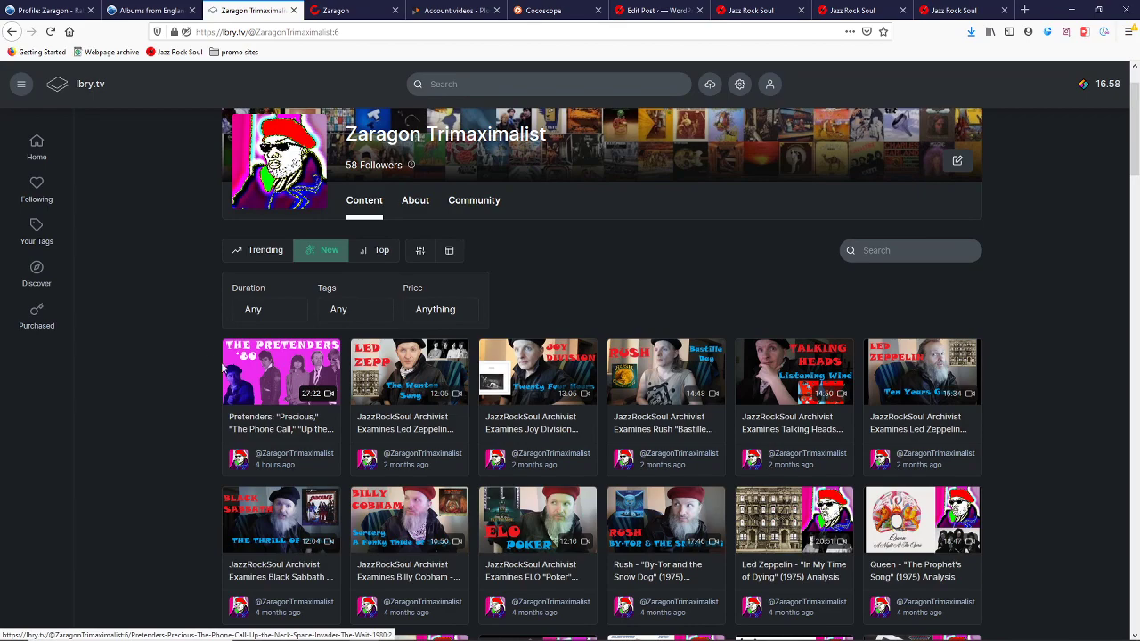
mouse_move(203, 358)
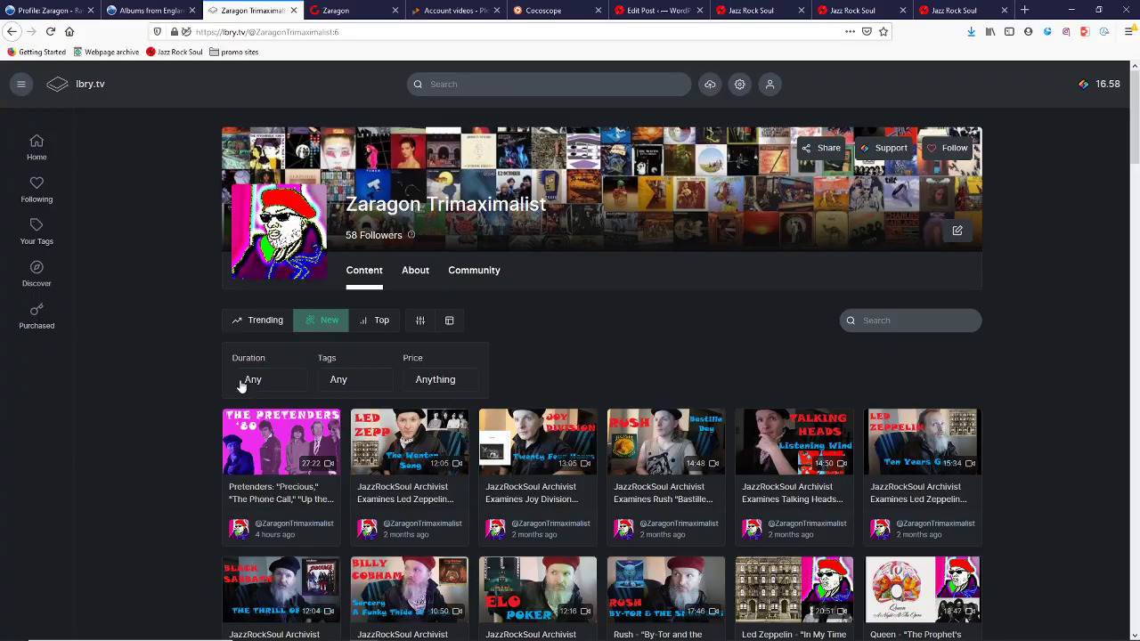
mouse_move(236, 380)
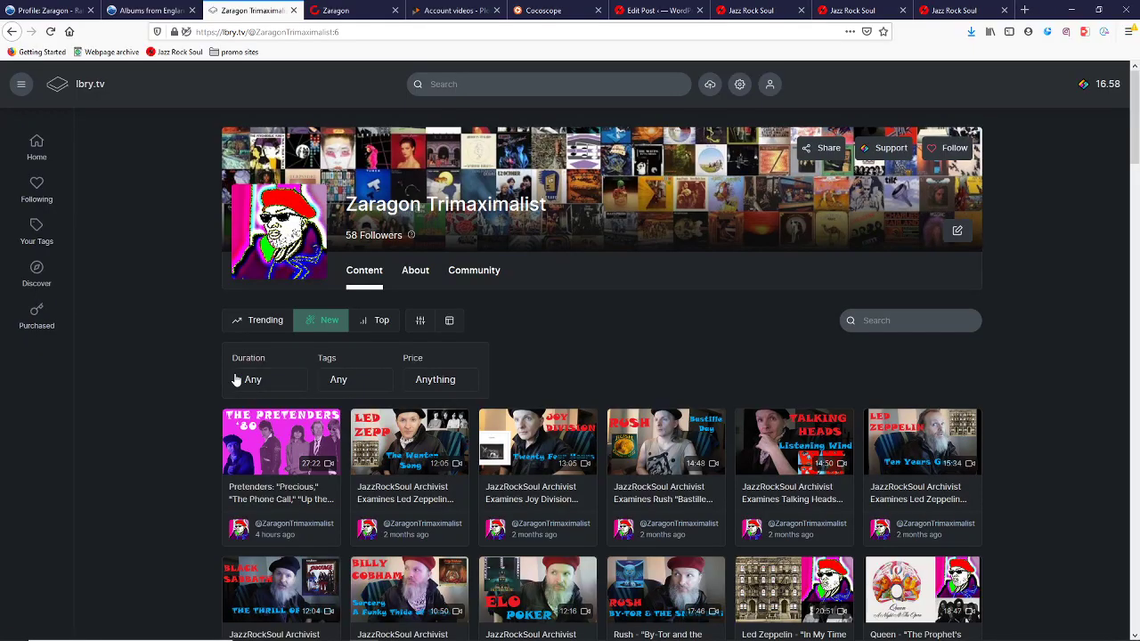
scroll(down, 3)
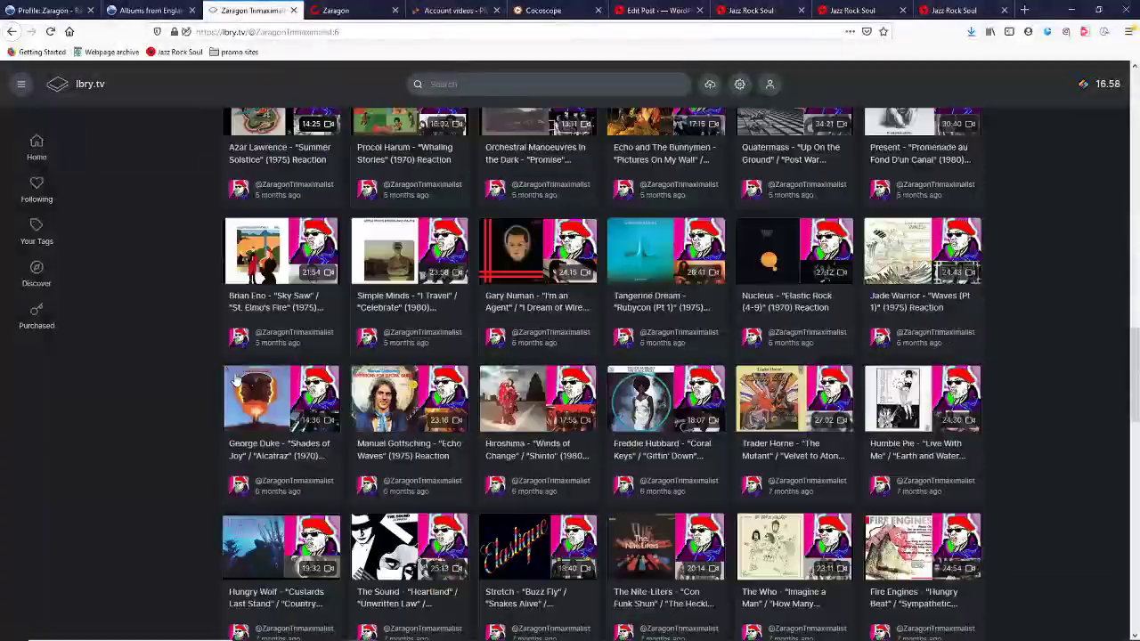
scroll(down, 3)
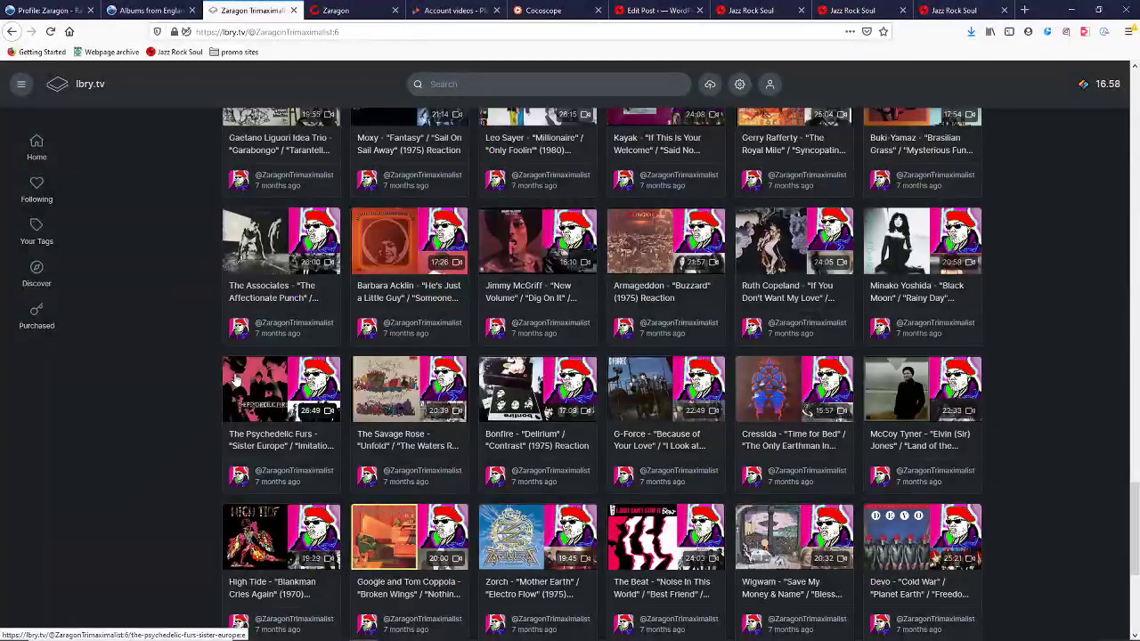
scroll(down, 3)
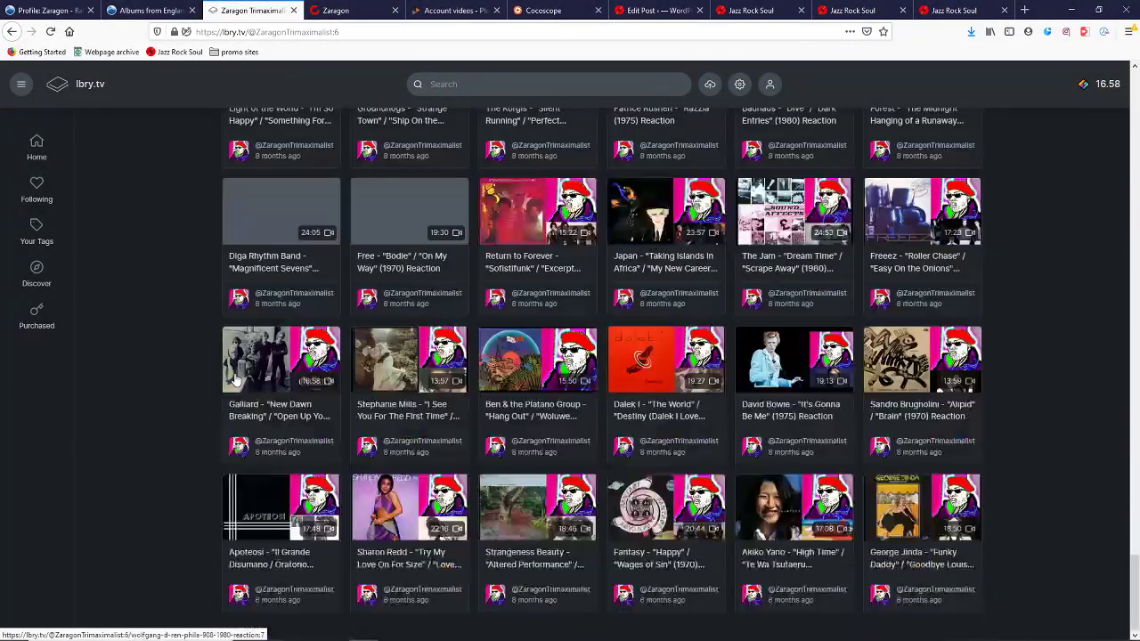
scroll(down, 3)
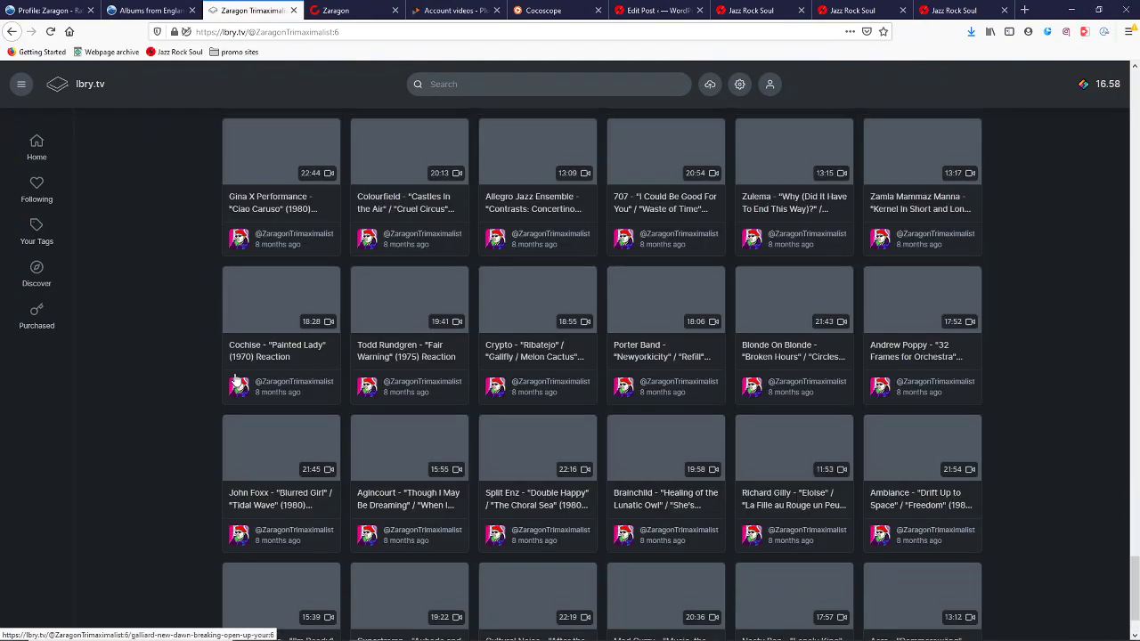
scroll(down, 3)
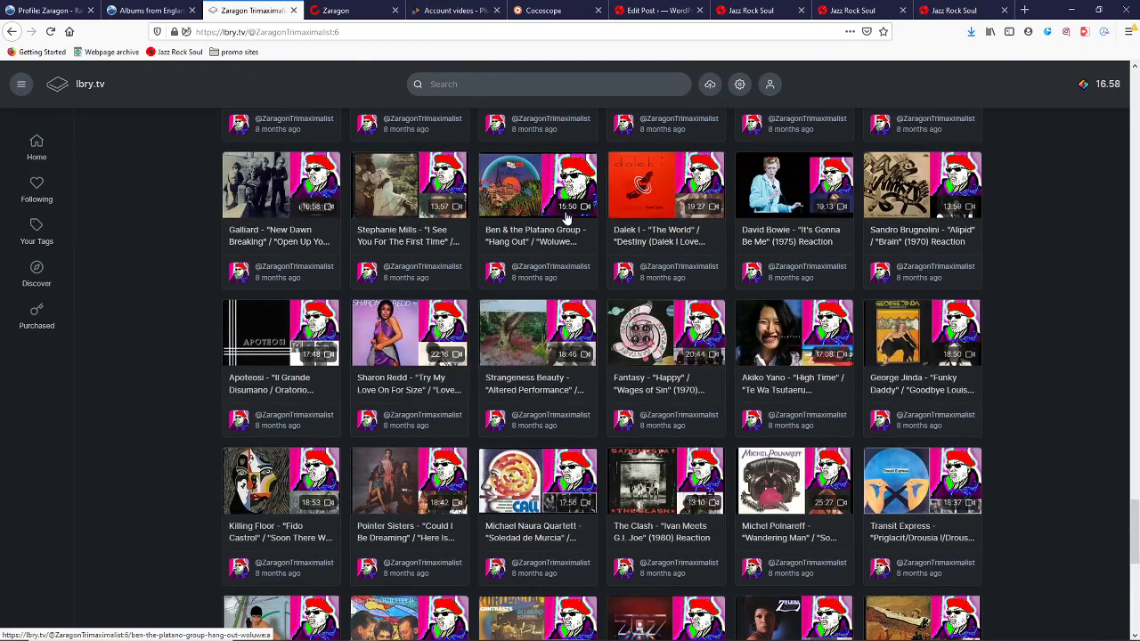
scroll(down, 3)
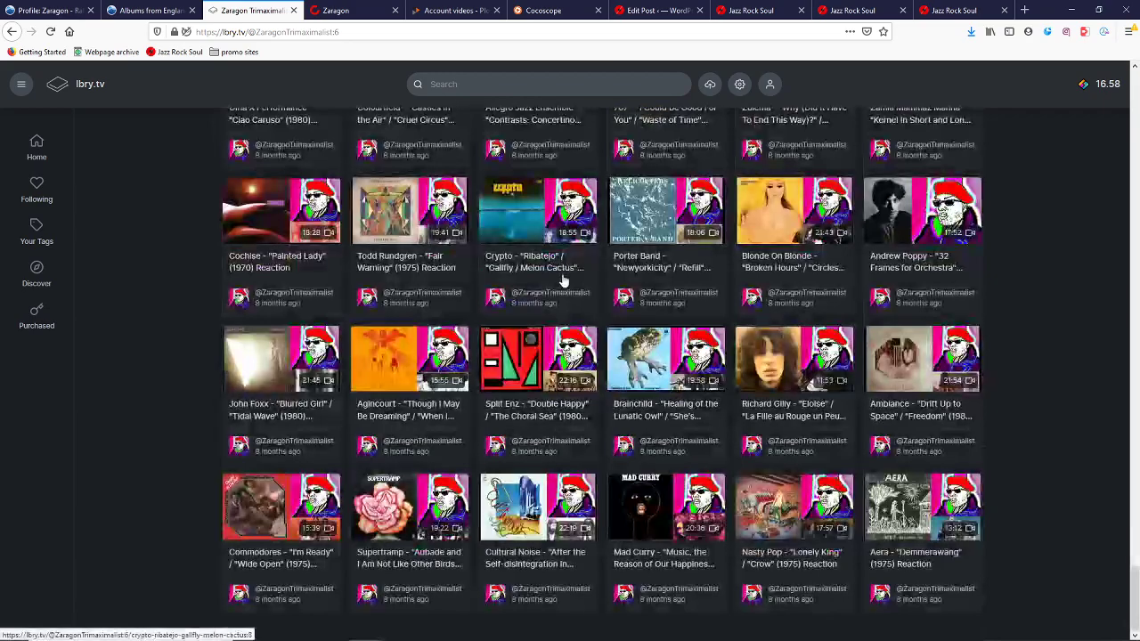
scroll(down, 3)
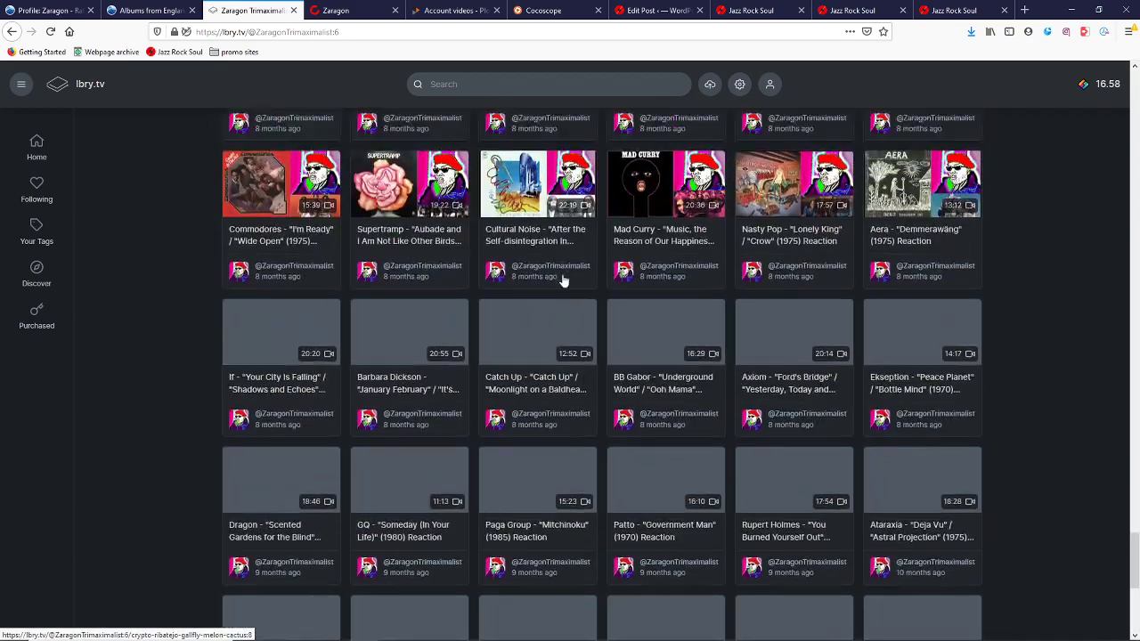
scroll(down, 3)
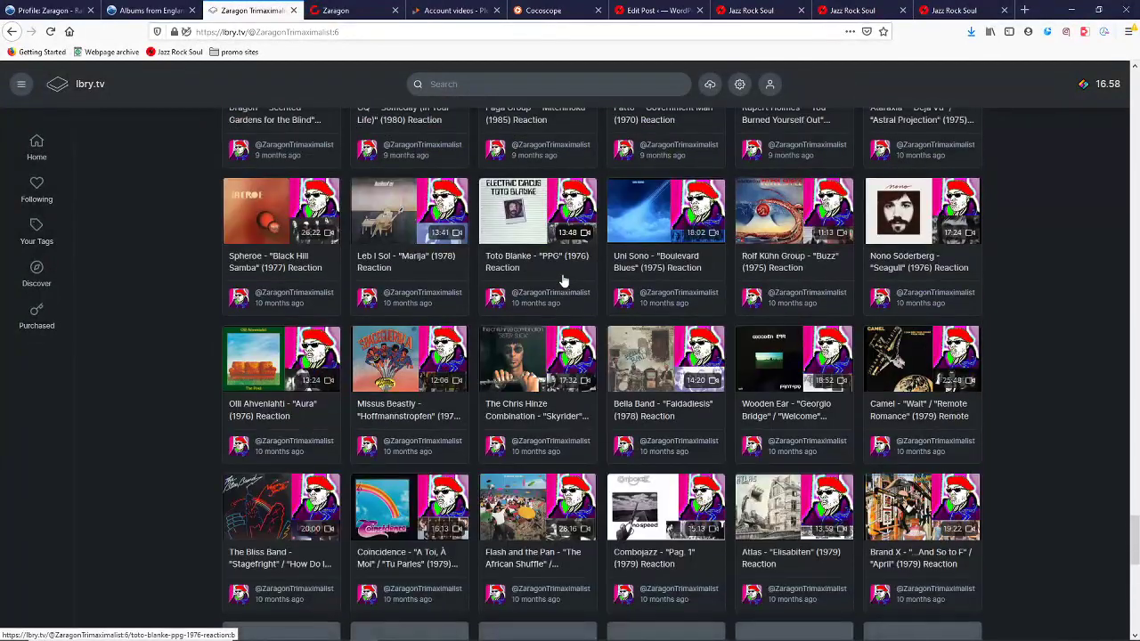
scroll(down, 3)
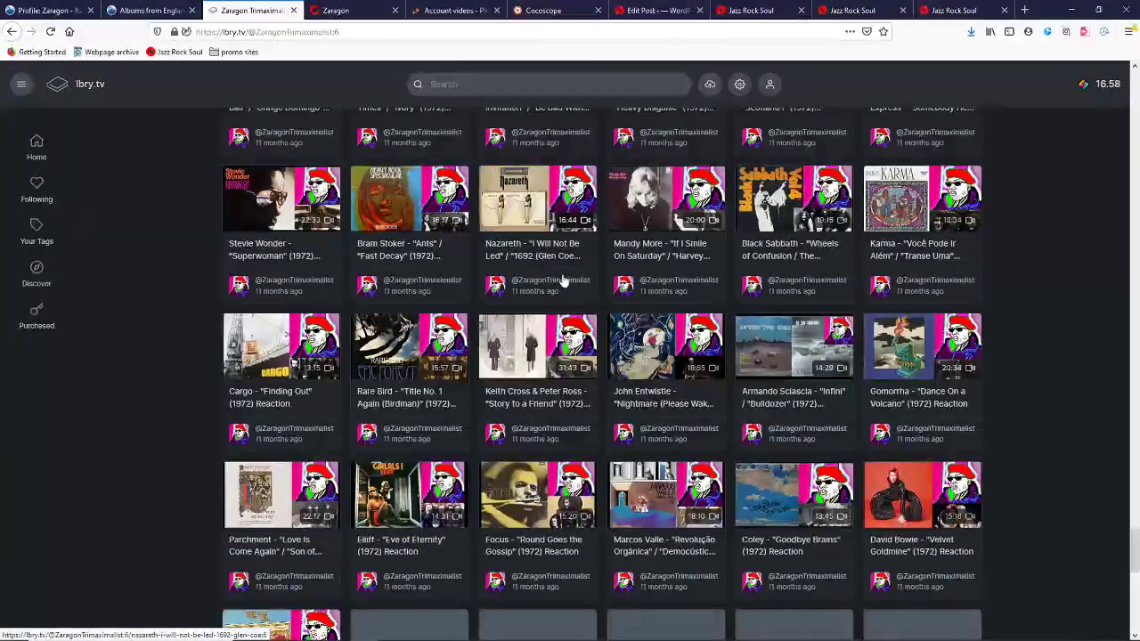
scroll(down, 3)
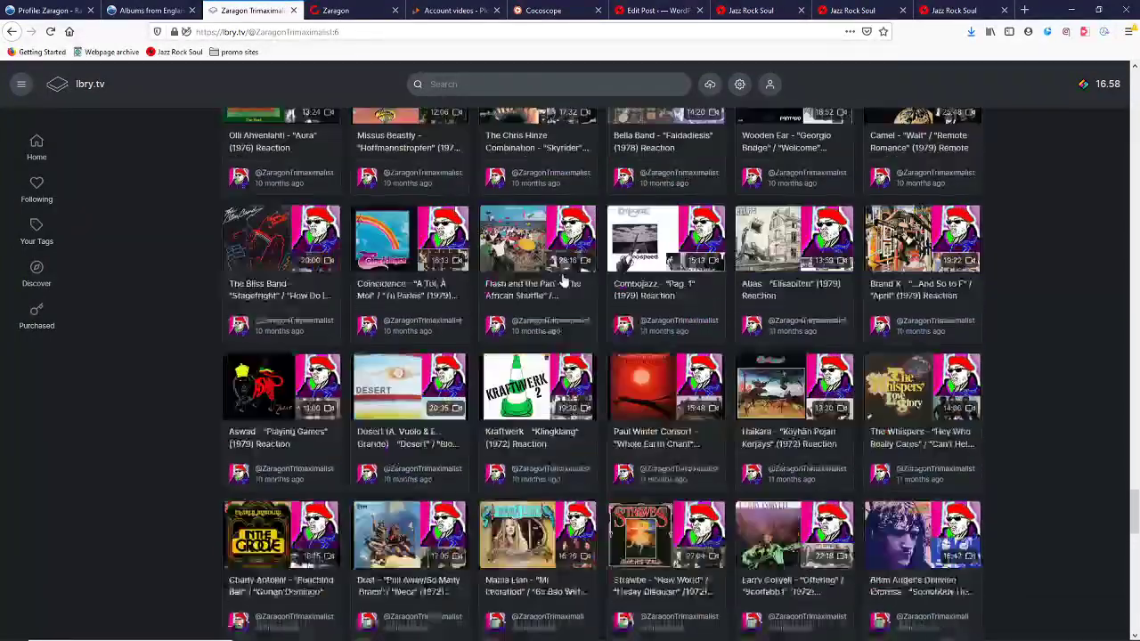
scroll(down, 3)
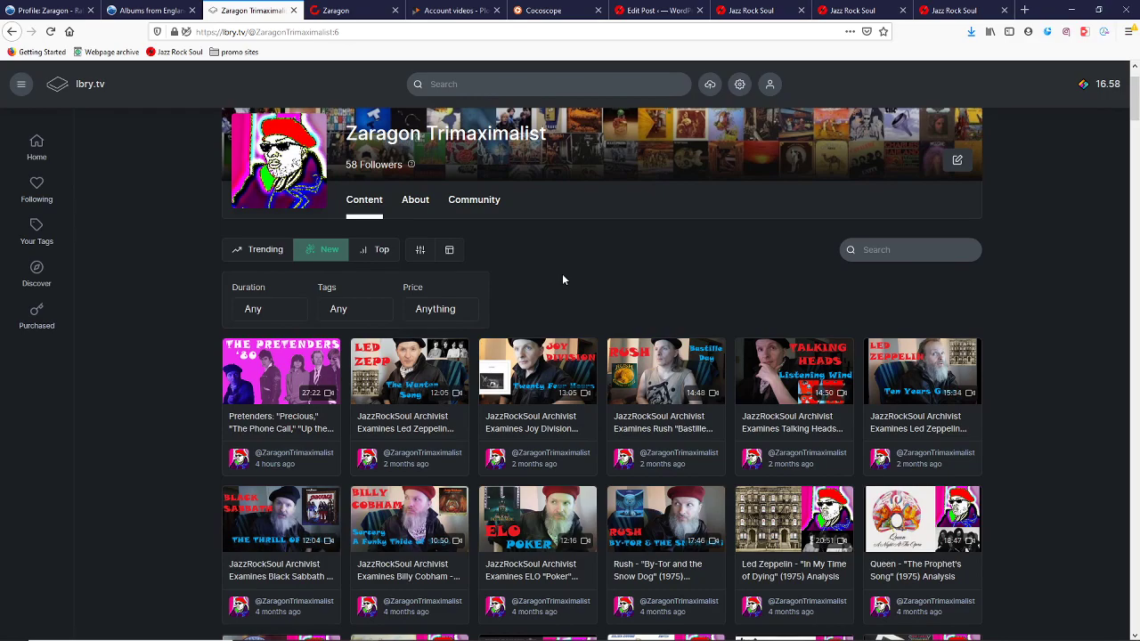
scroll(down, 3)
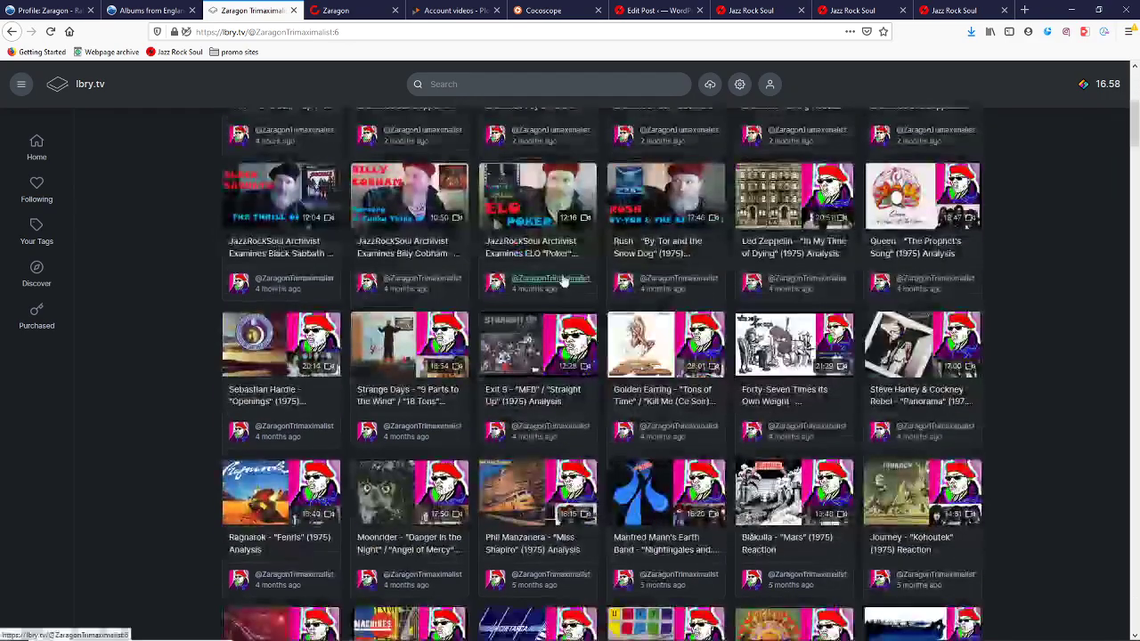
scroll(down, 3)
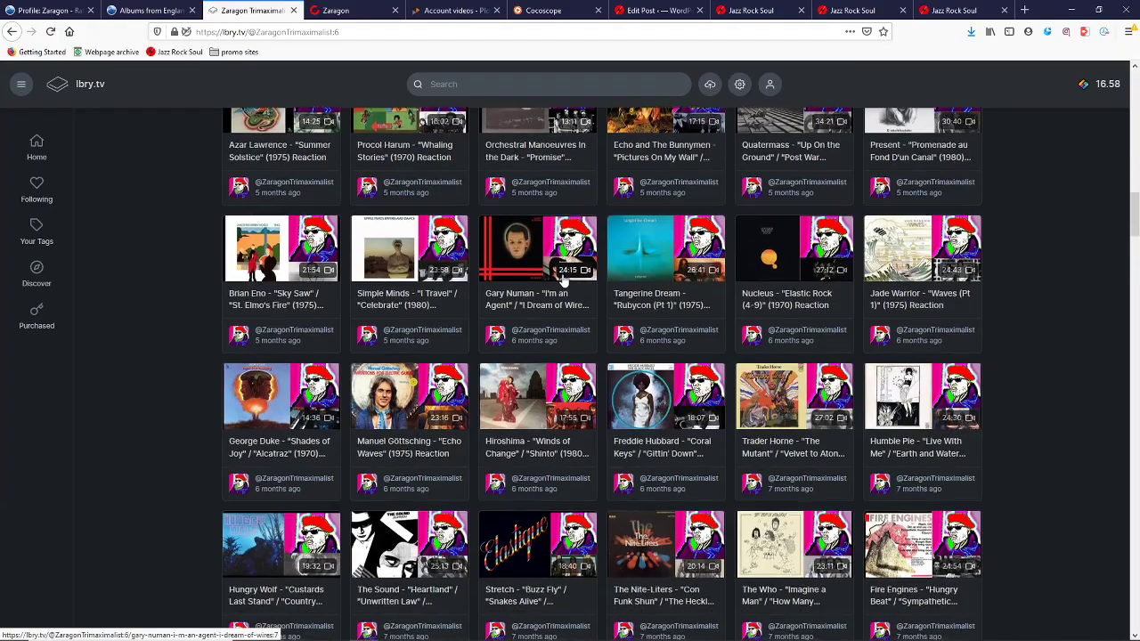
scroll(down, 3)
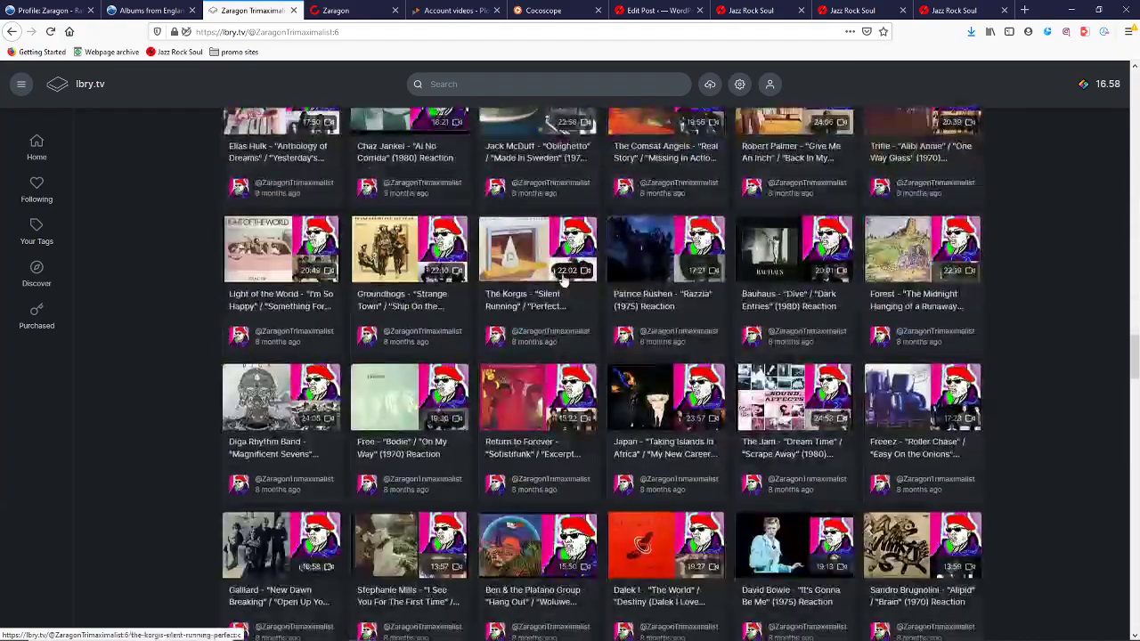
scroll(down, 3)
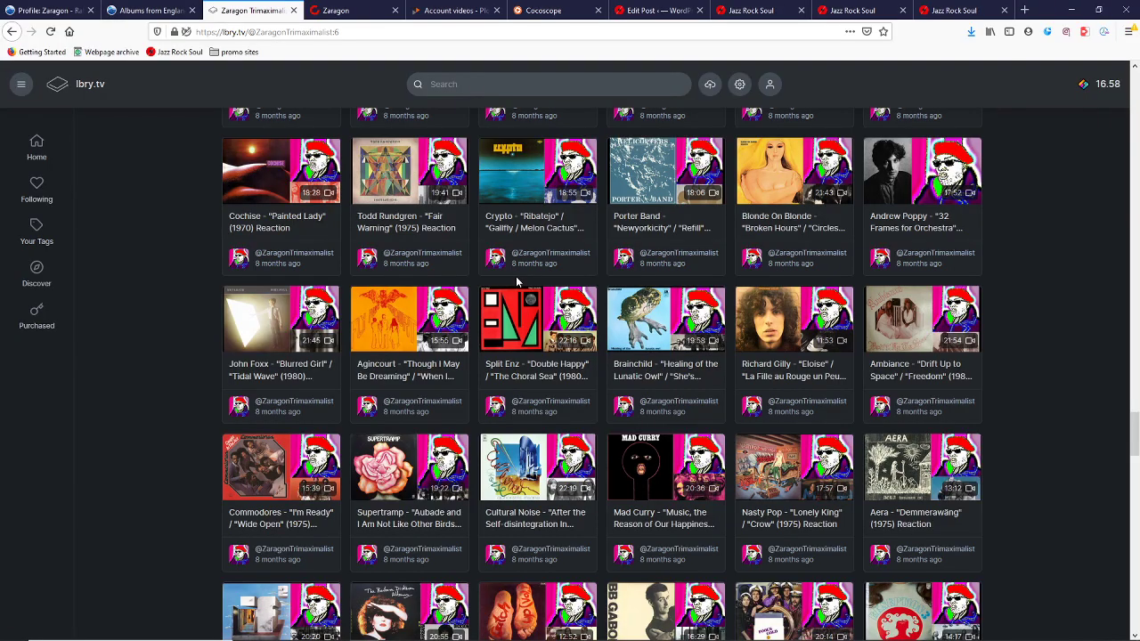
scroll(down, 3)
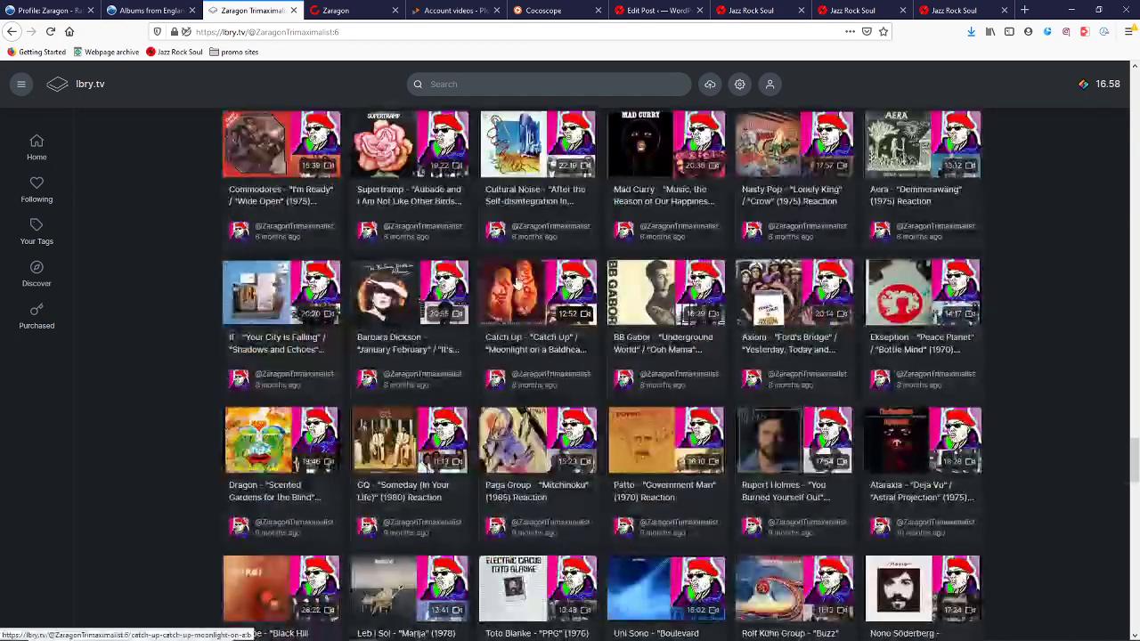
scroll(down, 3)
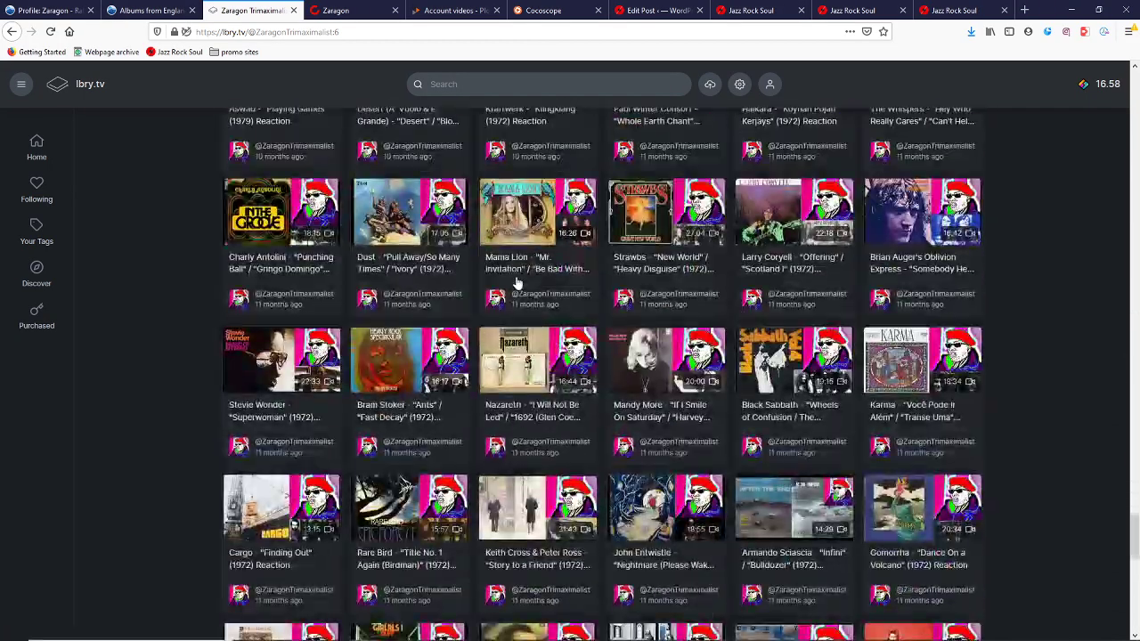
scroll(down, 3)
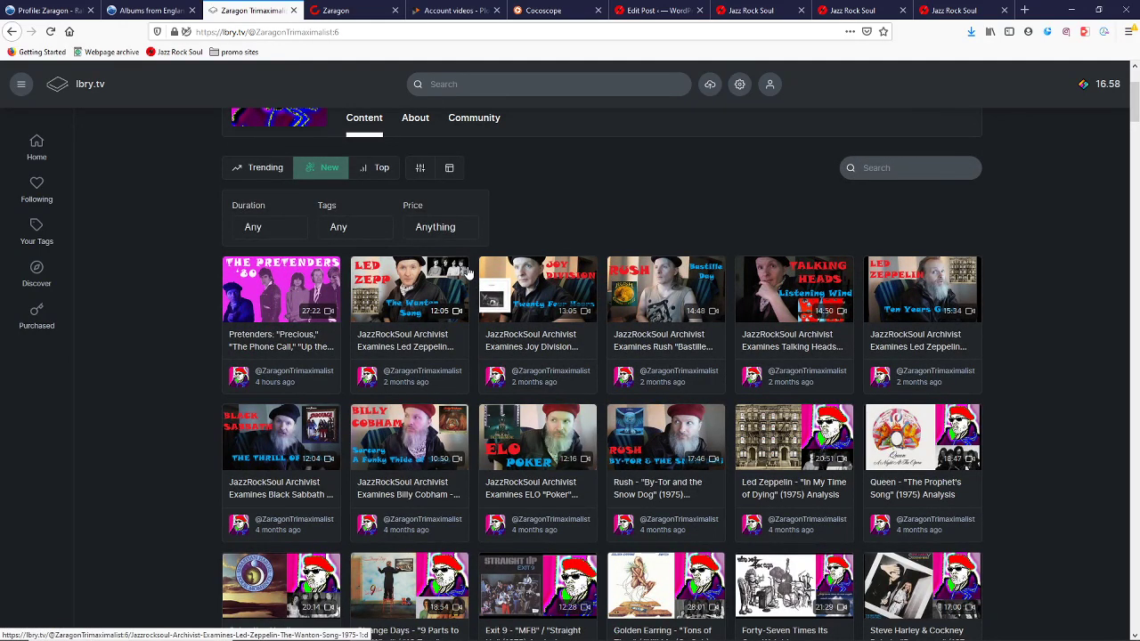
mouse_move(467, 274)
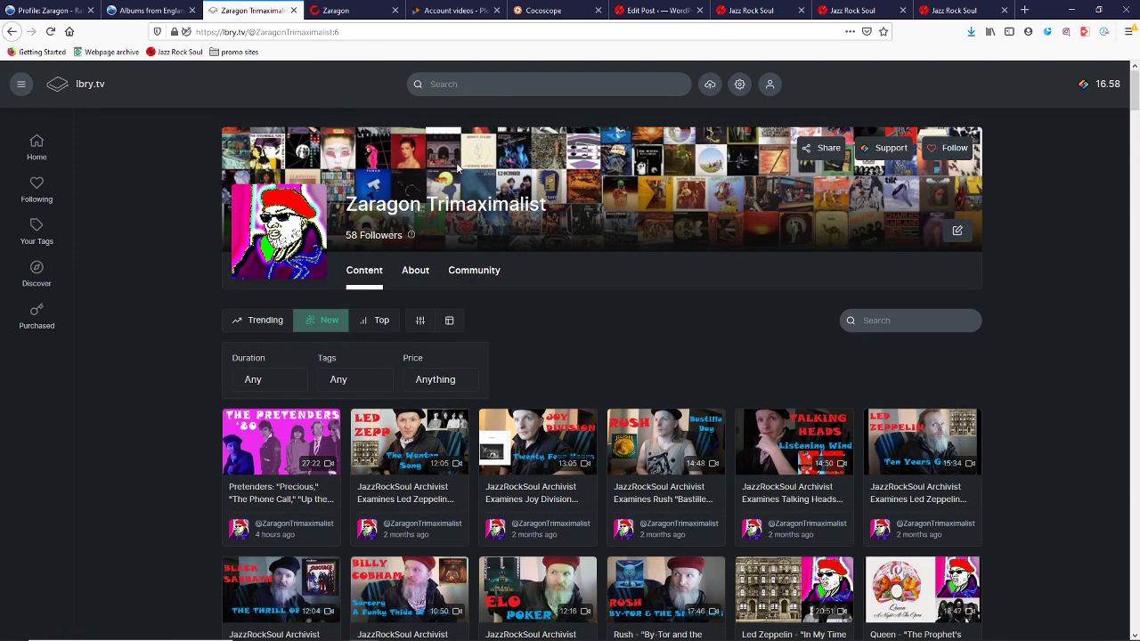
scroll(down, 3)
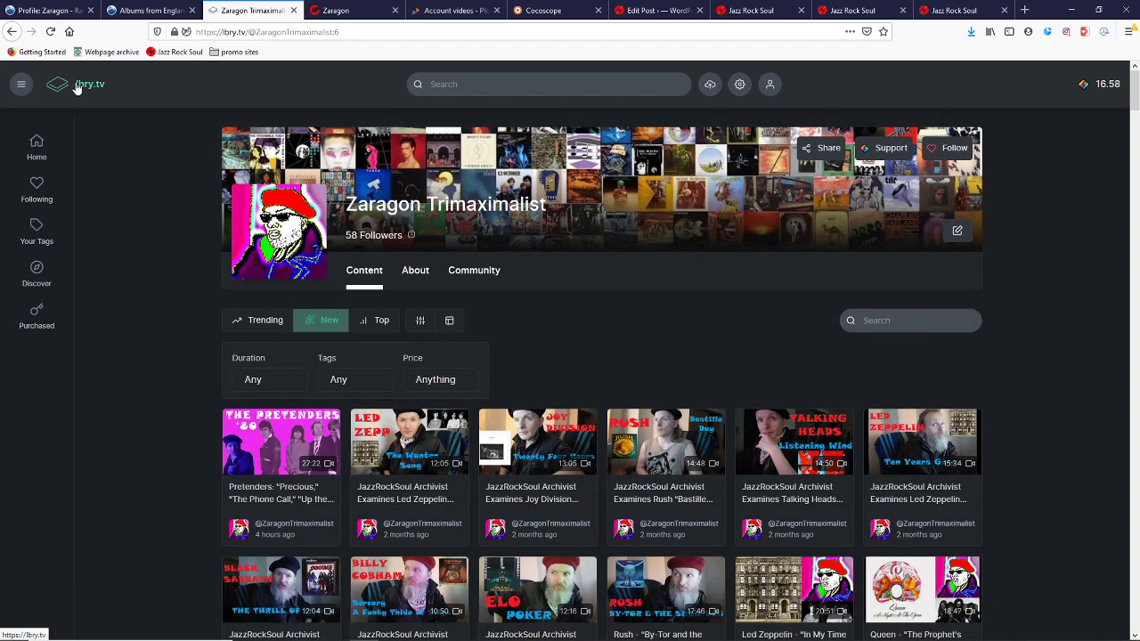
mouse_move(51, 97)
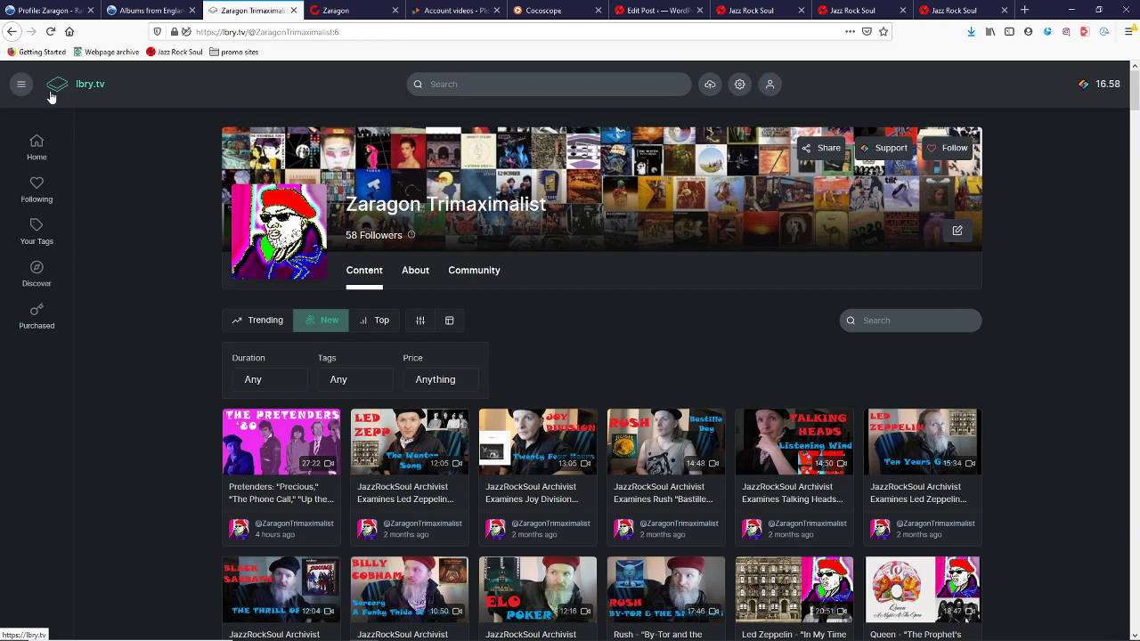
click(550, 10)
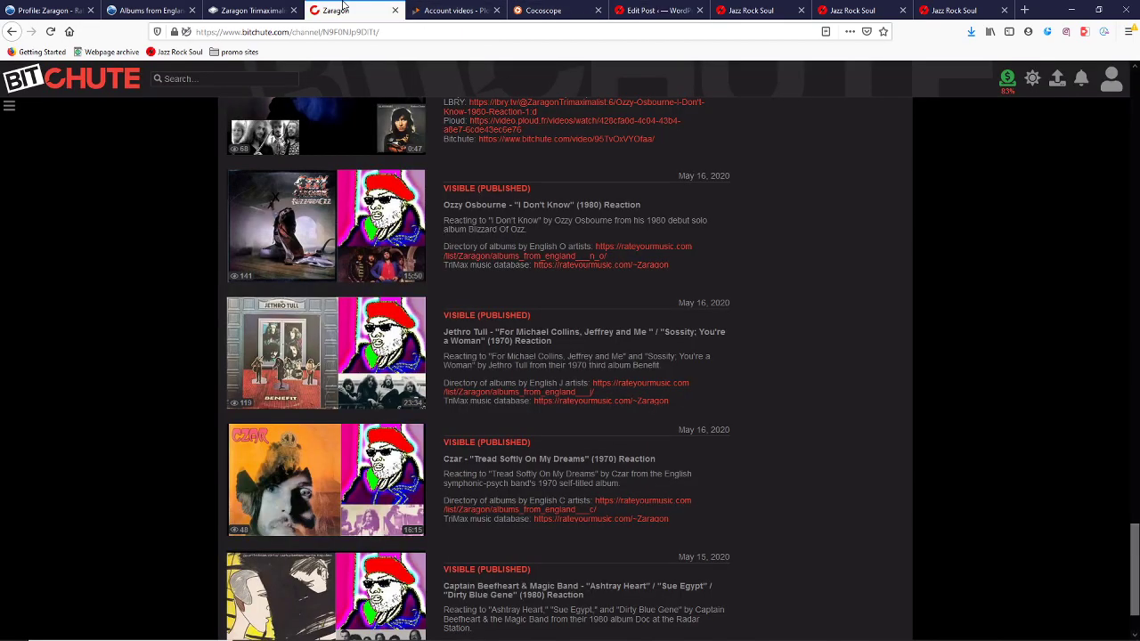
Scroll BitChute's channel uploads back to June 2020.
scroll(down, 3)
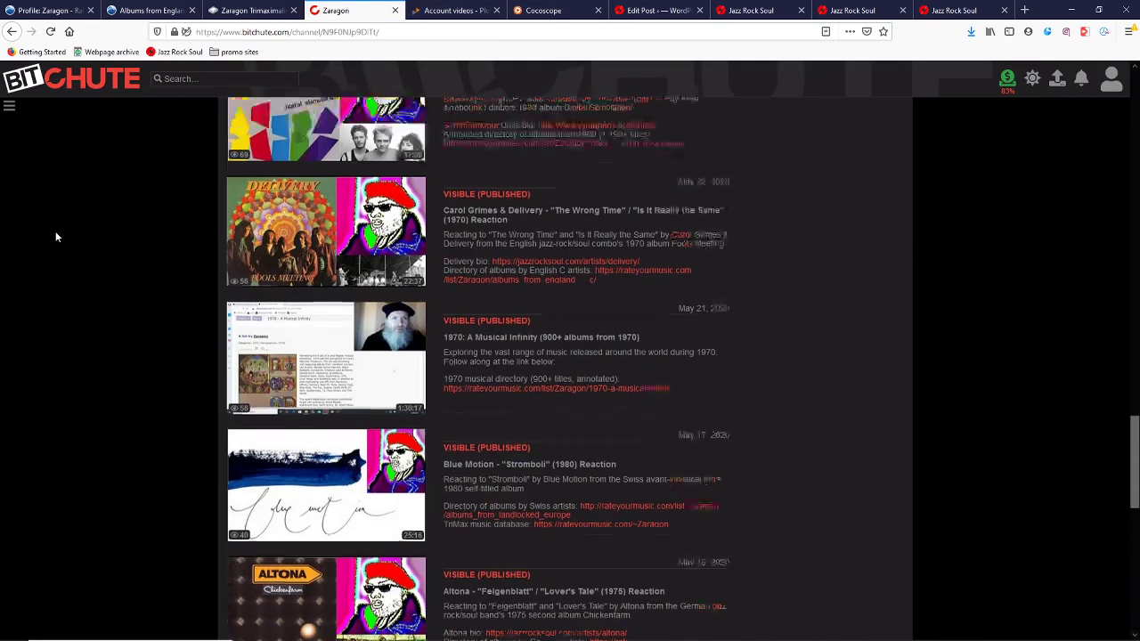
scroll(down, 3)
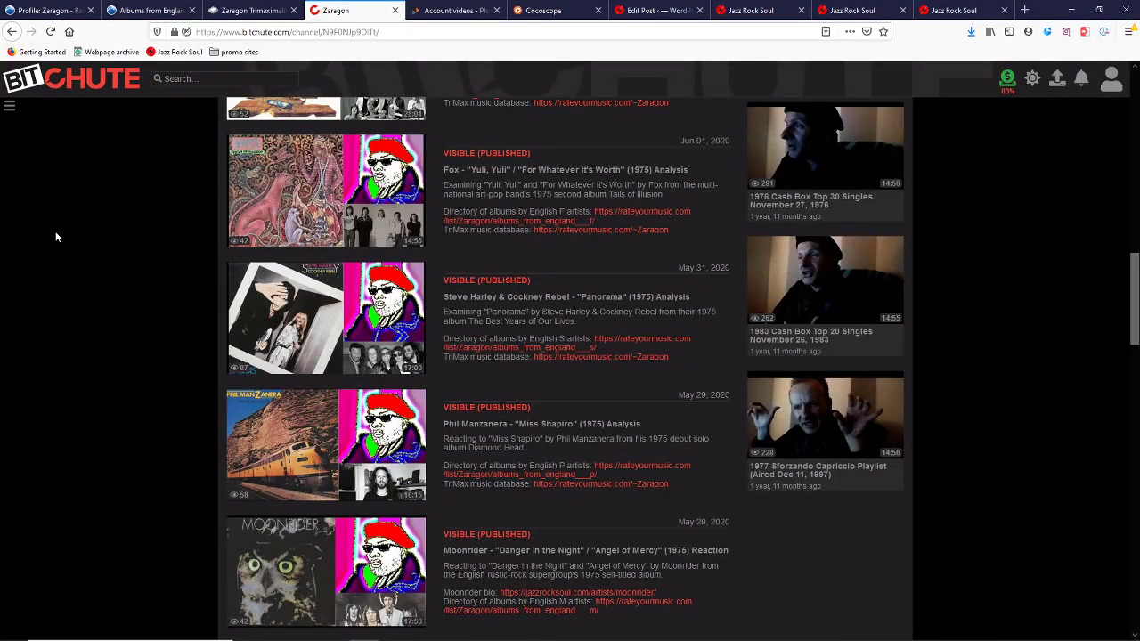
scroll(down, 3)
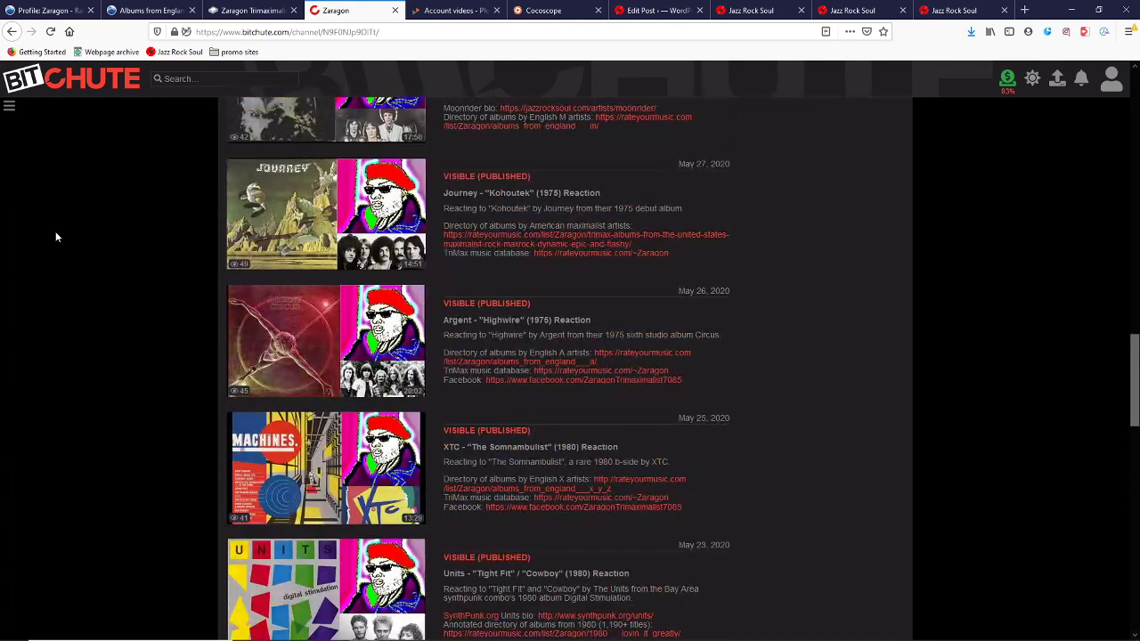
scroll(down, 3)
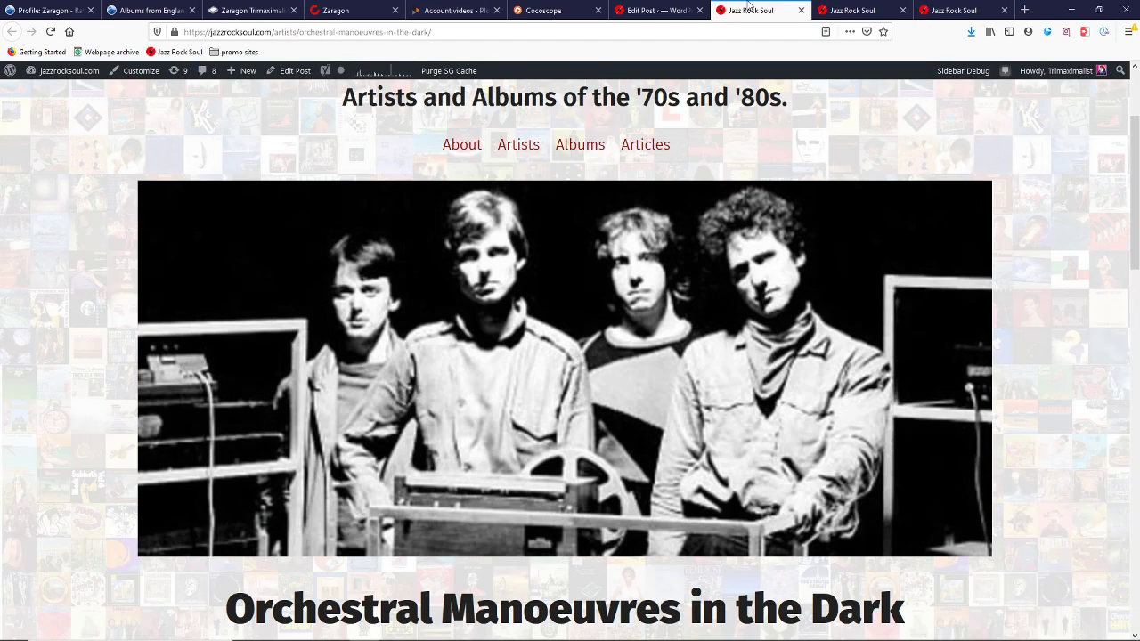
Scroll the Ploud Video Zaragon grid to eight-month-old uploads like Apoteosi and The Clash.
click(456, 10)
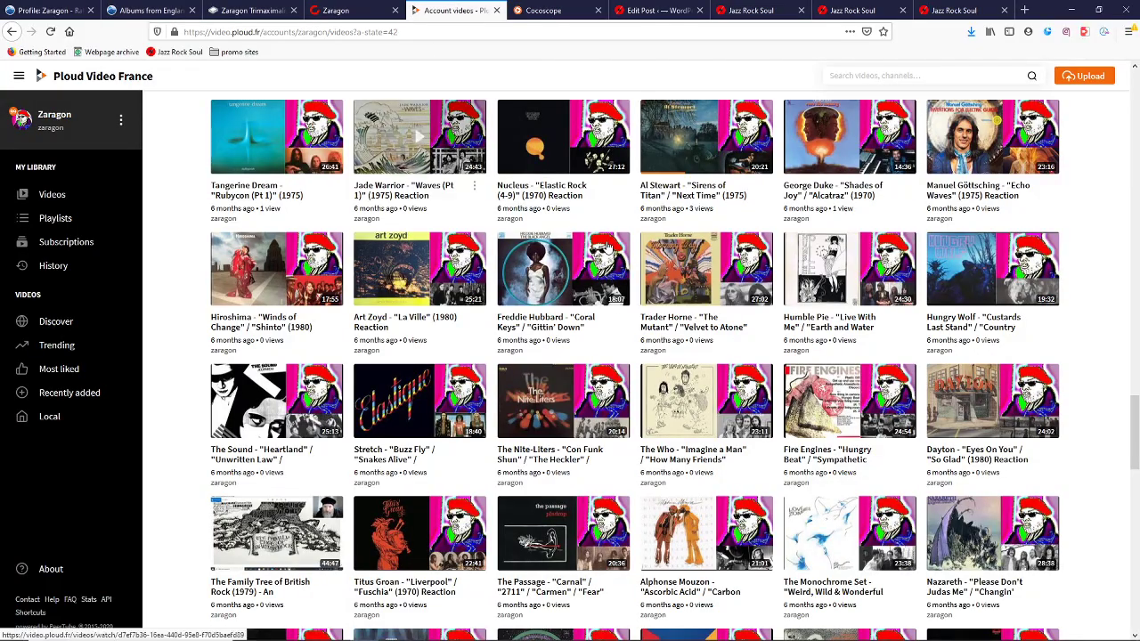
scroll(down, 3)
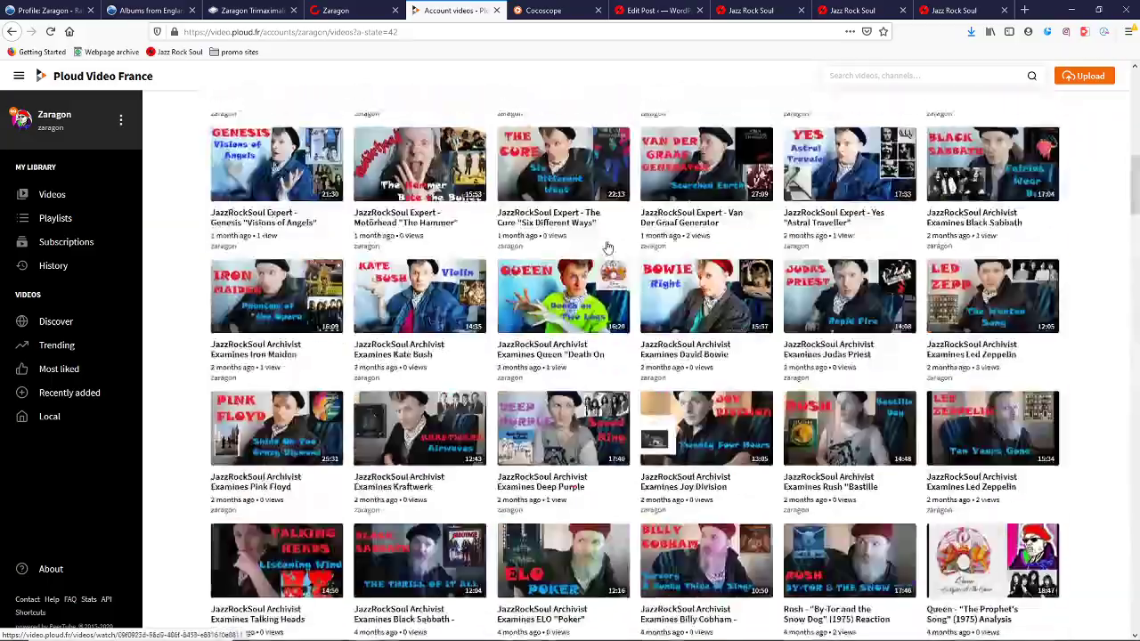
scroll(down, 3)
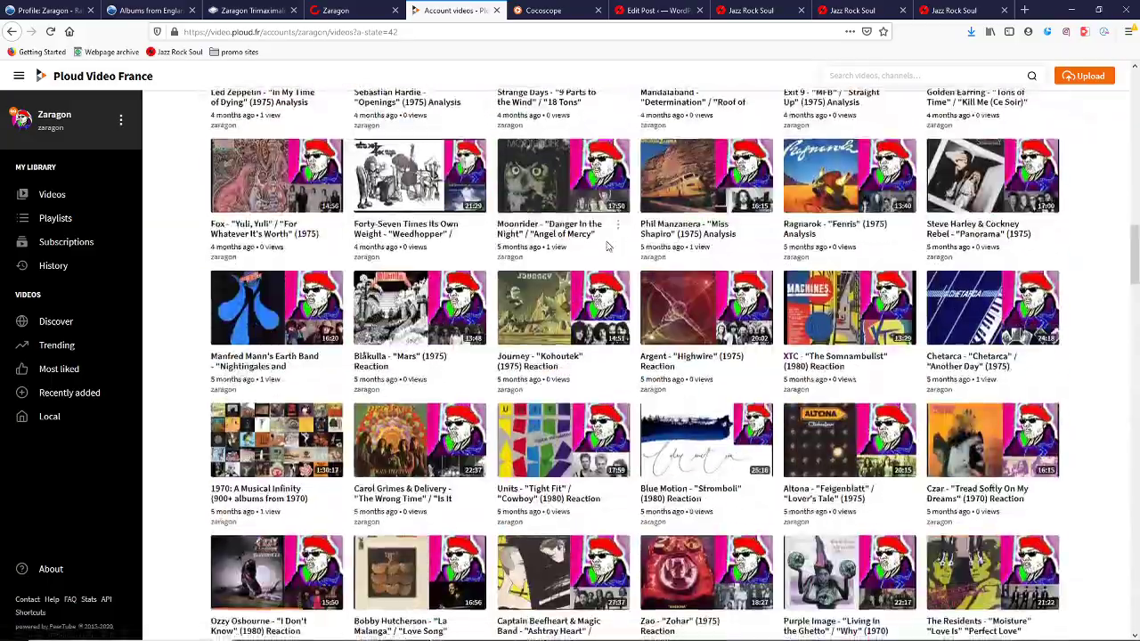
scroll(down, 3)
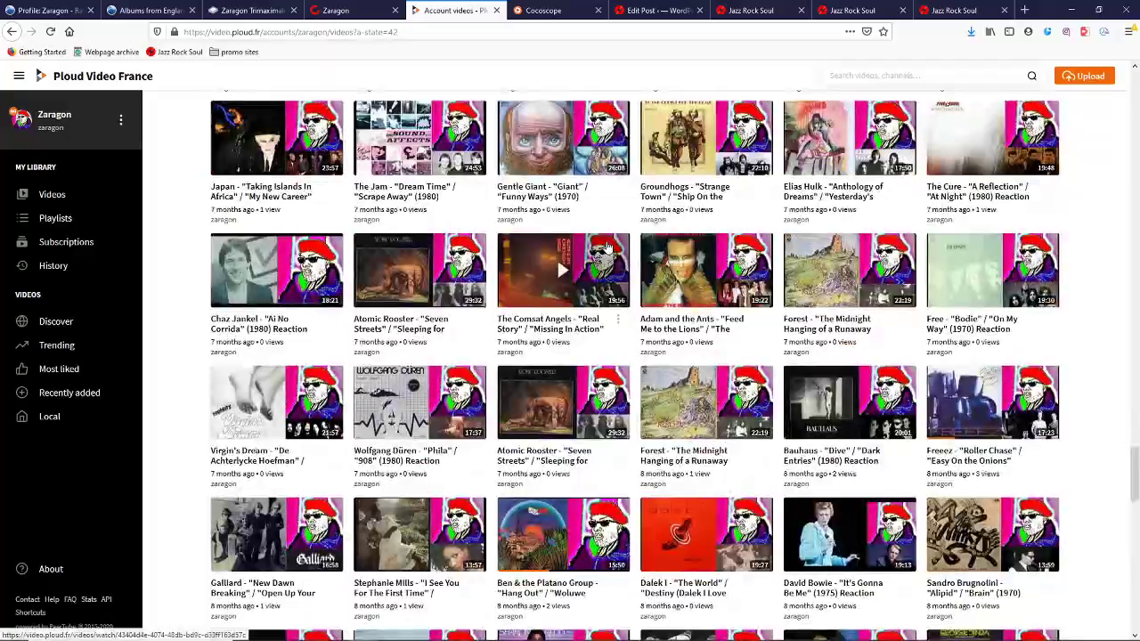
scroll(down, 3)
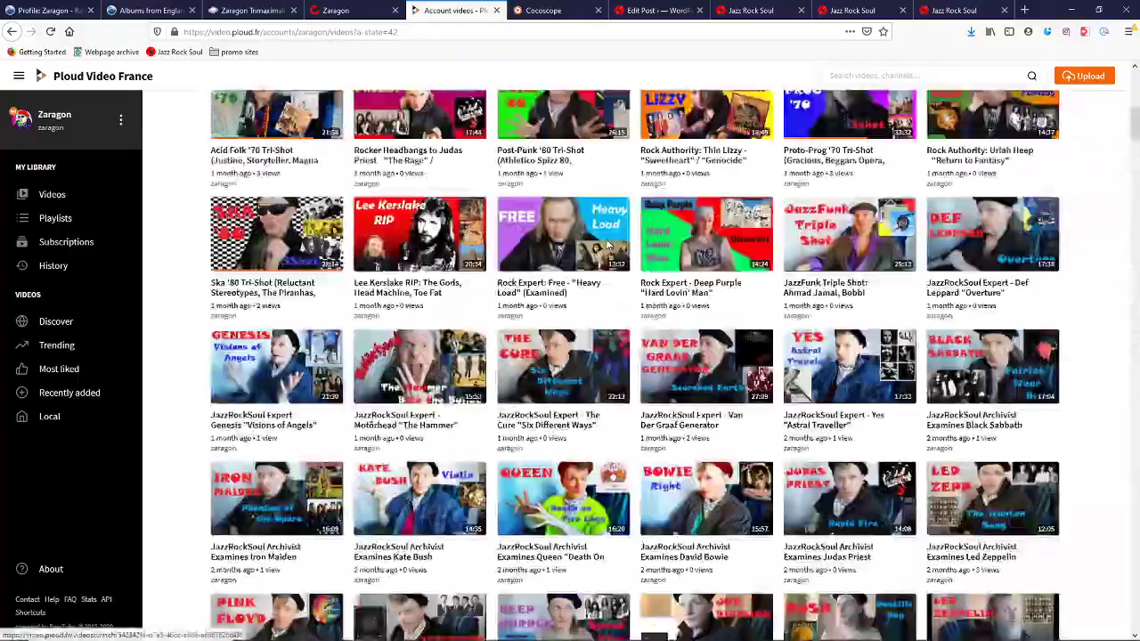
scroll(down, 3)
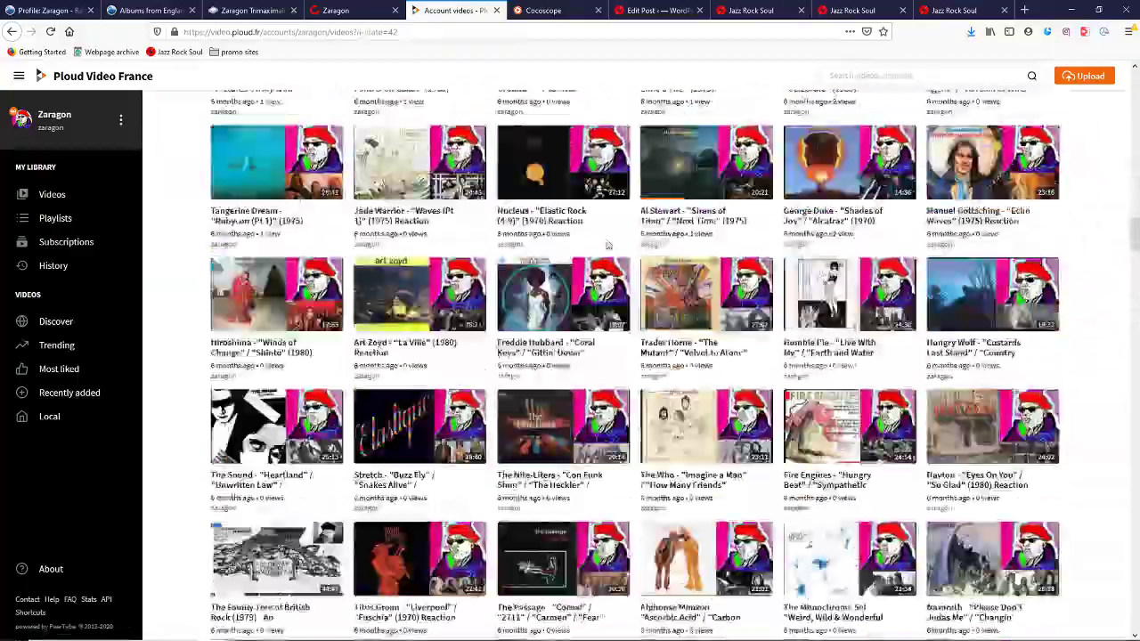
scroll(down, 3)
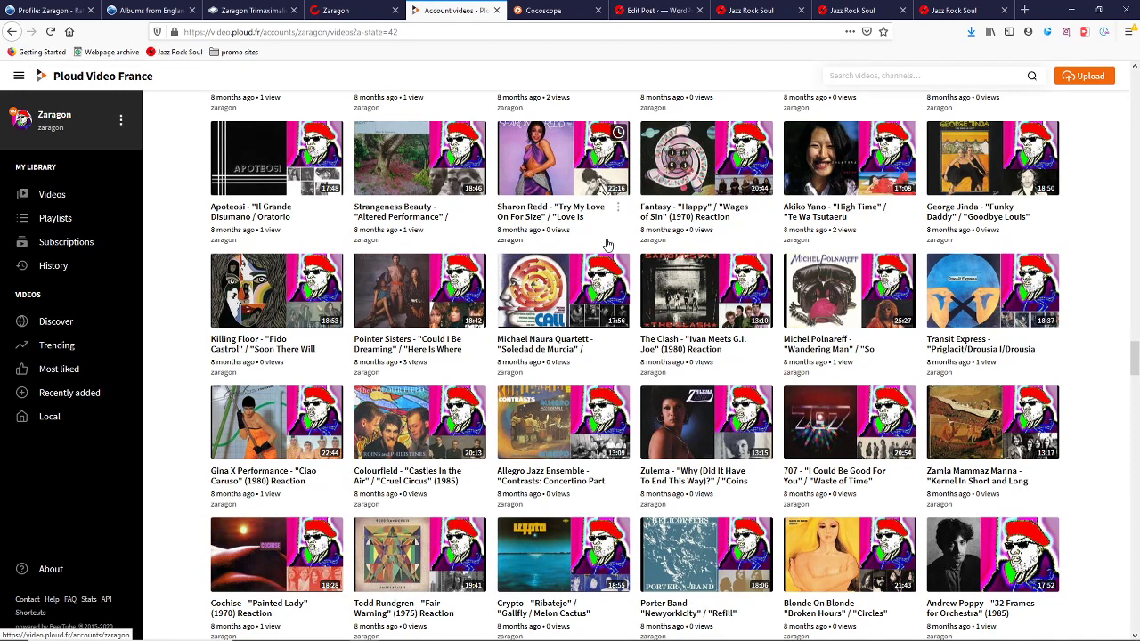
mouse_move(608, 245)
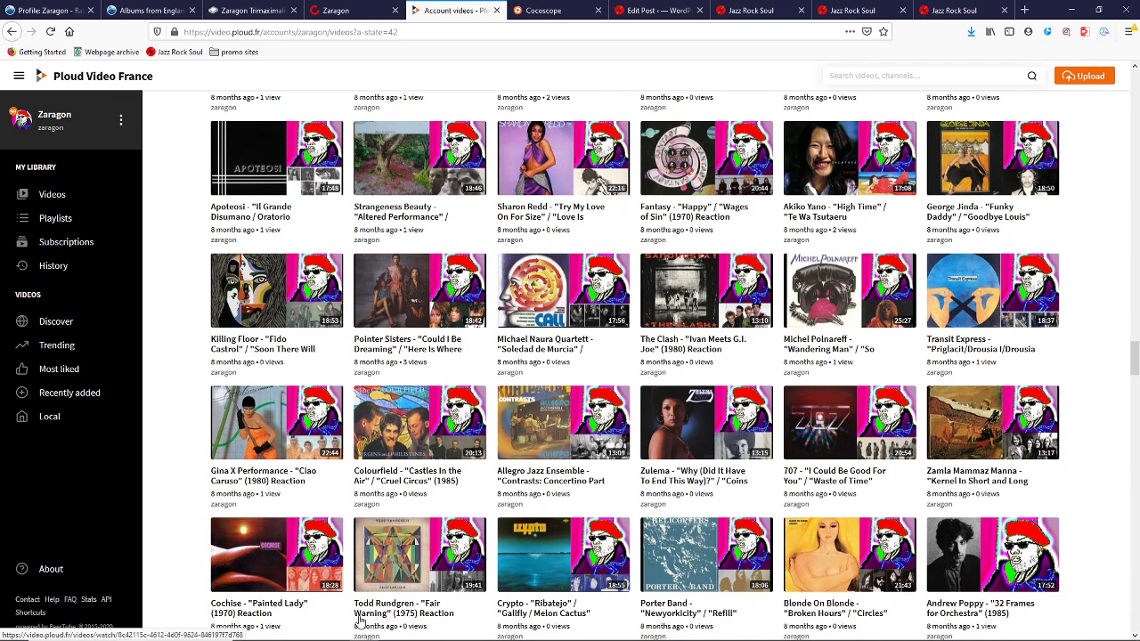
Open Zaragon's Albums from Scotland list from England - P, browse it, and return.
click(142, 10)
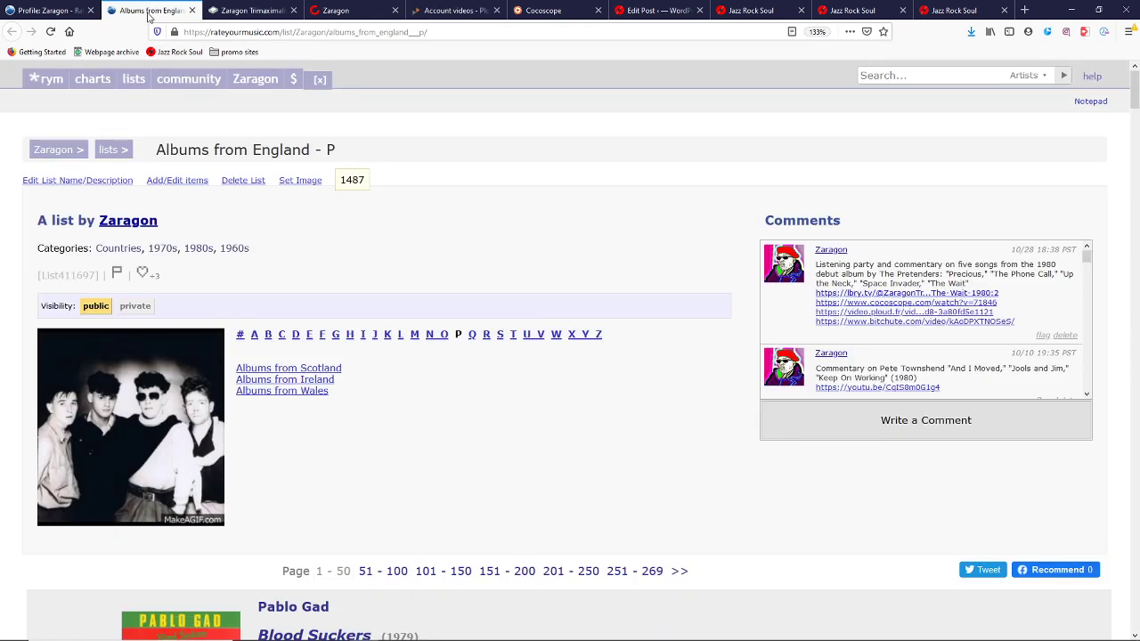
scroll(down, 3)
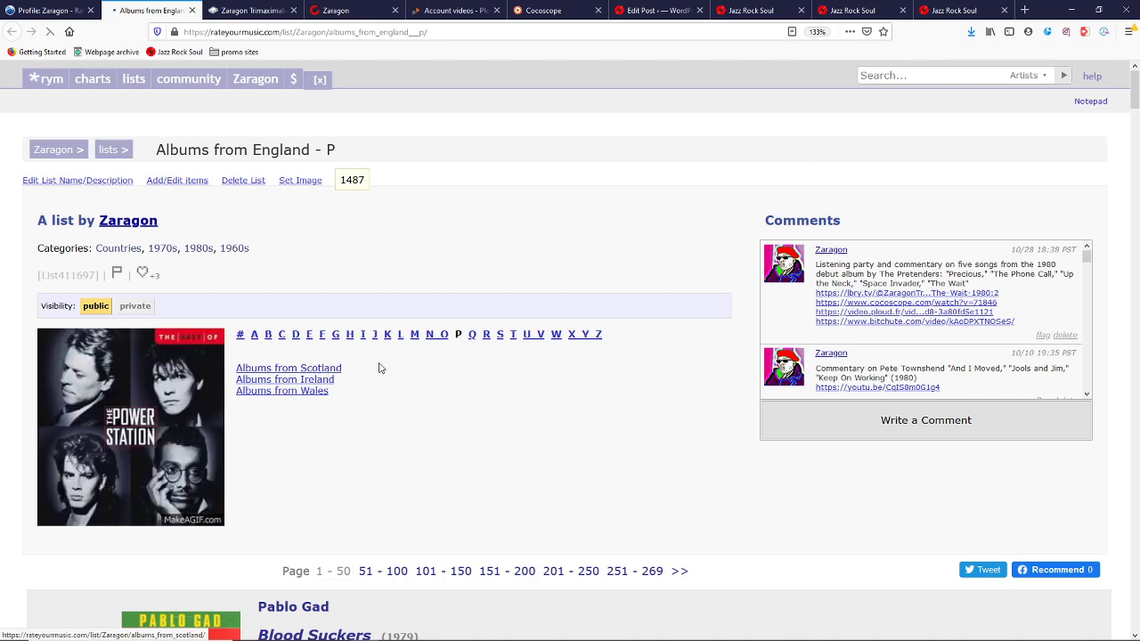
click(288, 368)
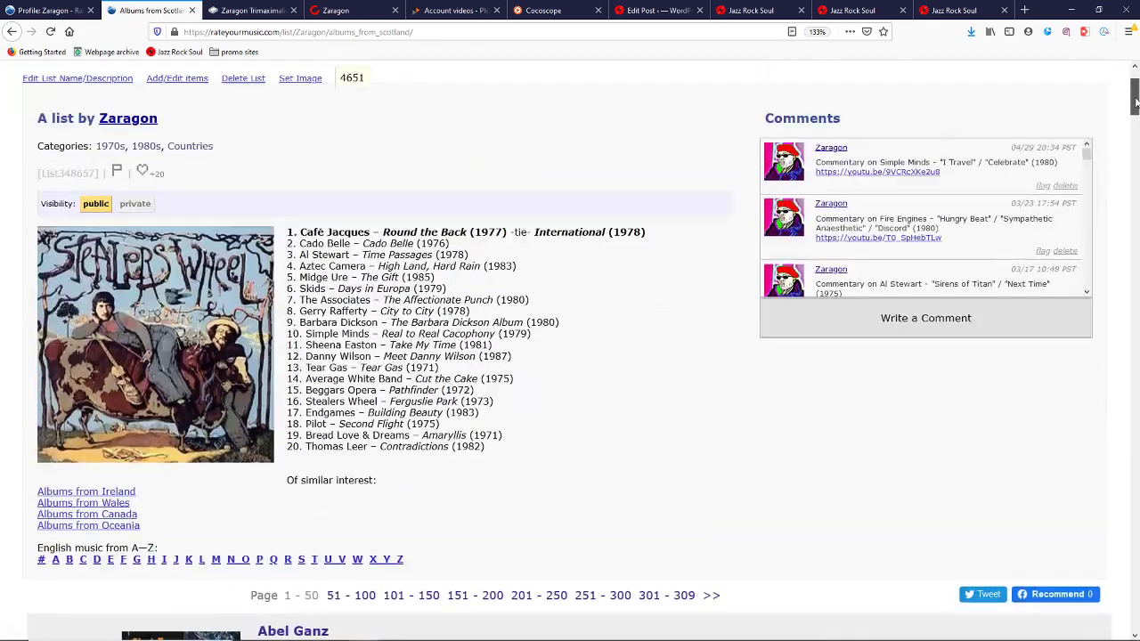
scroll(down, 3)
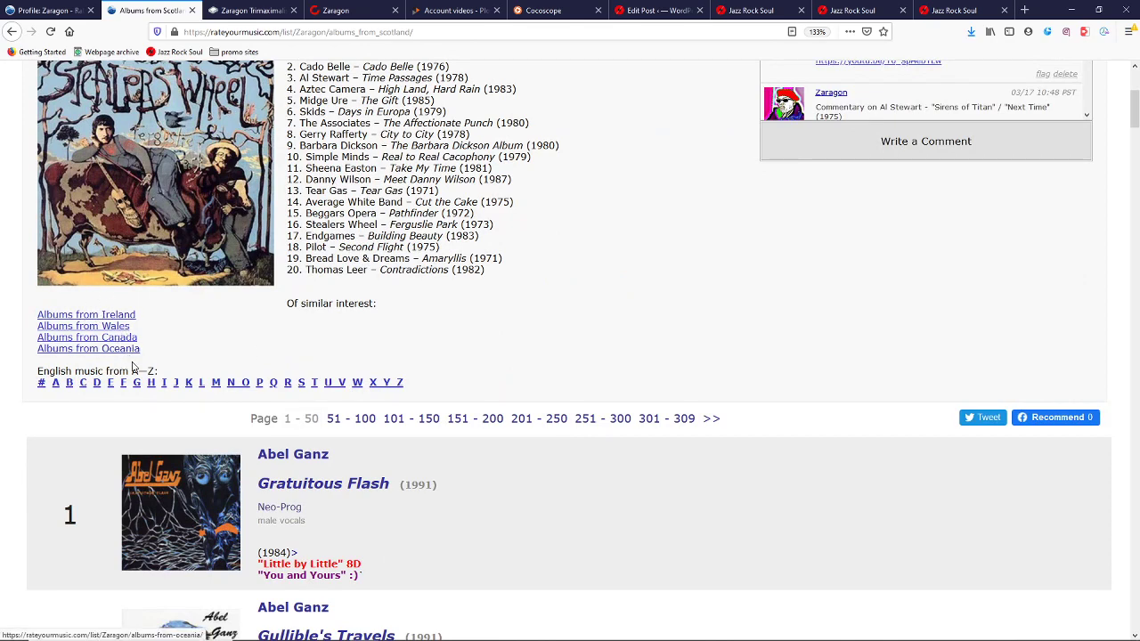
scroll(up, 3)
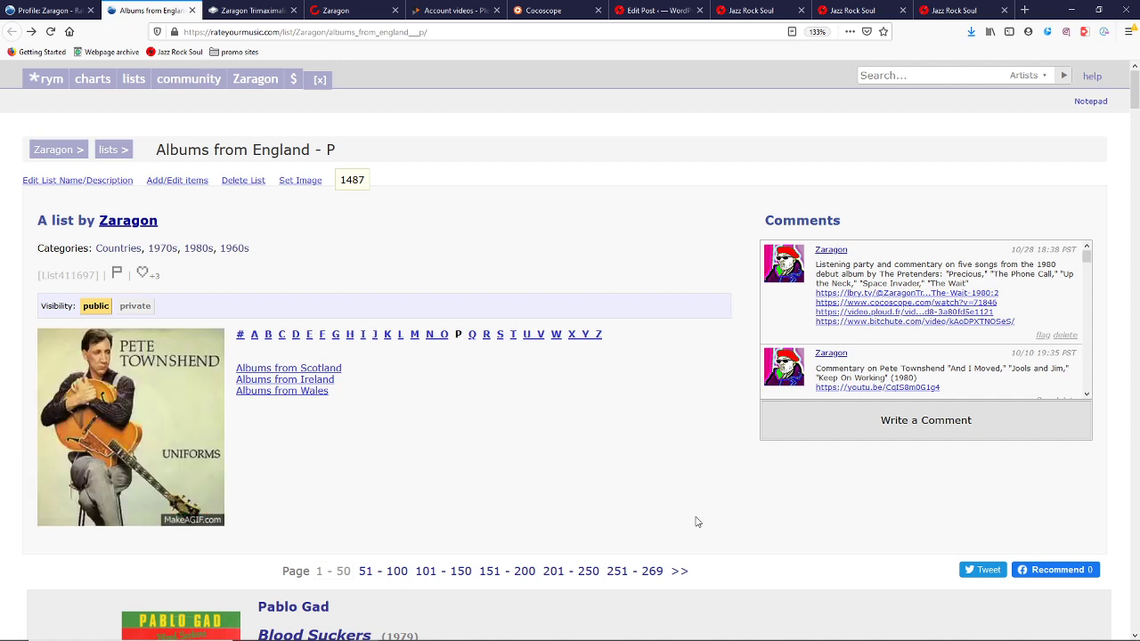
Scroll the England - P list's 201–250 page down to entries 224–227.
scroll(down, 3)
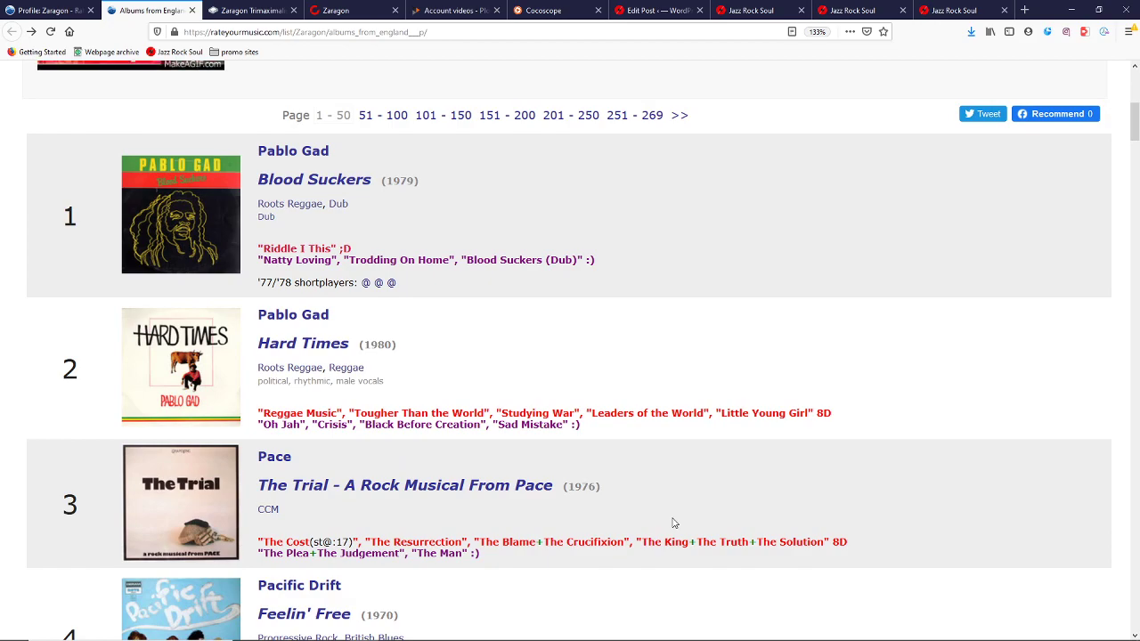
scroll(down, 3)
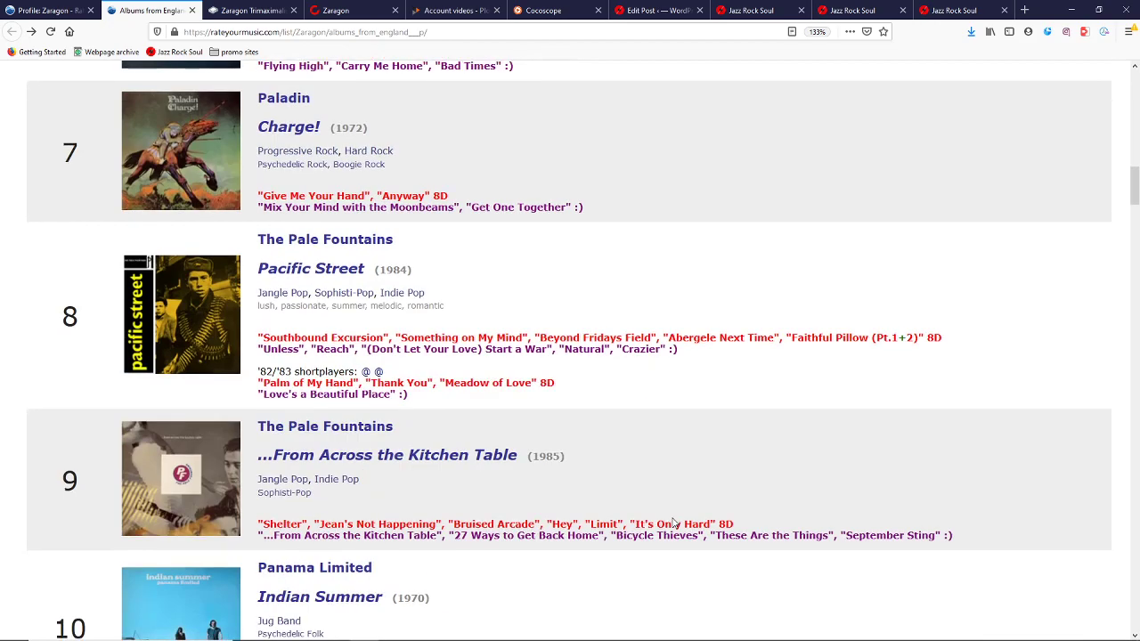
scroll(down, 3)
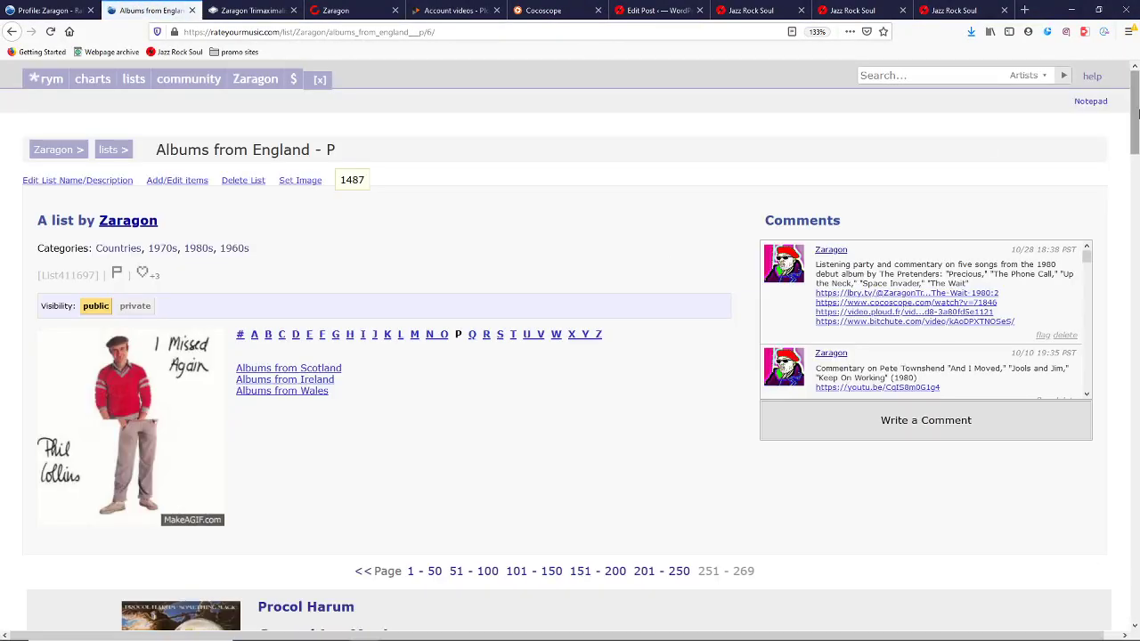
scroll(down, 3)
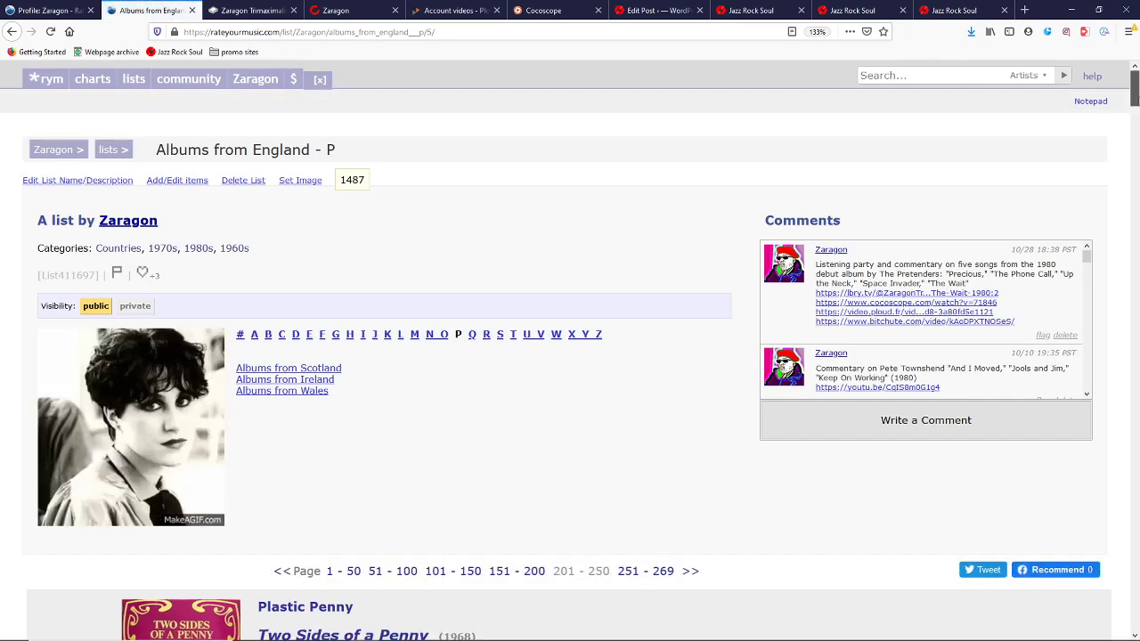
scroll(down, 3)
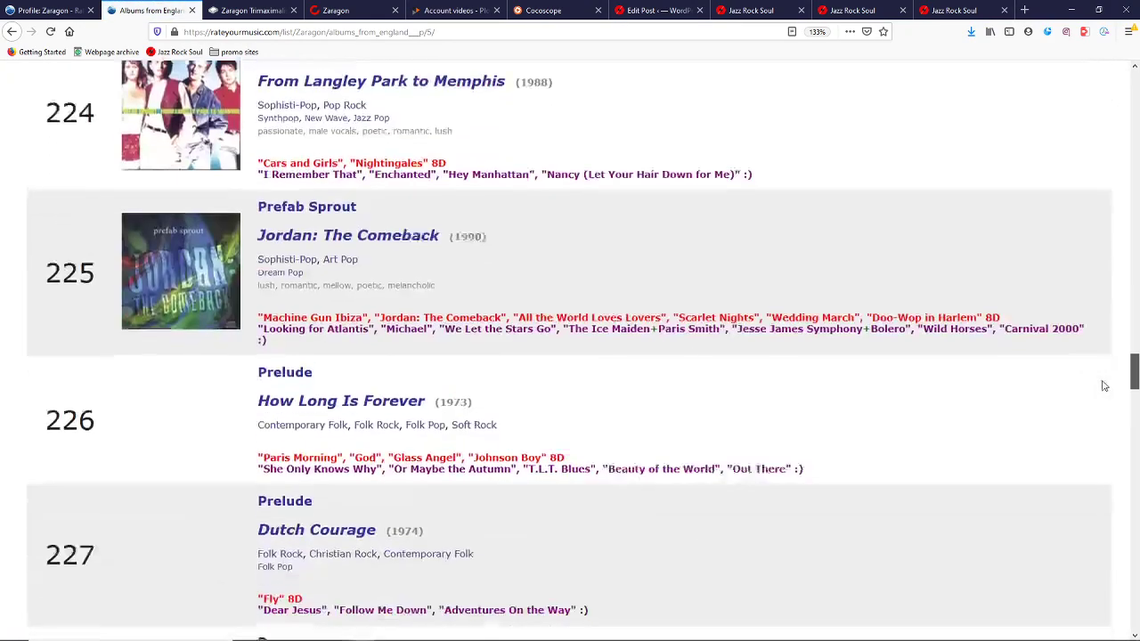
scroll(down, 3)
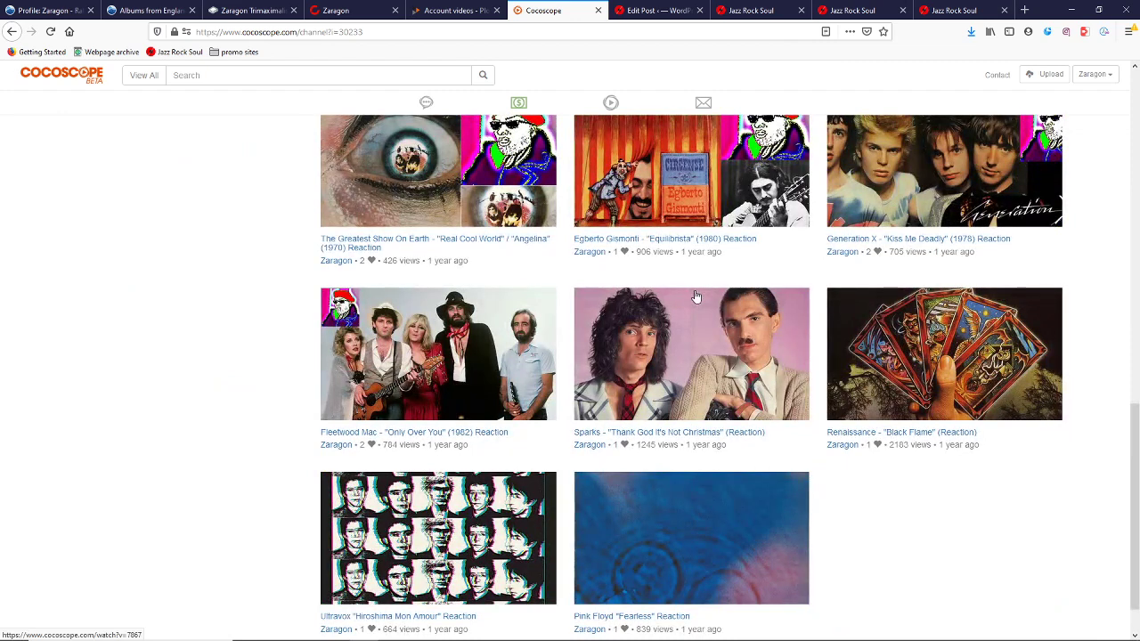
Scroll through Cocoscope's Zaragon videos and back to the profile with 1154 Dharma points.
scroll(down, 3)
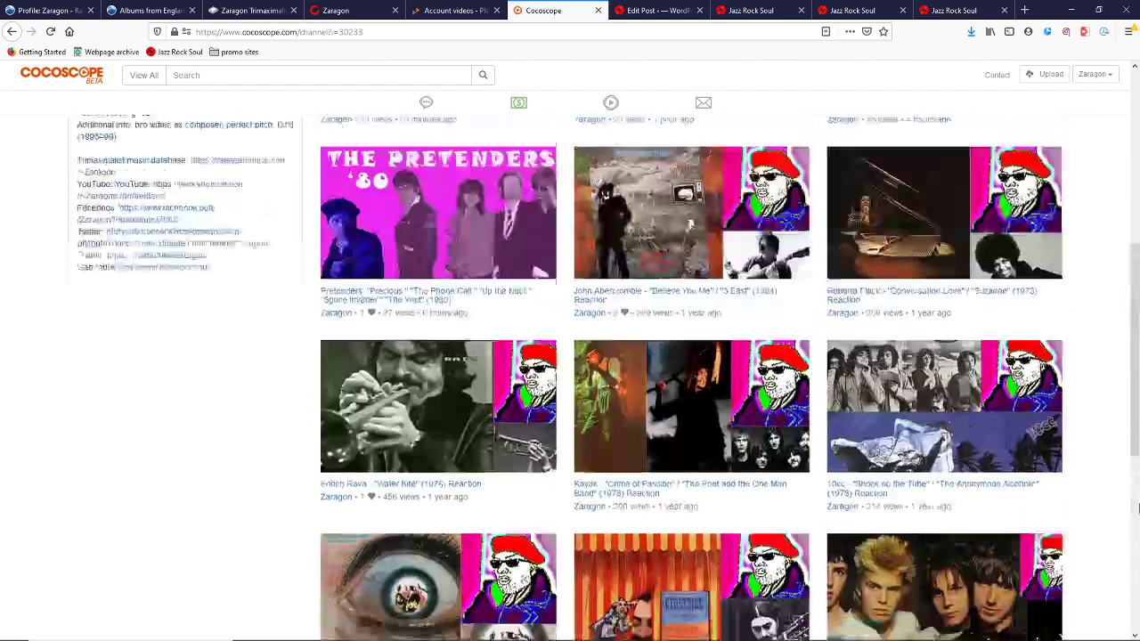
scroll(down, 3)
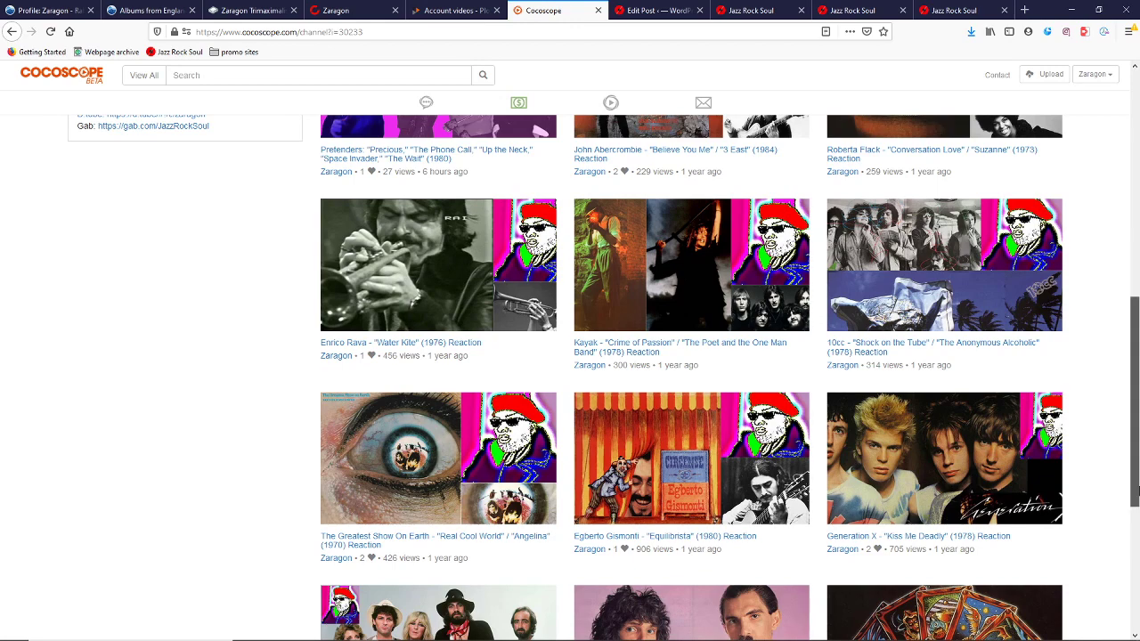
scroll(down, 3)
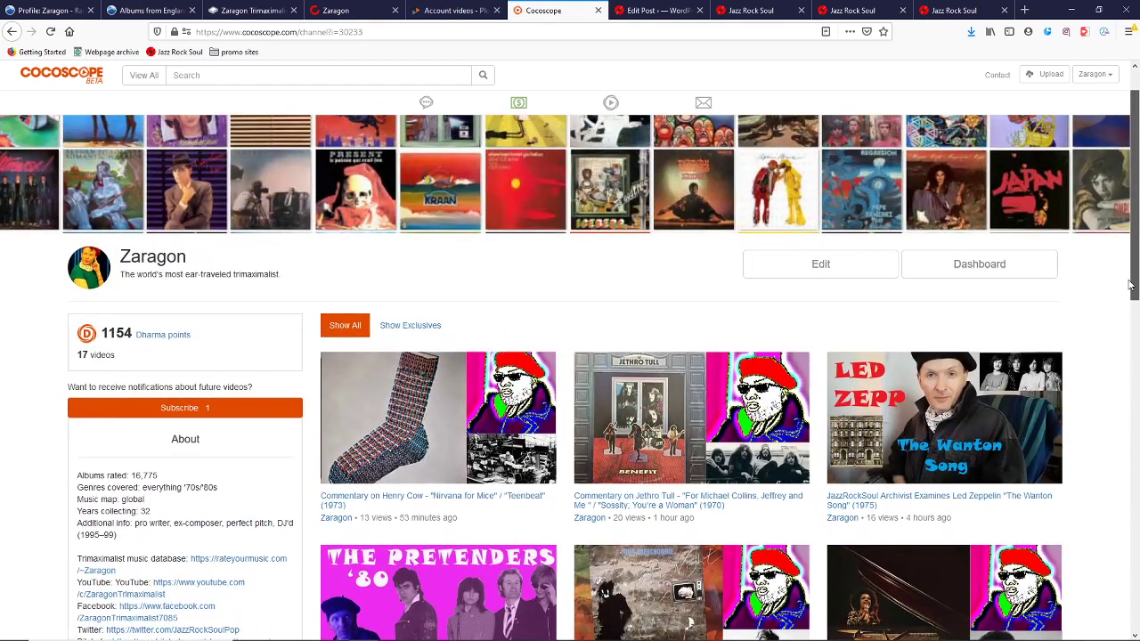
Bring OBS Studio to the front from the Windows taskbar.
scroll(down, 3)
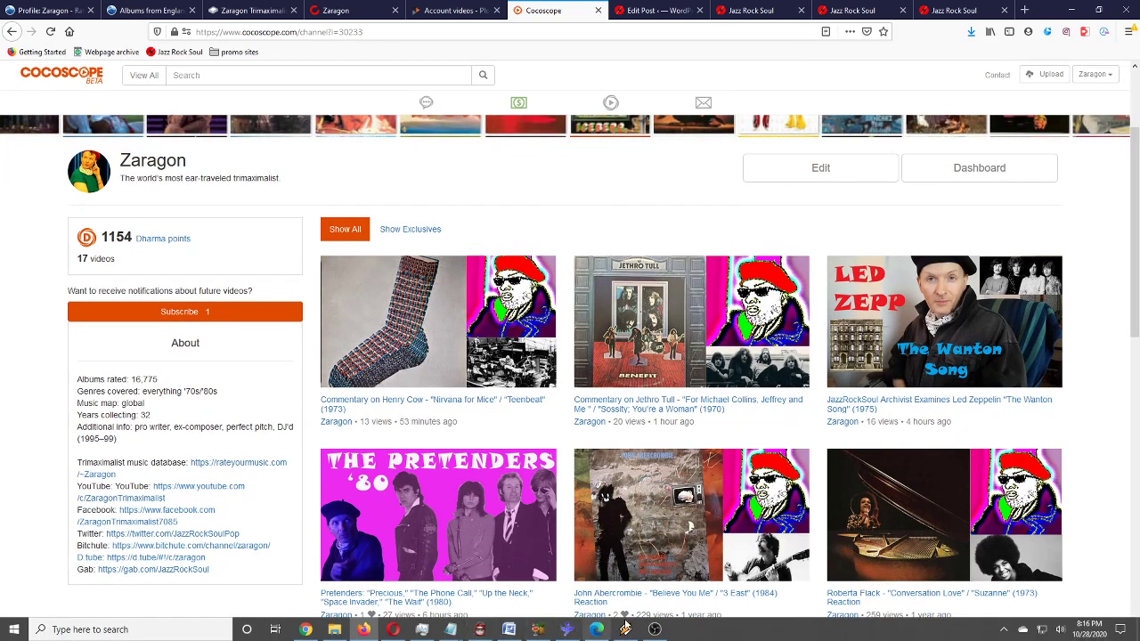
mouse_move(654, 629)
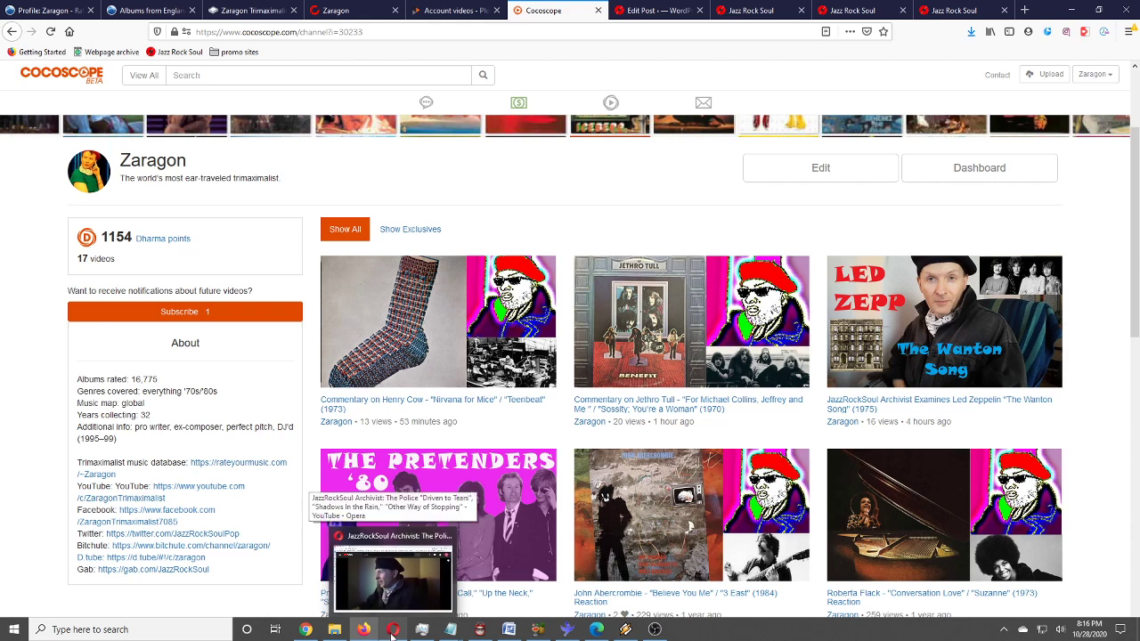
click(655, 630)
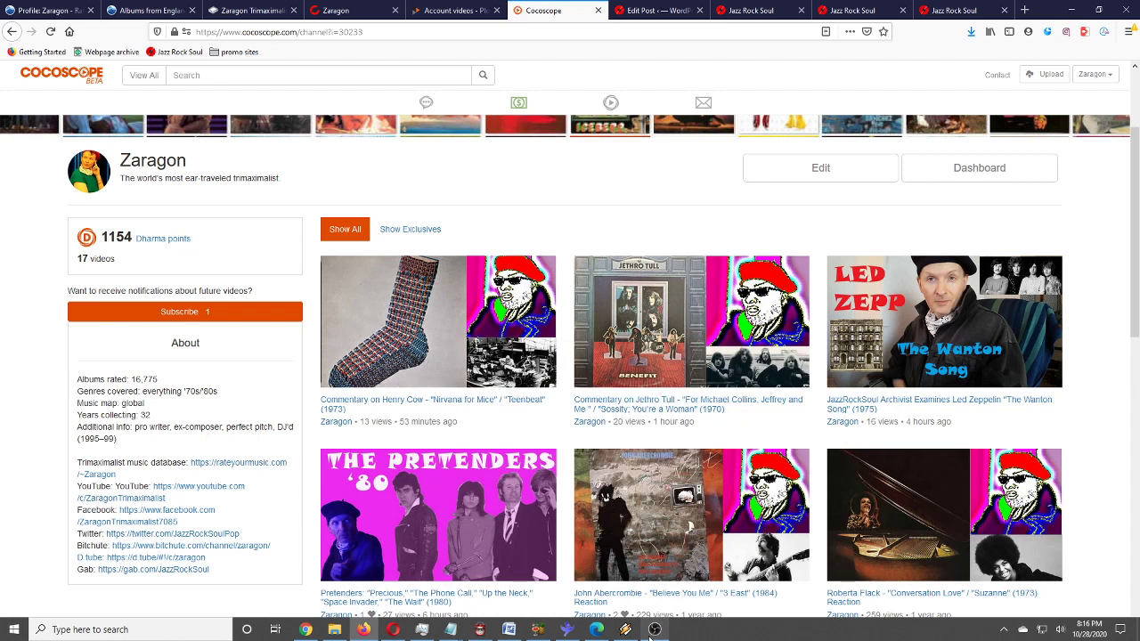
click(653, 630)
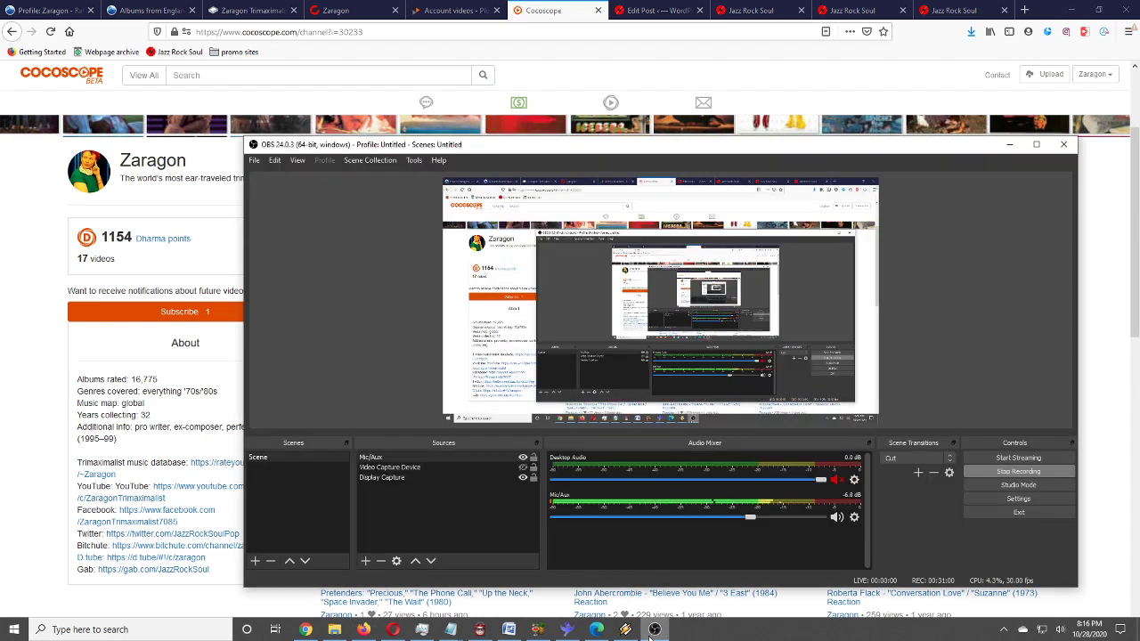